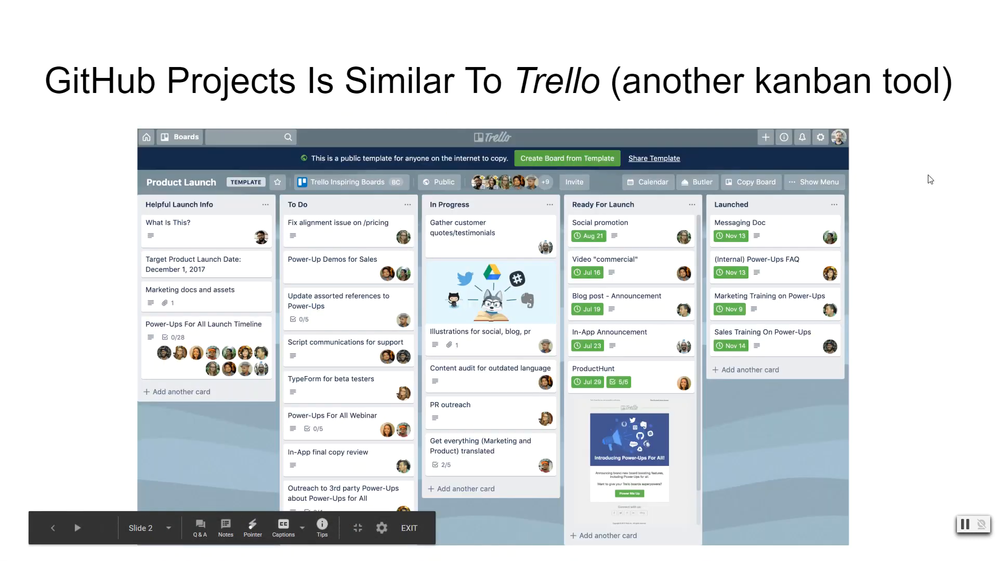
mouse_move(973, 321)
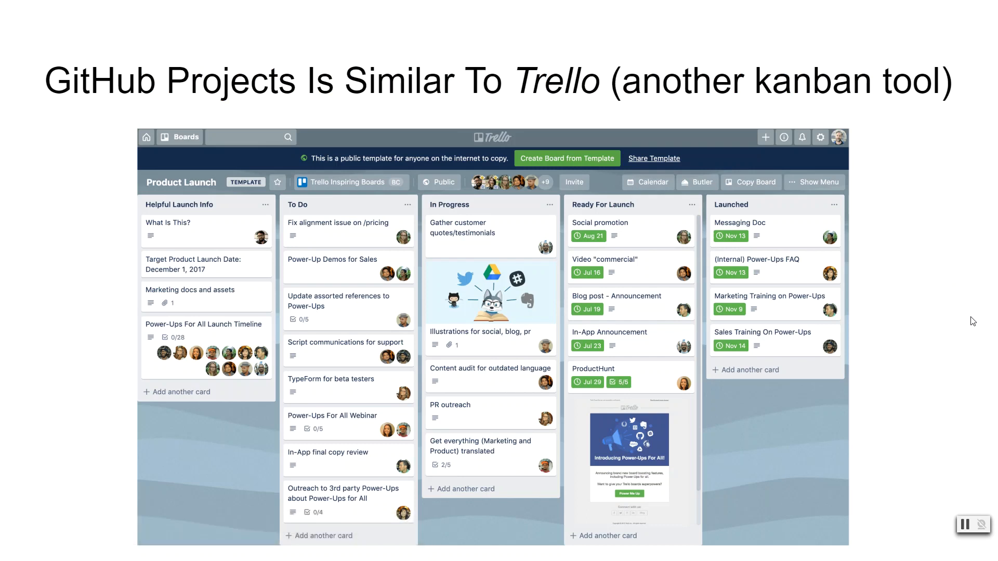
mouse_move(318, 286)
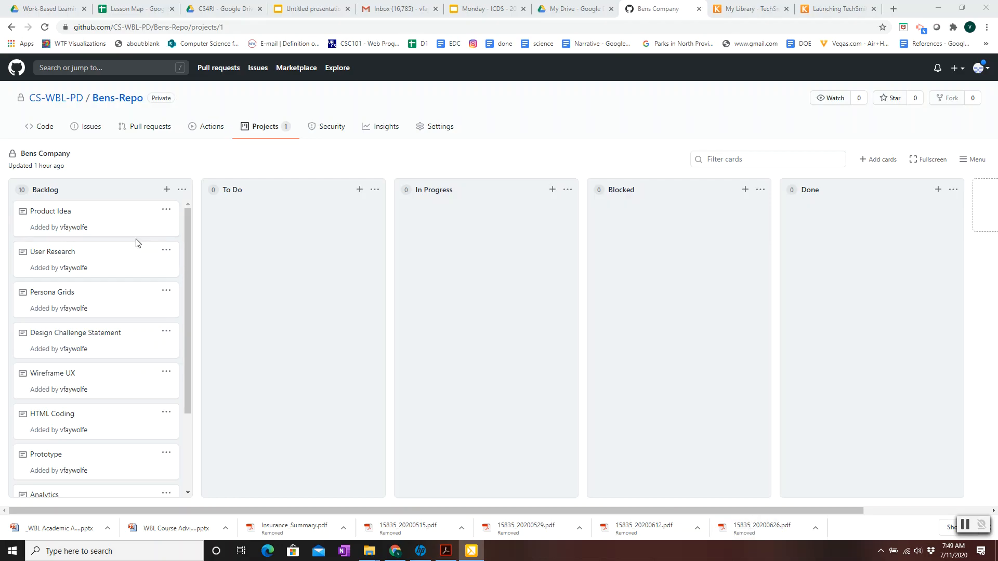
mouse_move(157, 169)
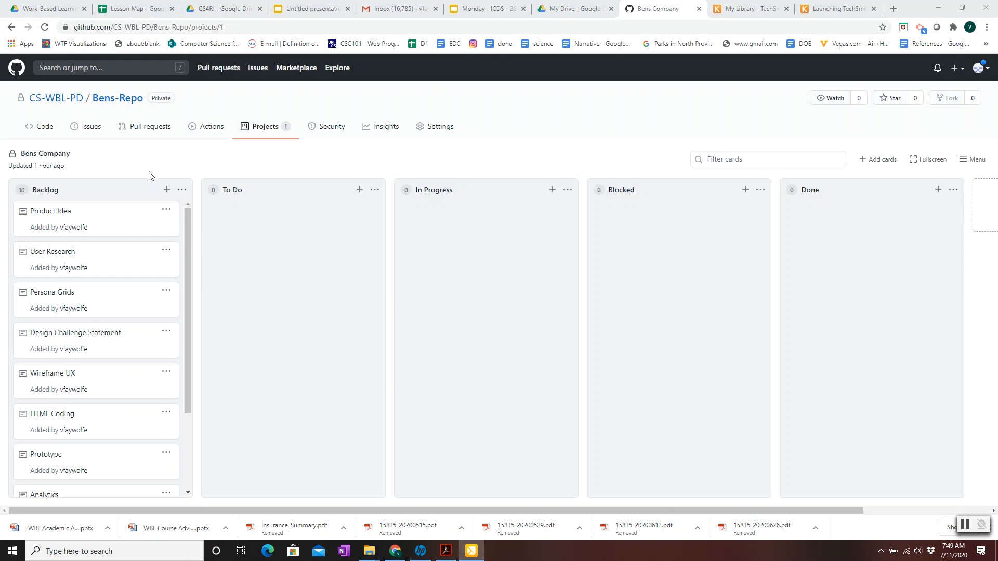
mouse_move(134, 190)
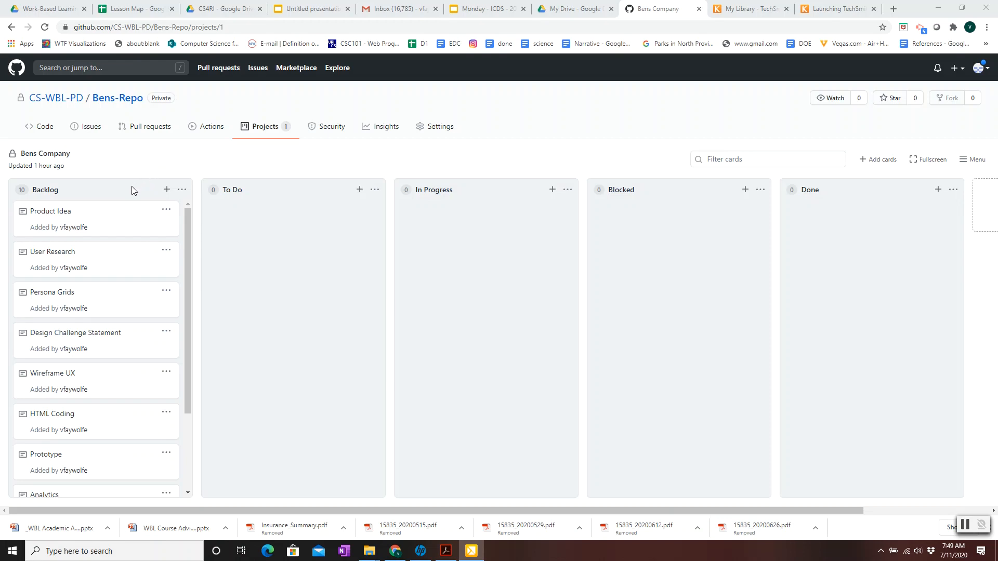
mouse_move(408, 206)
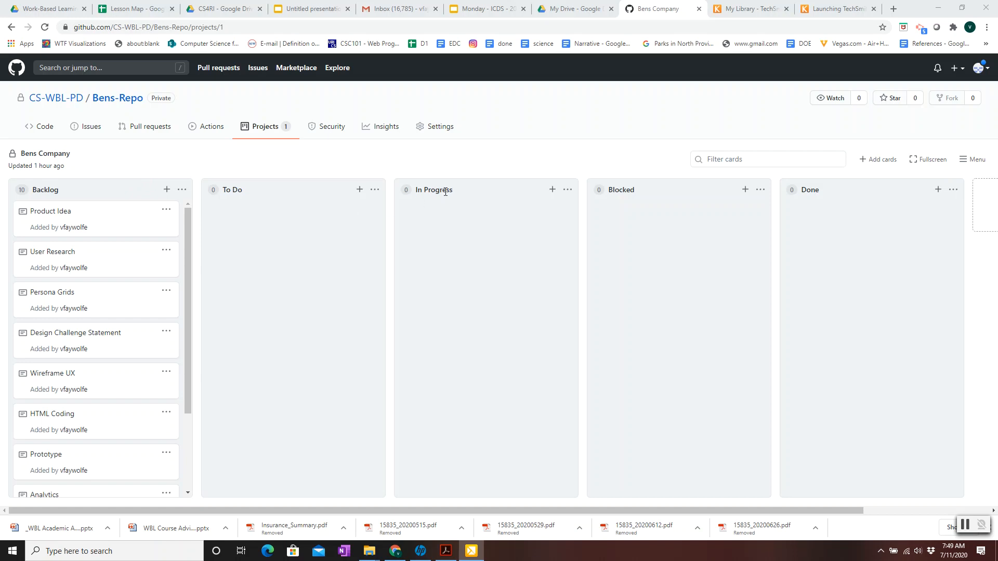
mouse_move(821, 204)
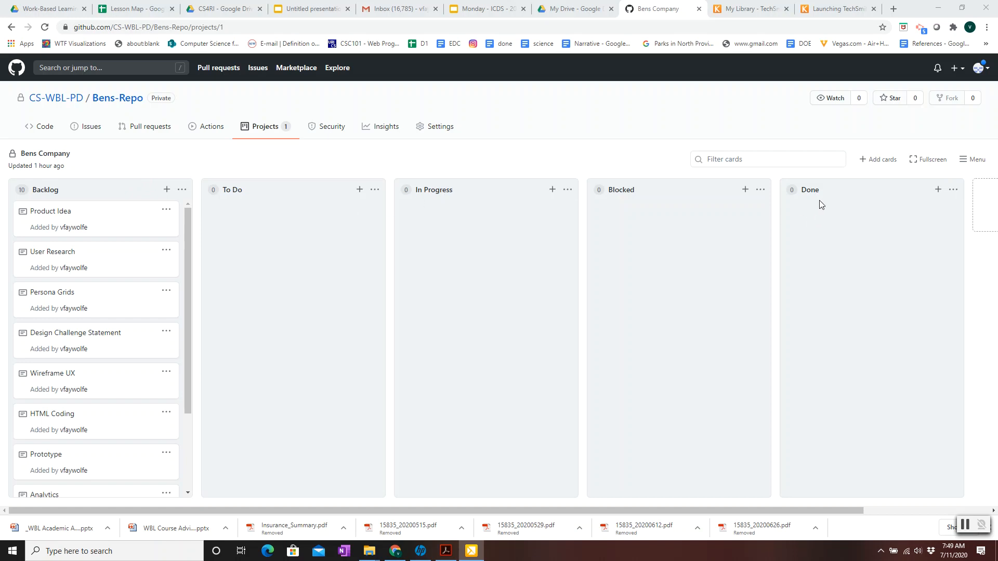
mouse_move(98, 138)
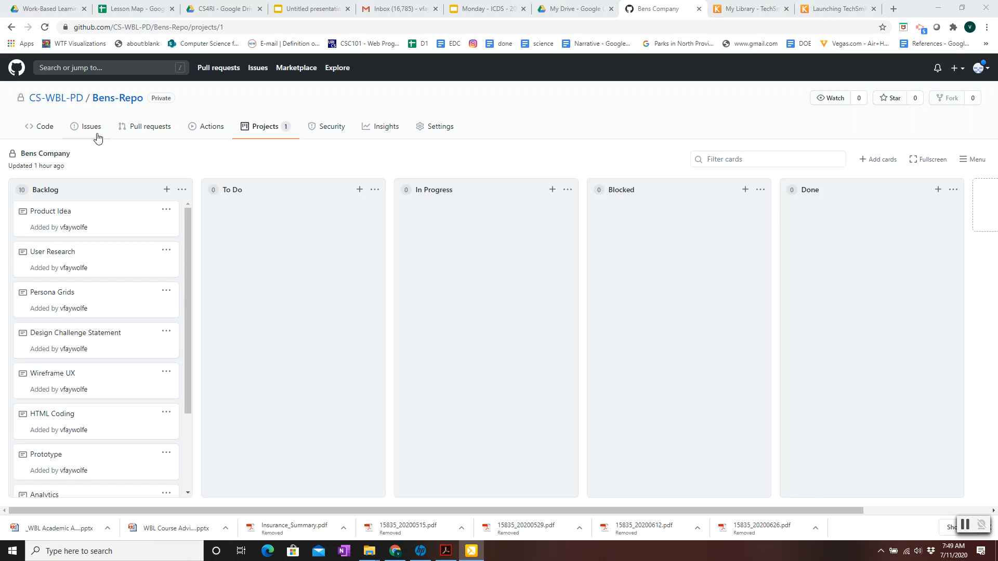
mouse_move(120, 181)
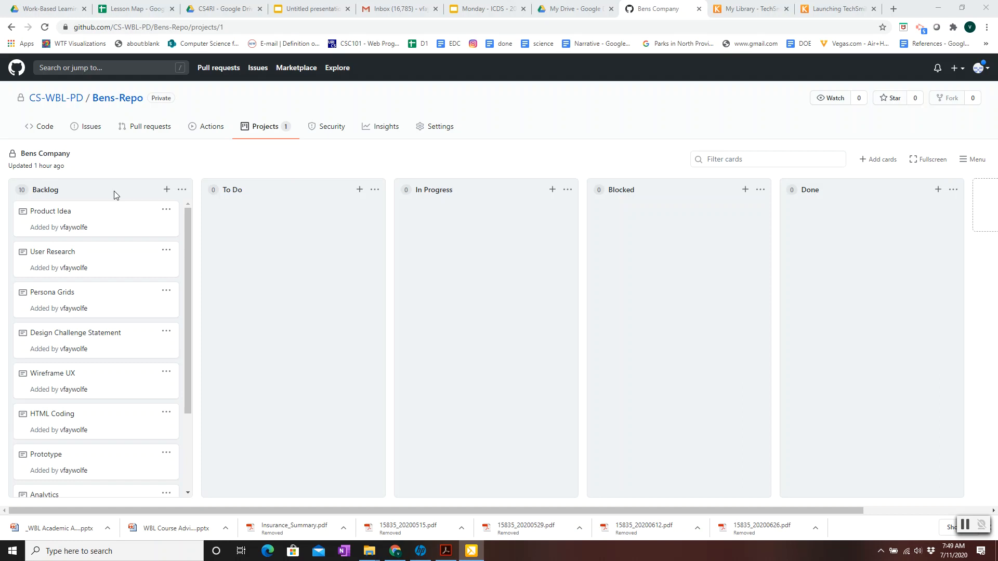
mouse_move(268, 215)
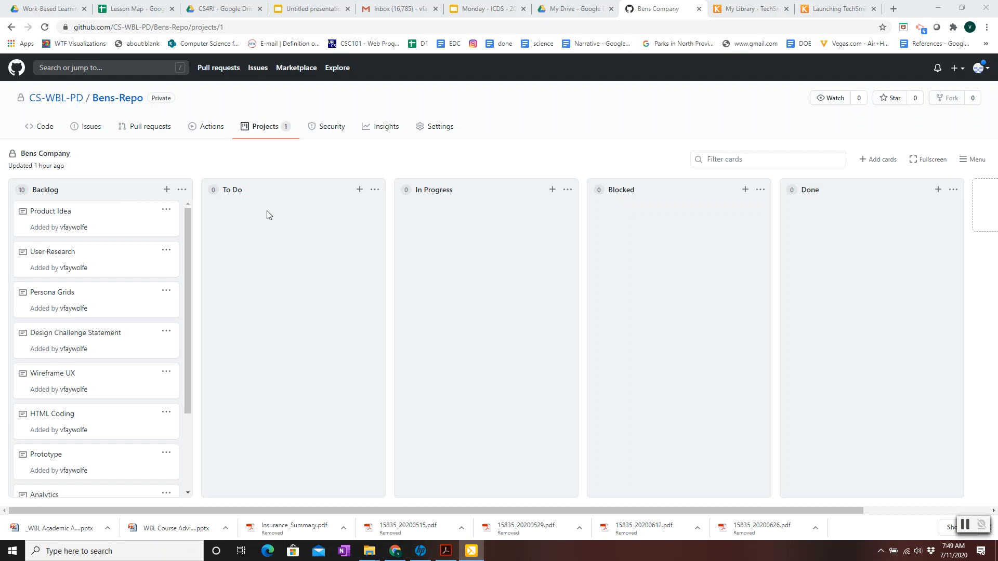
mouse_move(290, 246)
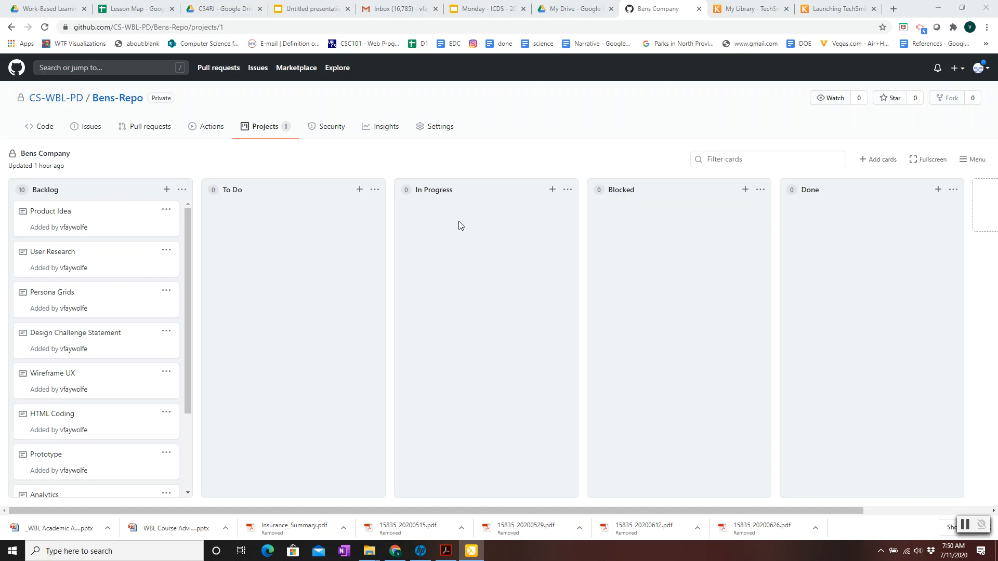
mouse_move(671, 230)
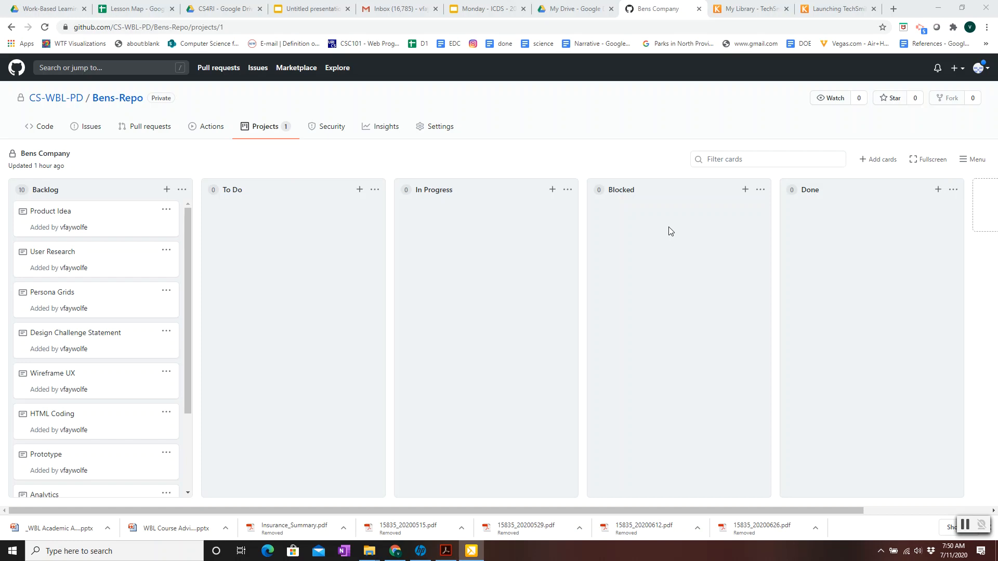
mouse_move(840, 202)
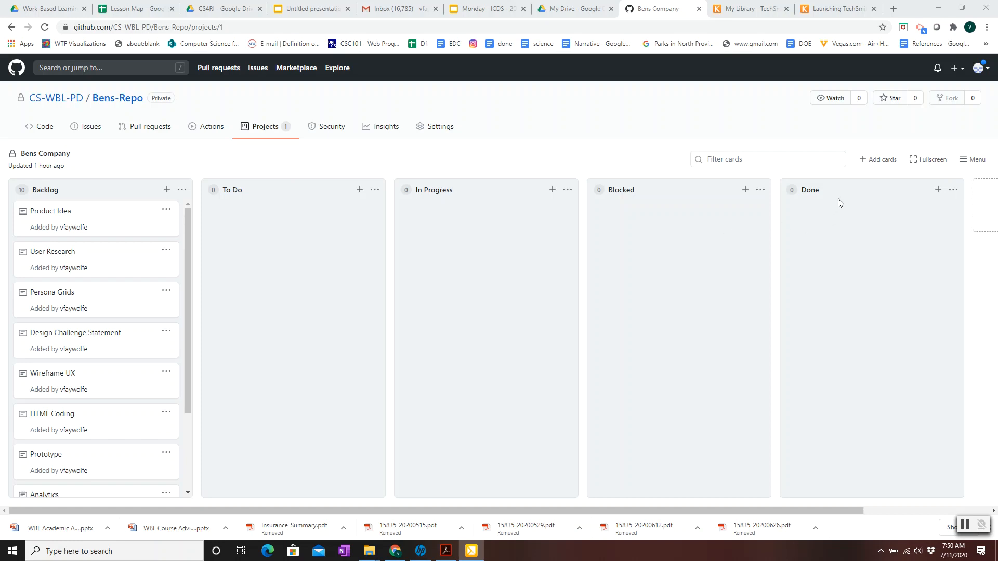
mouse_move(851, 234)
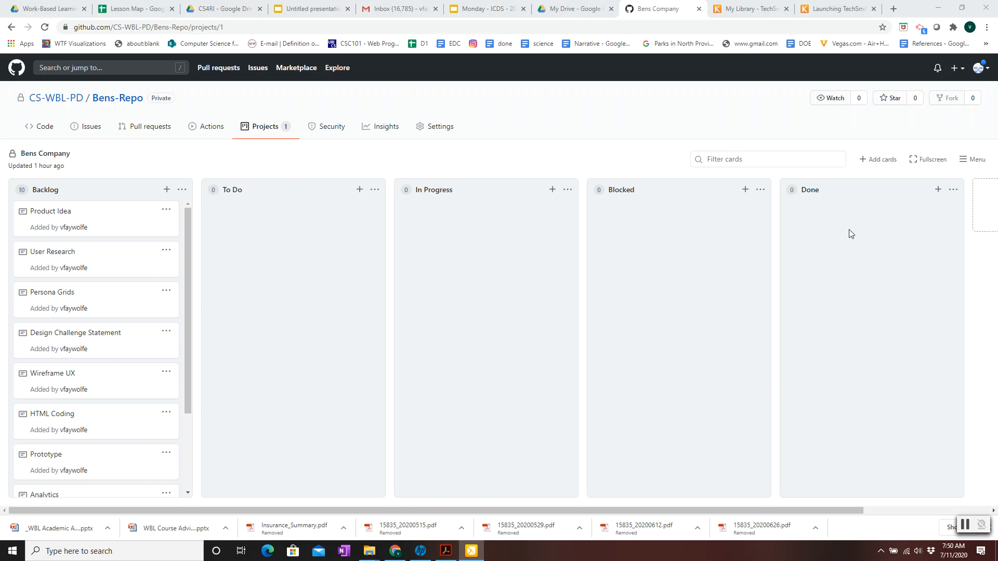
mouse_move(850, 235)
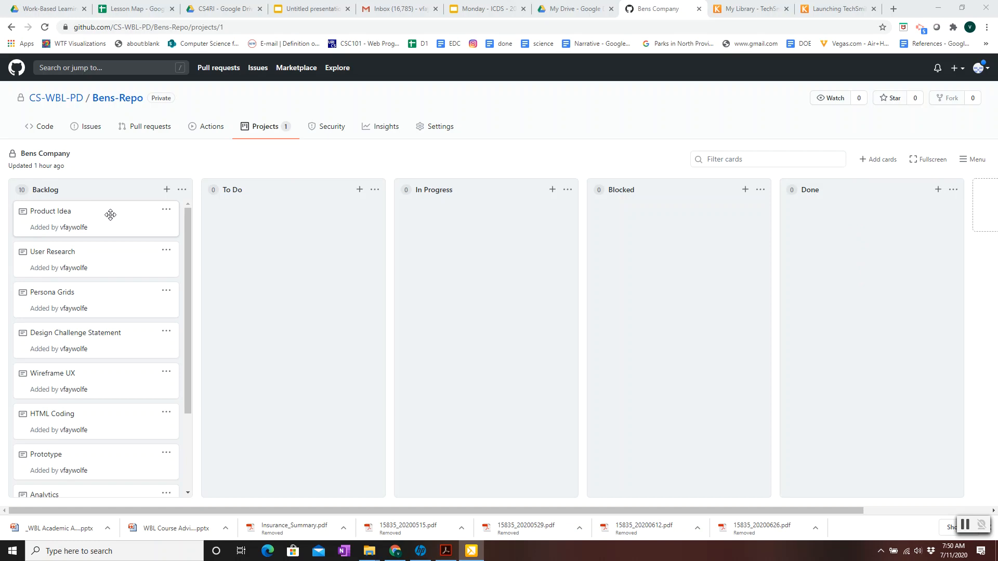
Drag the Product Idea card from Backlog across To Do into the In Progress column
click(96, 218)
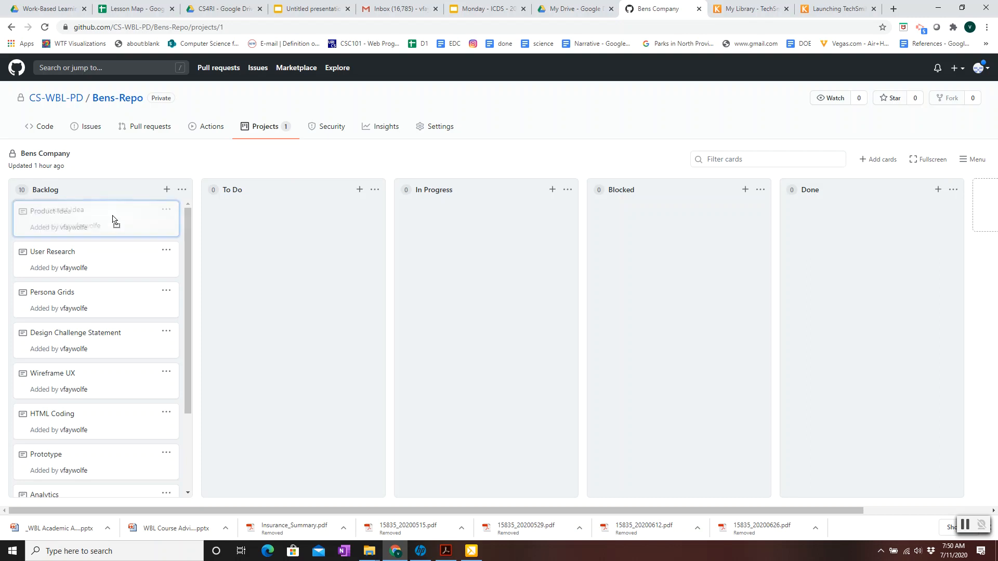
drag(95, 220, 293, 220)
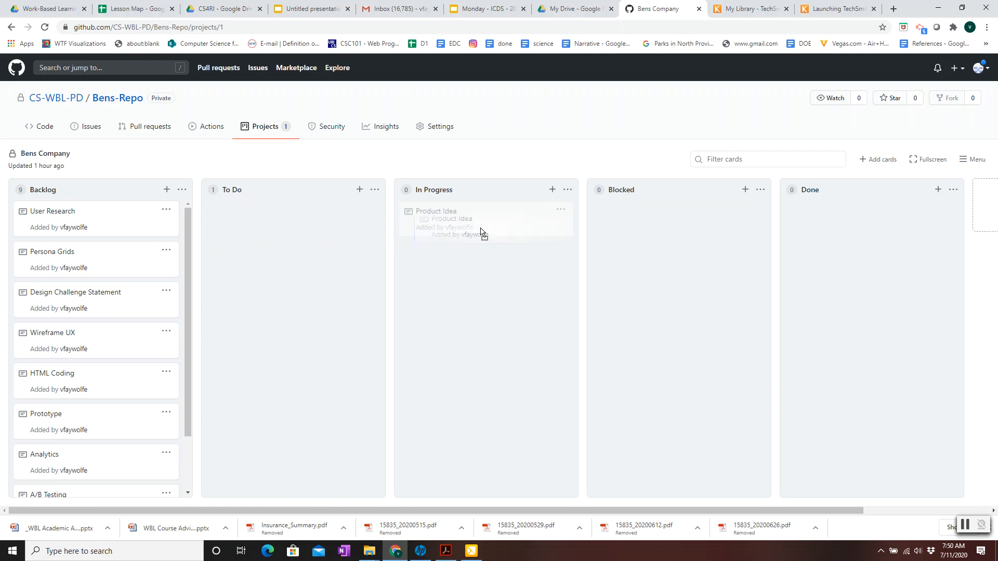
drag(459, 223, 486, 218)
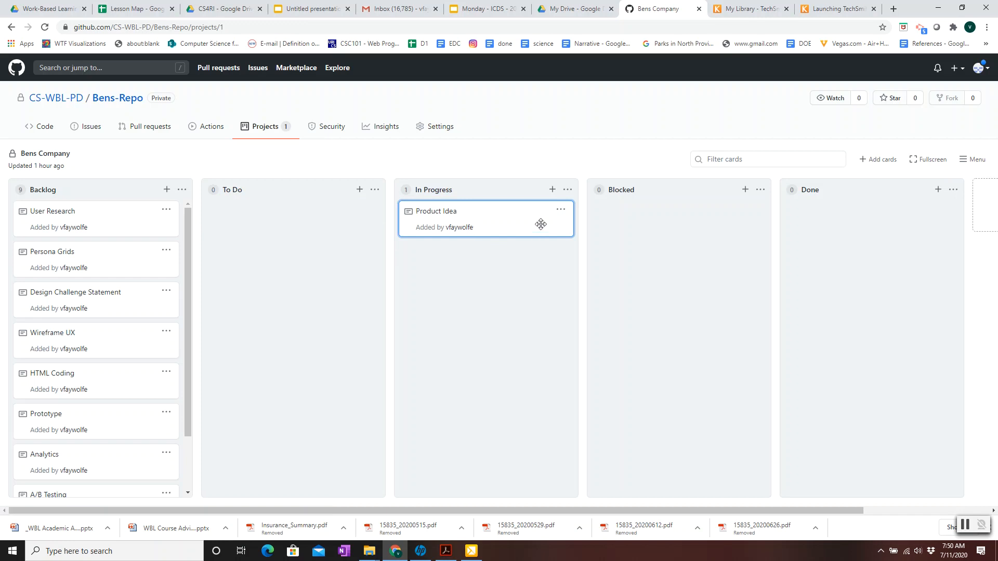
click(560, 209)
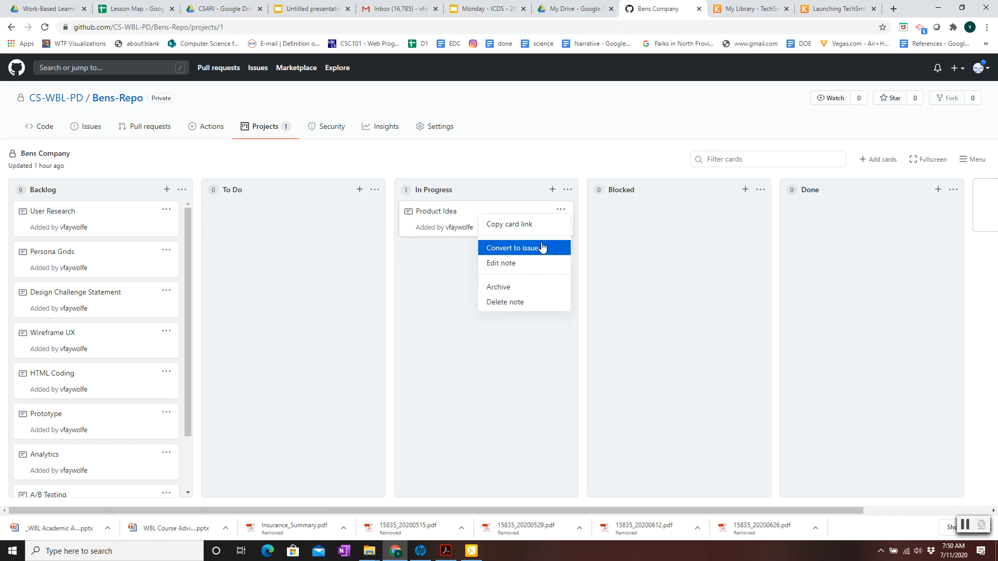
click(501, 263)
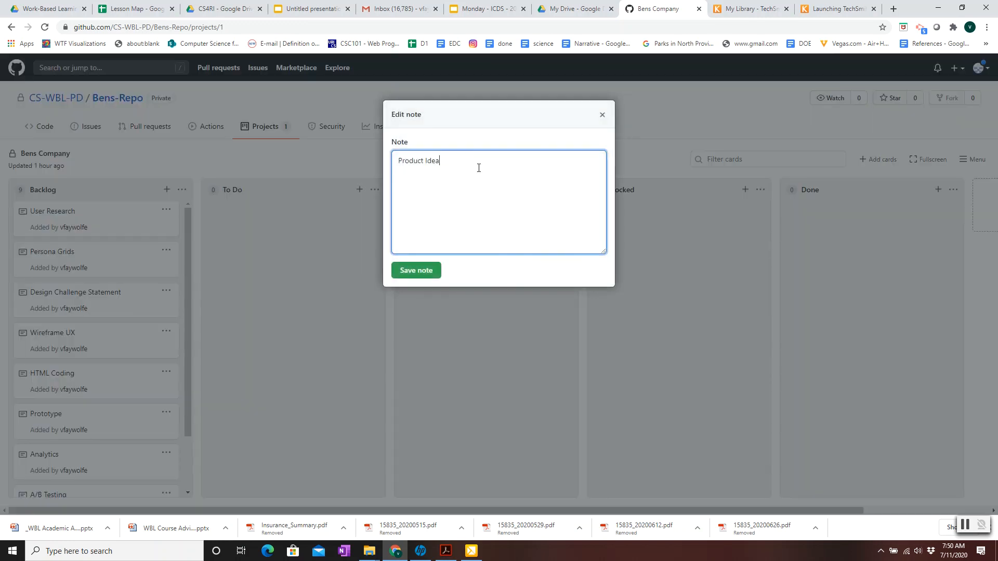
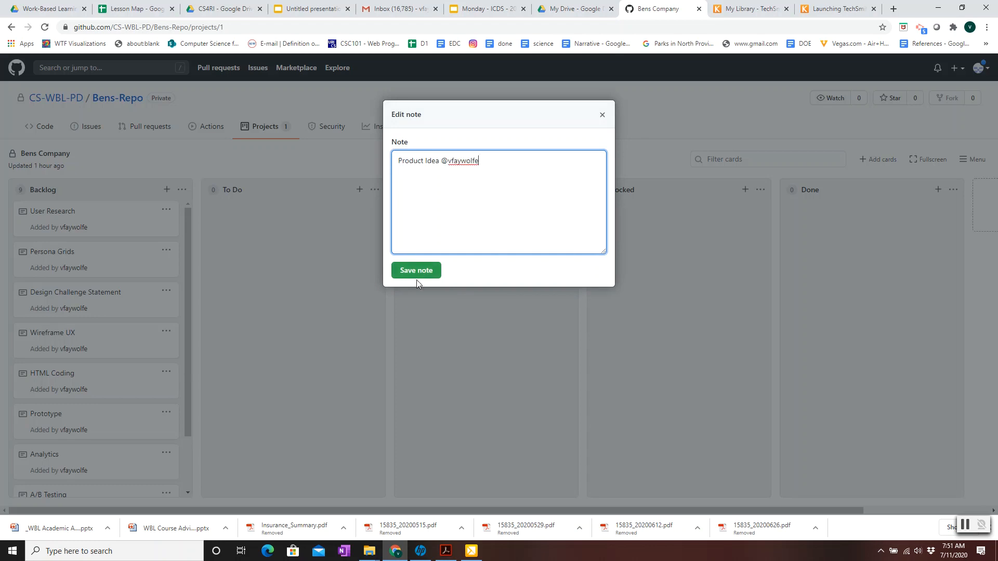
click(415, 271)
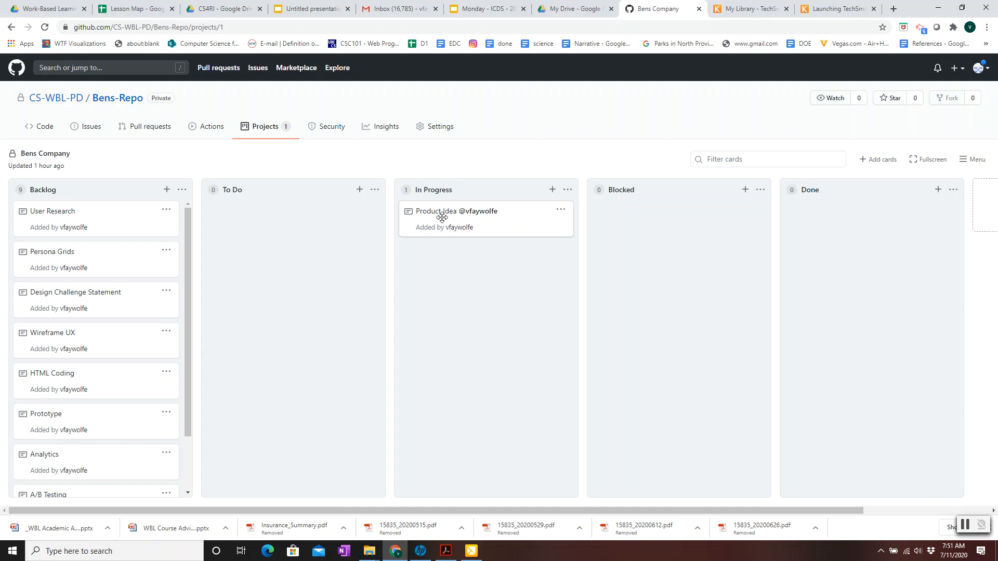
mouse_move(466, 217)
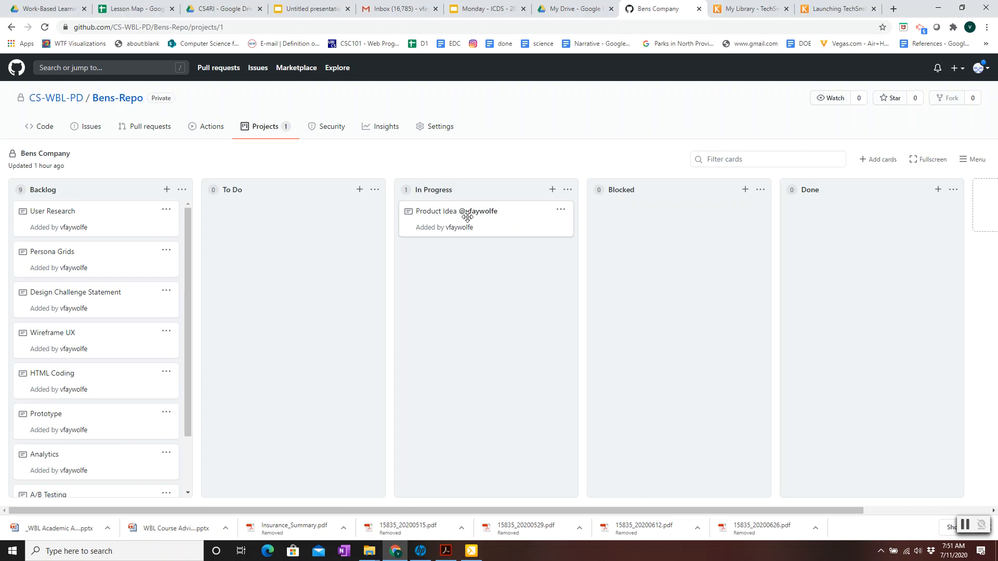
mouse_move(501, 218)
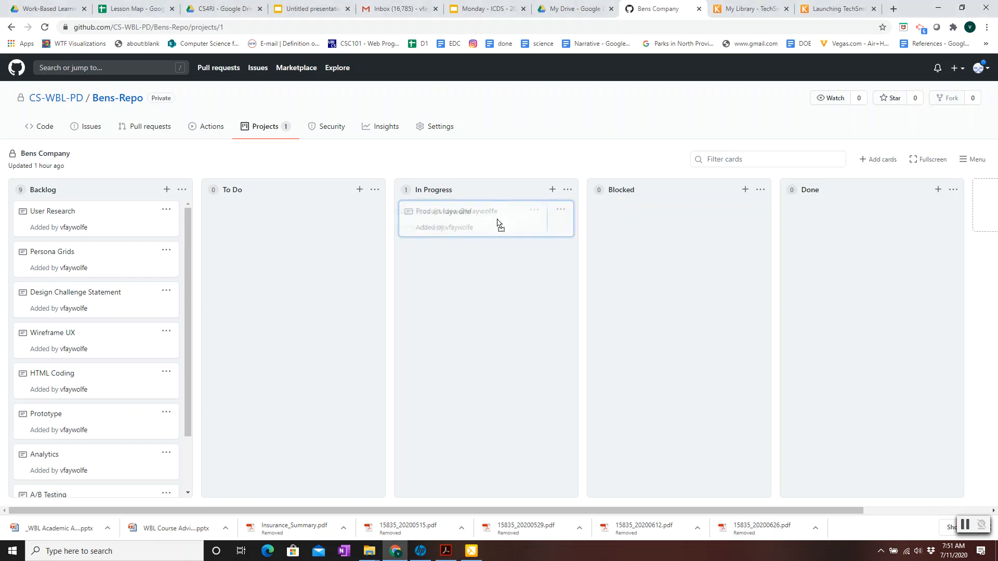
Return Product Idea to Backlog and place the Prototype card in To Do
drag(486, 218, 96, 218)
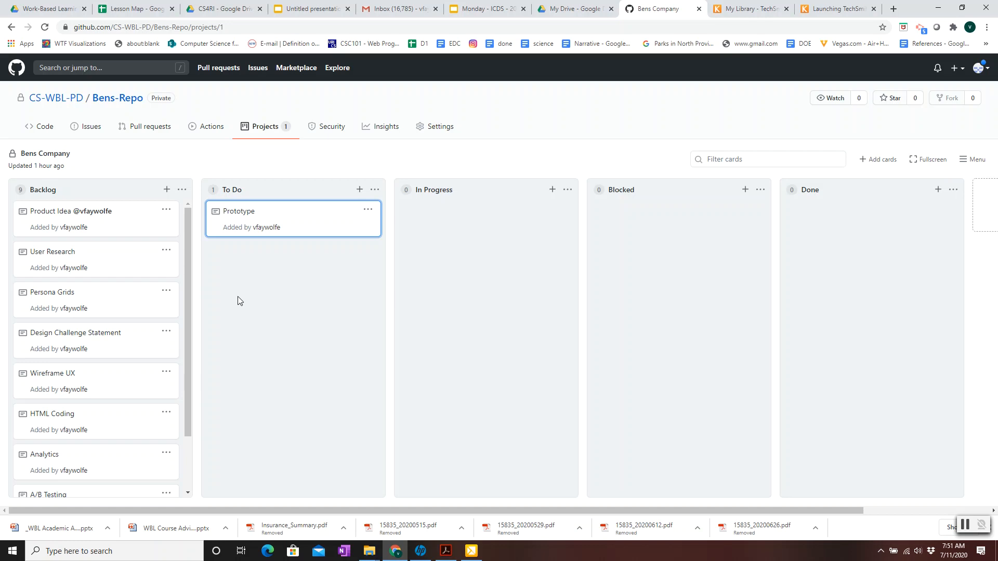
mouse_move(263, 220)
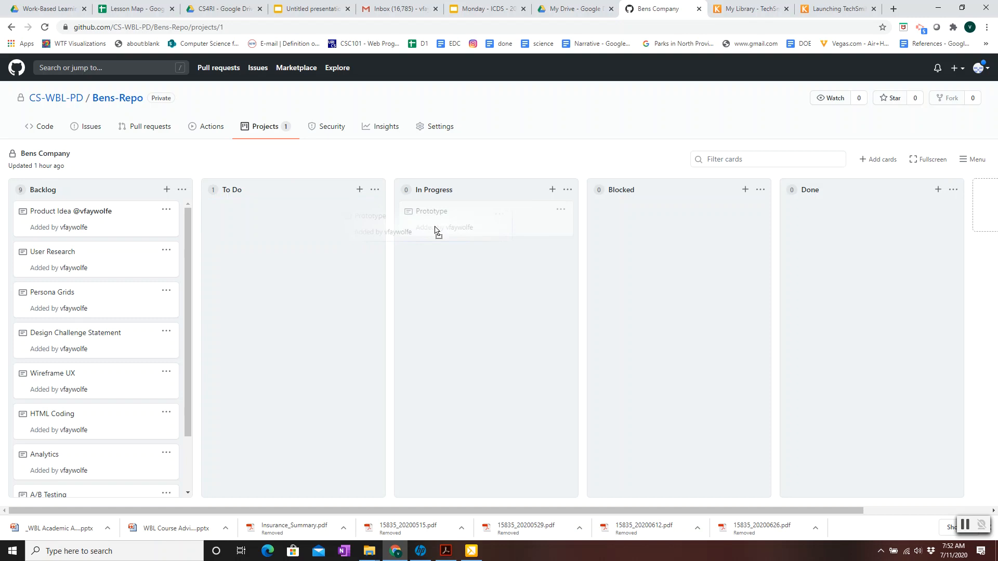
drag(437, 219, 239, 219)
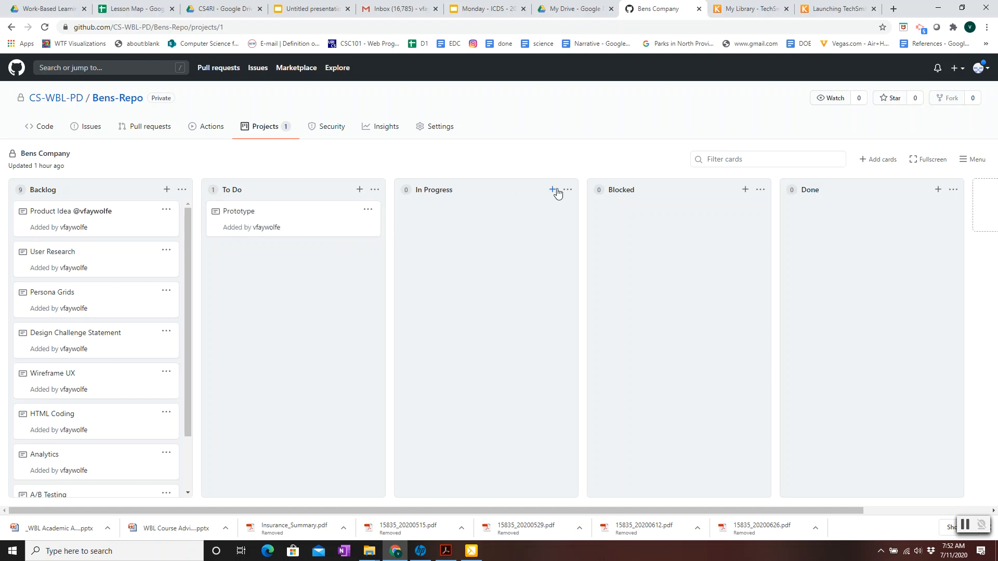
Add a Create Homepage note to the In Progress column
click(551, 189)
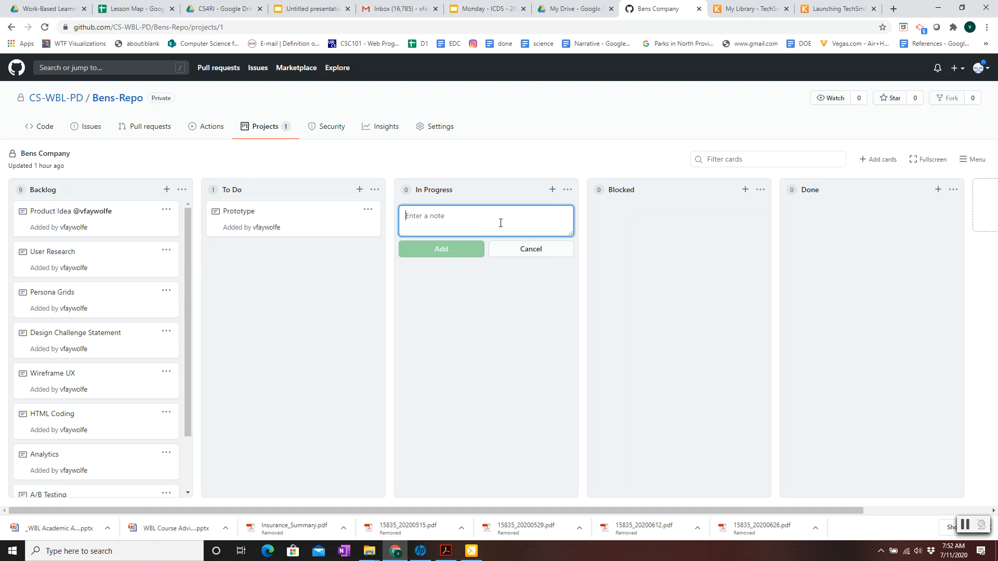
text(Home)
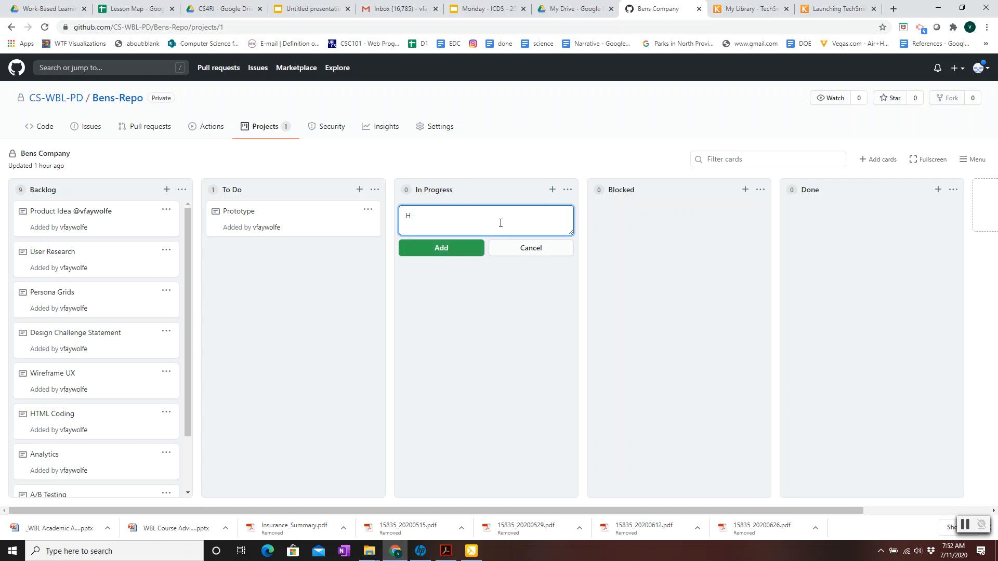
text(Create)
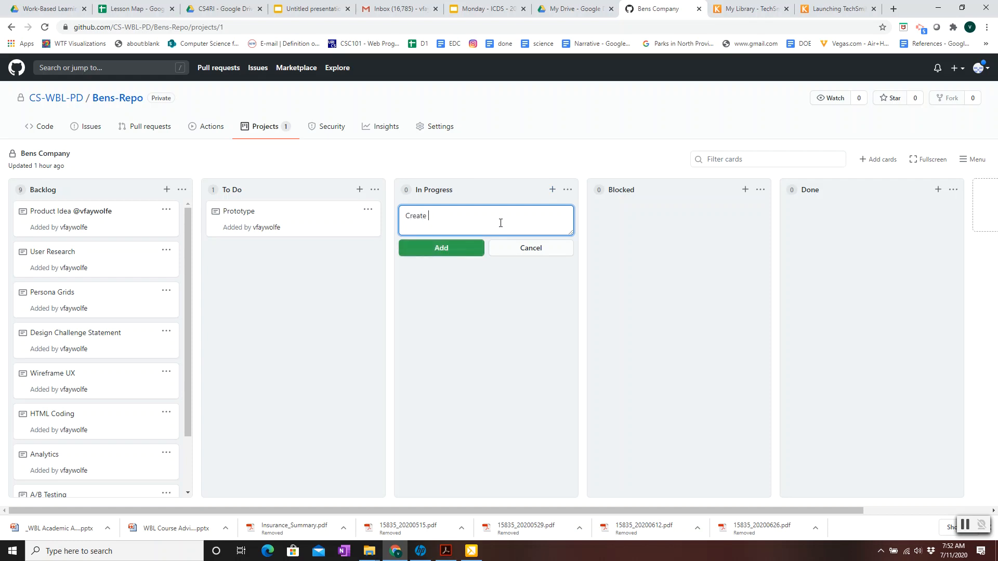
text(Homepage)
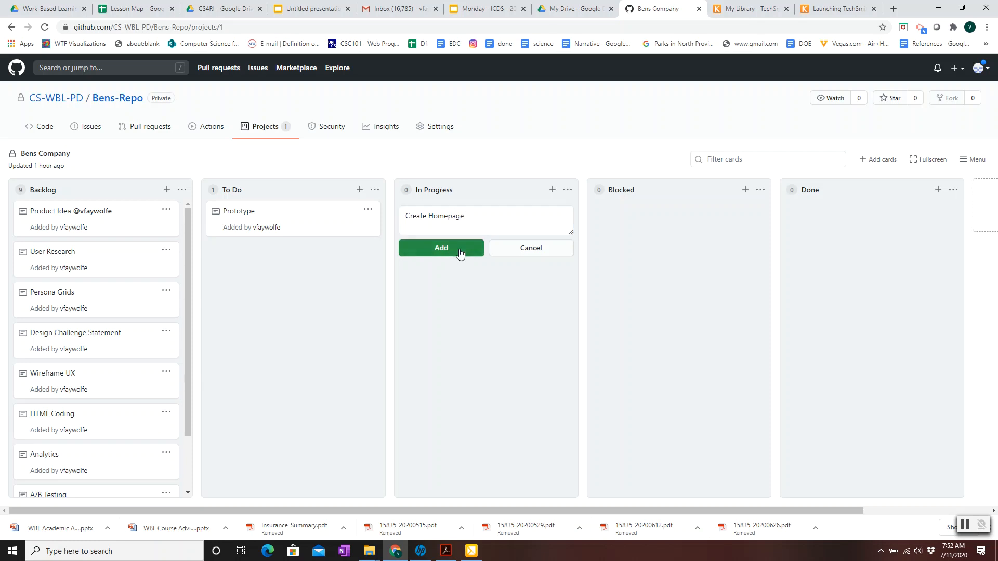
click(441, 248)
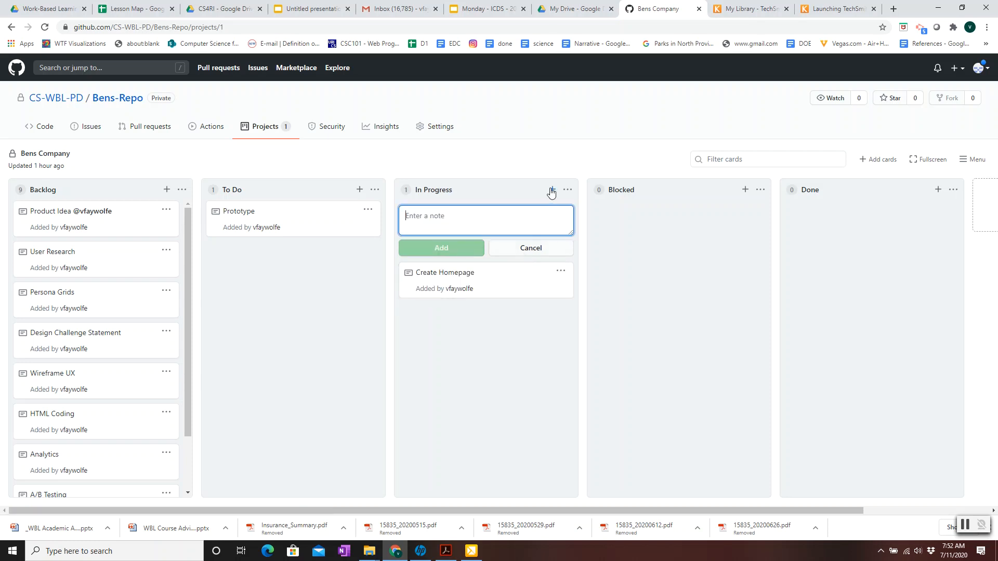
click(530, 248)
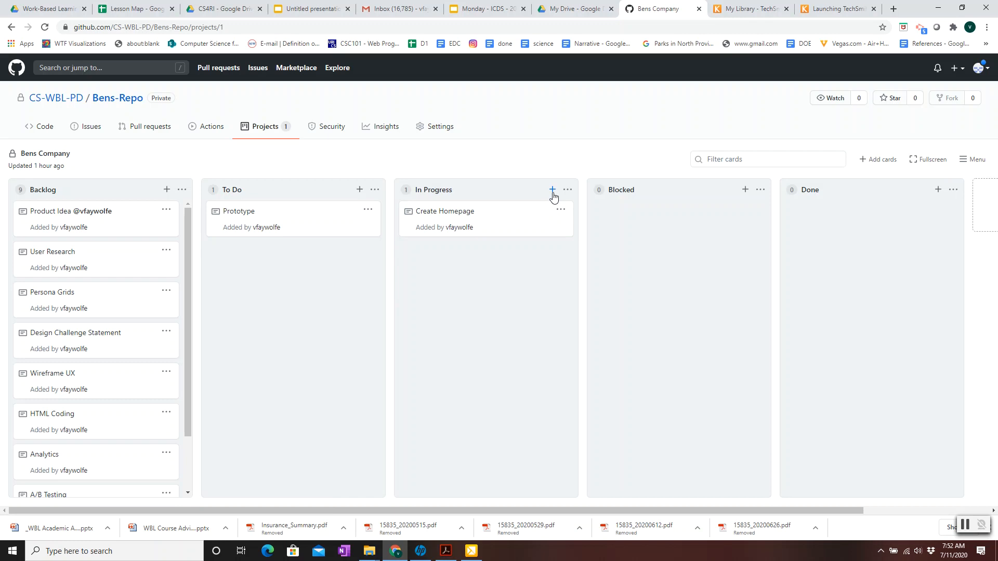
Add Create FAQ Page and Create Contacts Page notes to In Progress
click(552, 190)
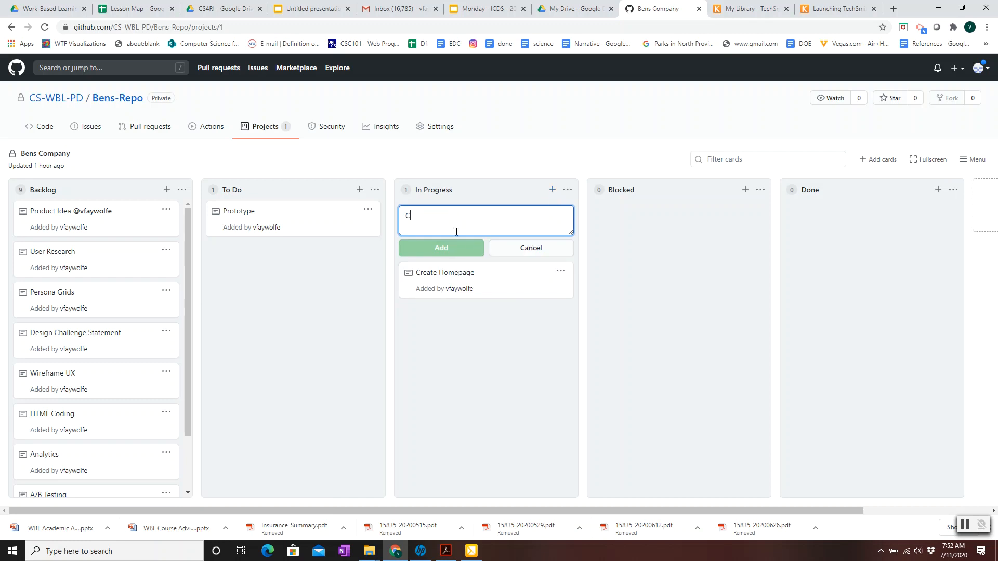
text(reate)
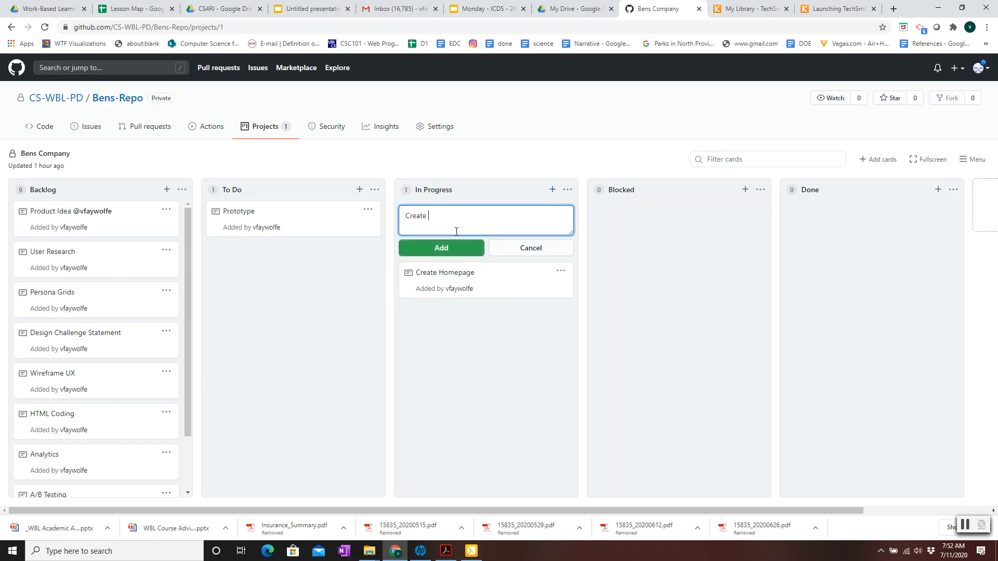
text(FAQ Page)
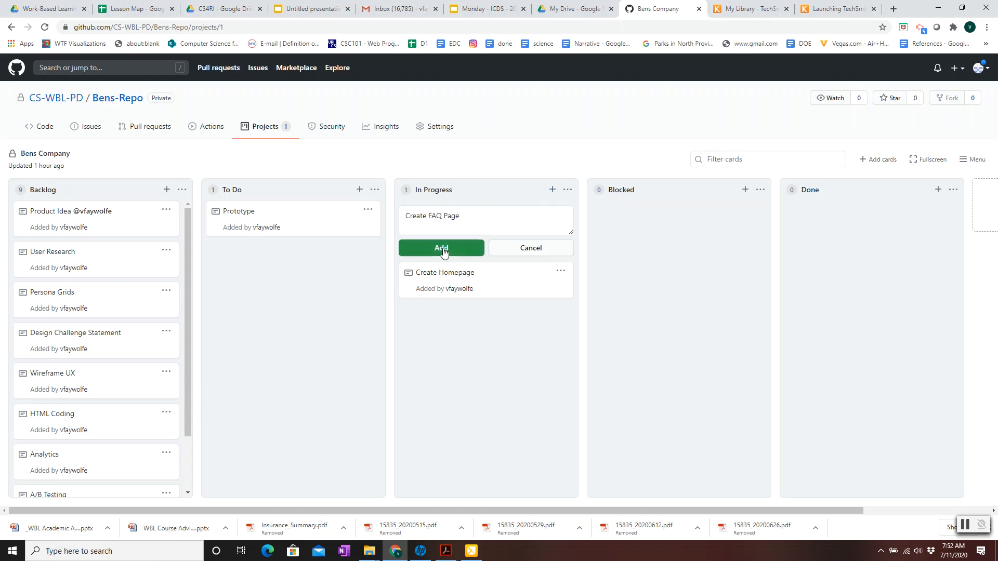
click(441, 248)
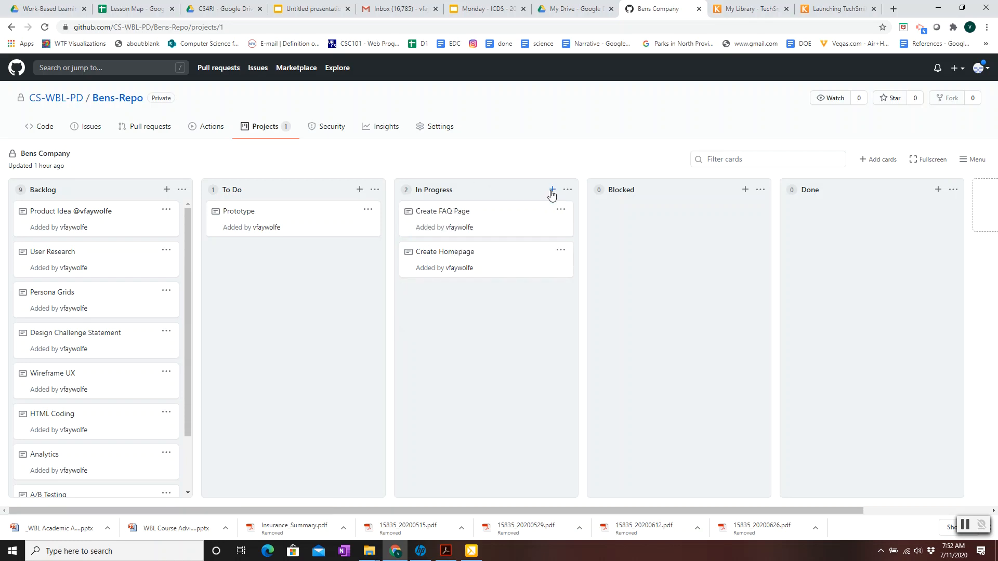
click(551, 189)
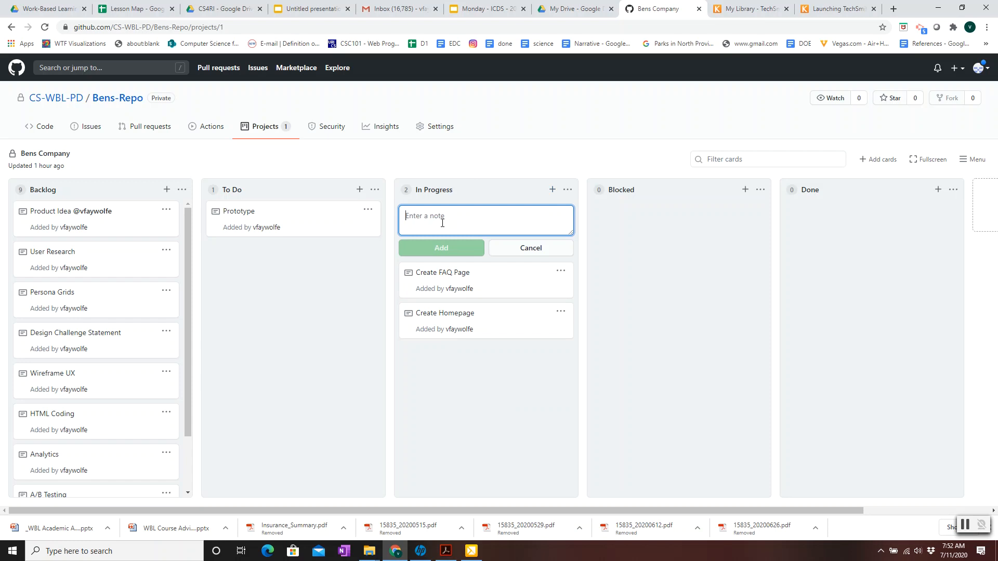
text(Create Contacts Pag)
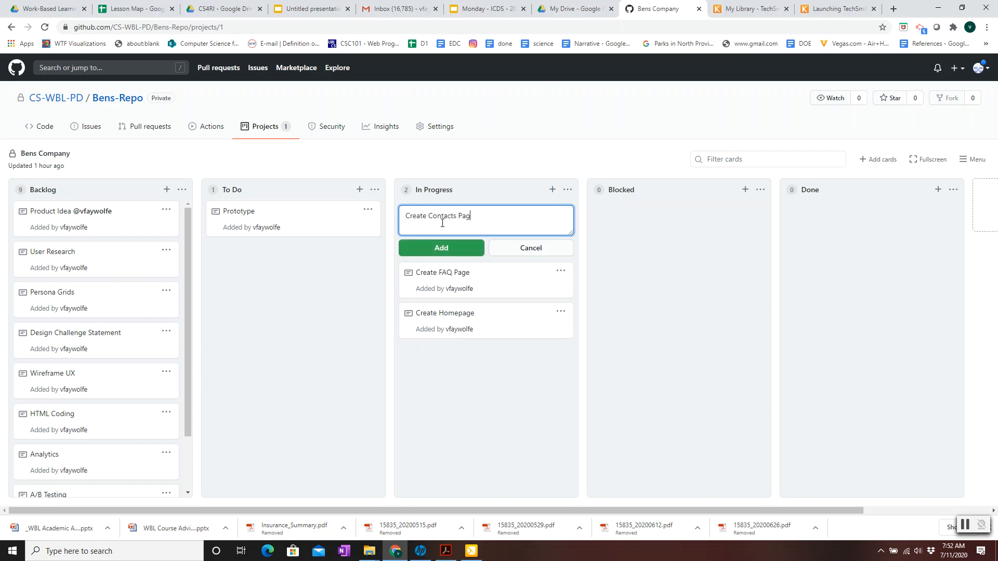
click(441, 248)
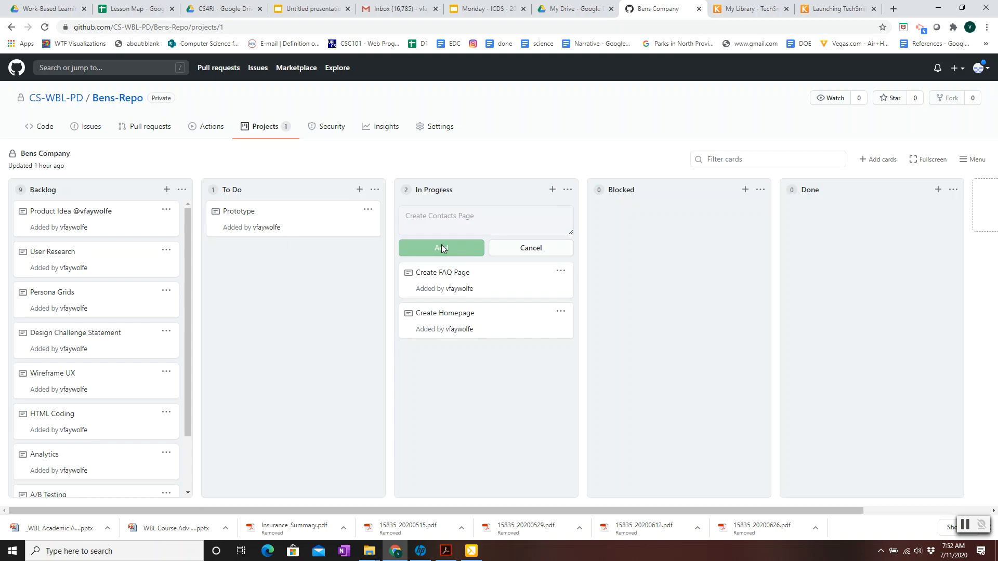
click(440, 248)
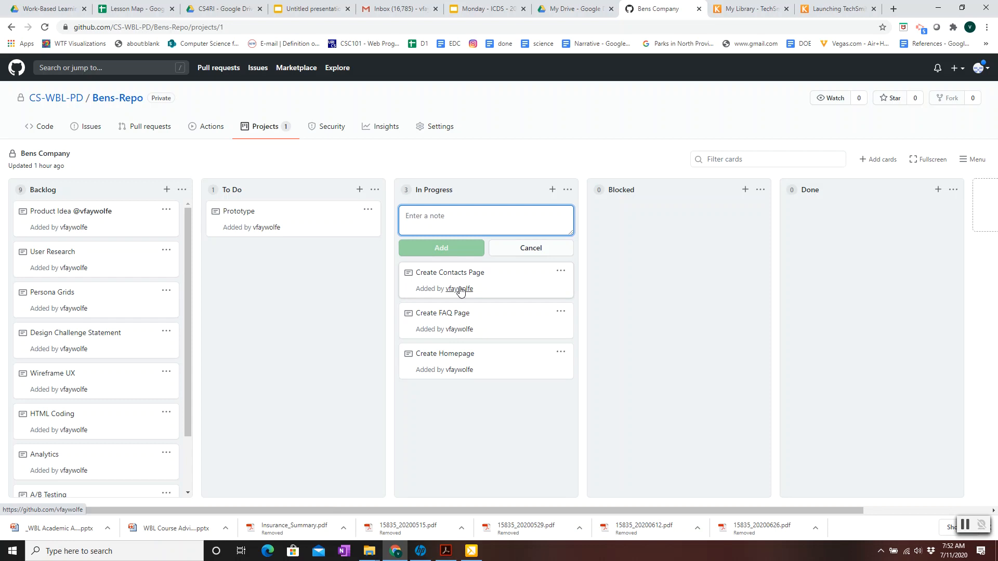
Move Create Contacts Page, Prototype and the remaining In Progress cards into Done
drag(458, 272, 872, 219)
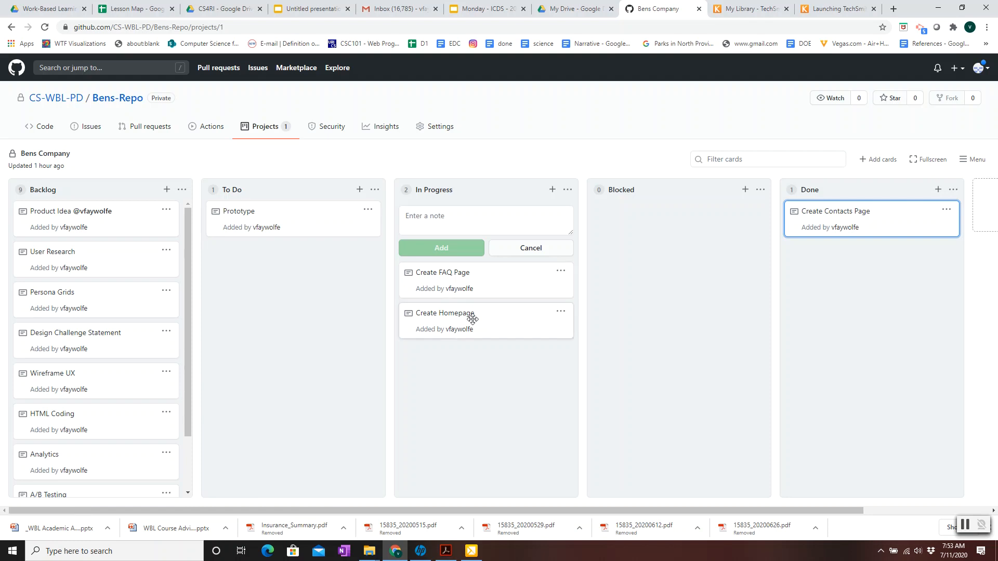
mouse_move(322, 220)
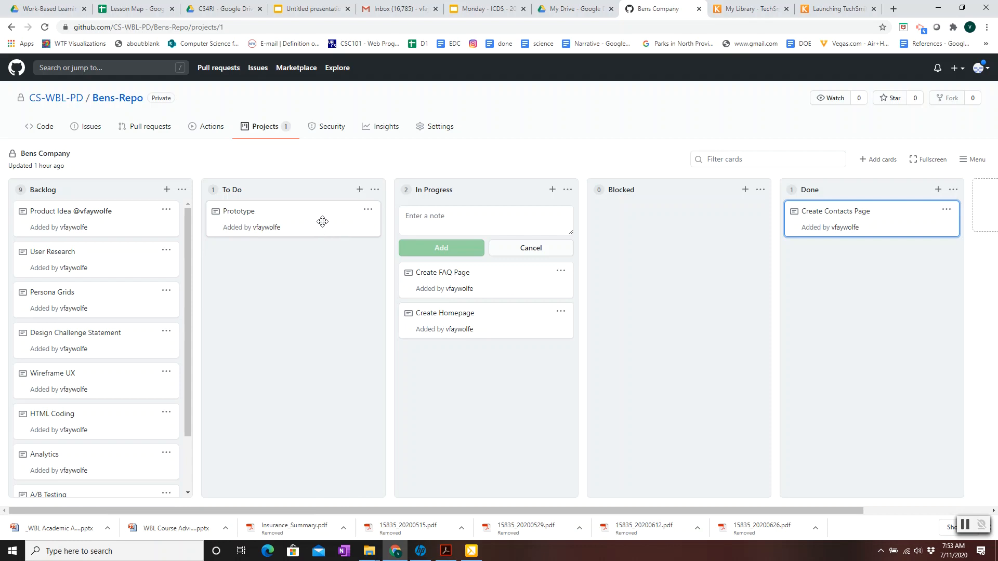
mouse_move(293, 230)
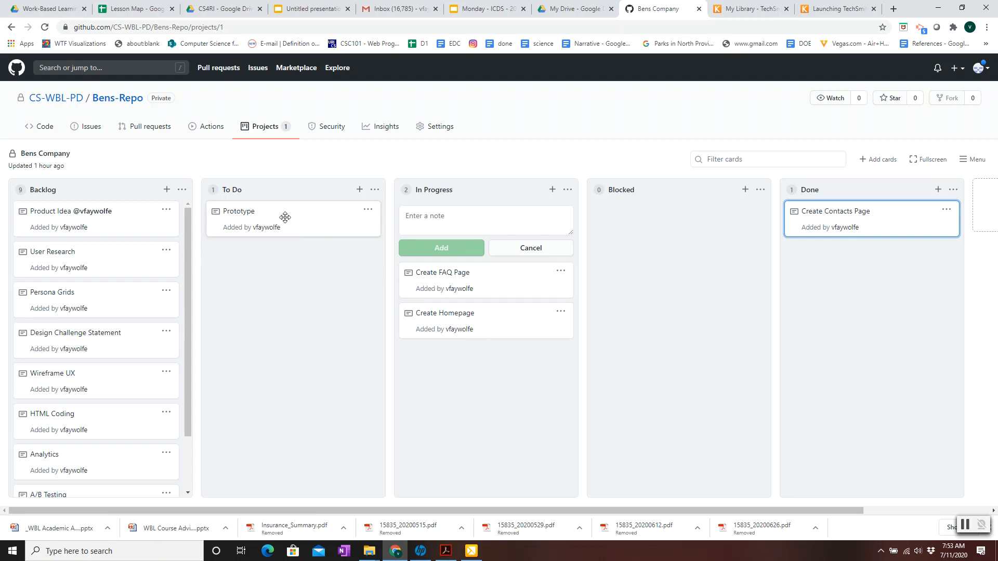
drag(284, 217, 483, 360)
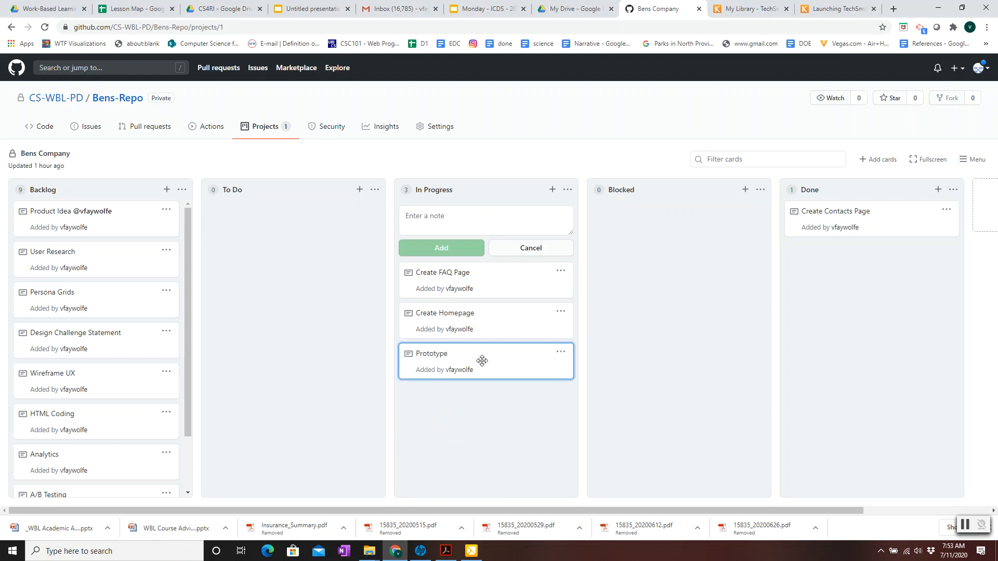
drag(438, 279, 873, 264)
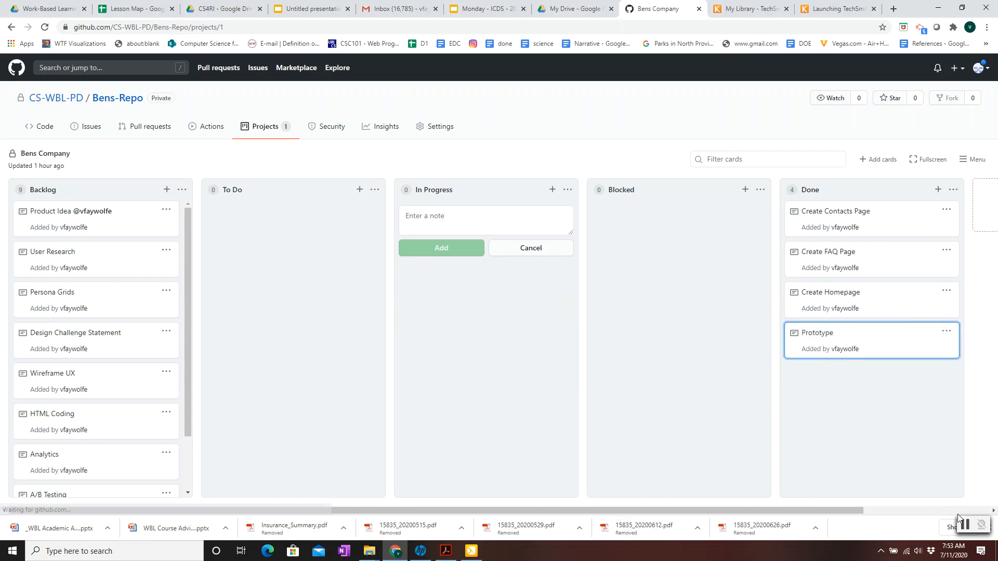
Navigate from the GitHub home page to the CS-WBL-PD/Dans-Repo repository
click(15, 67)
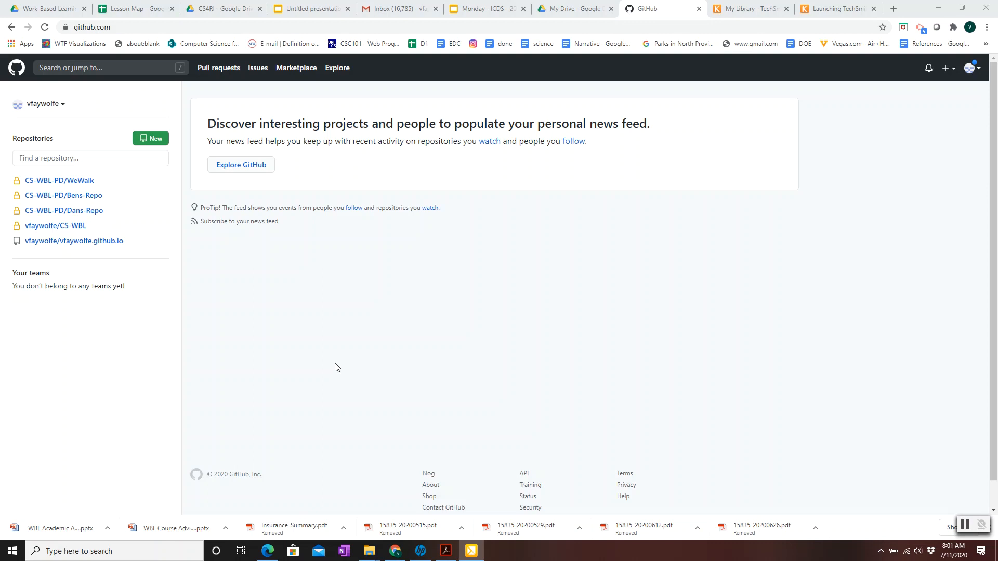
mouse_move(72, 177)
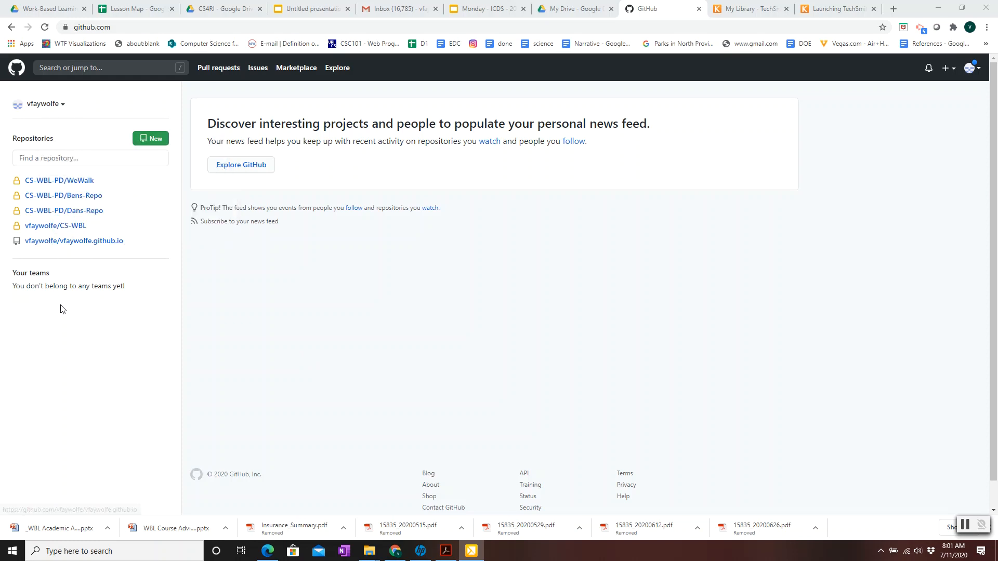
mouse_move(44, 302)
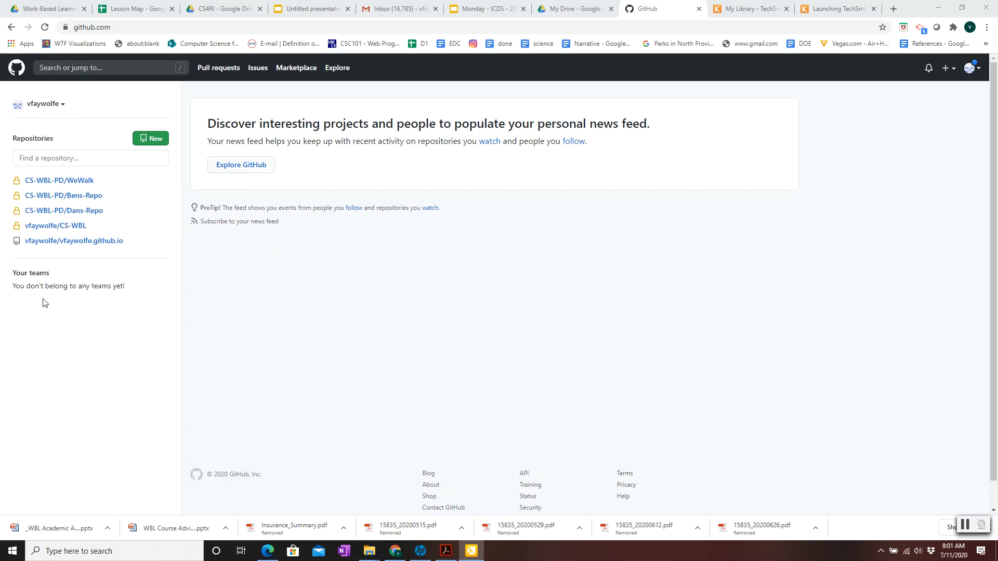
mouse_move(64, 210)
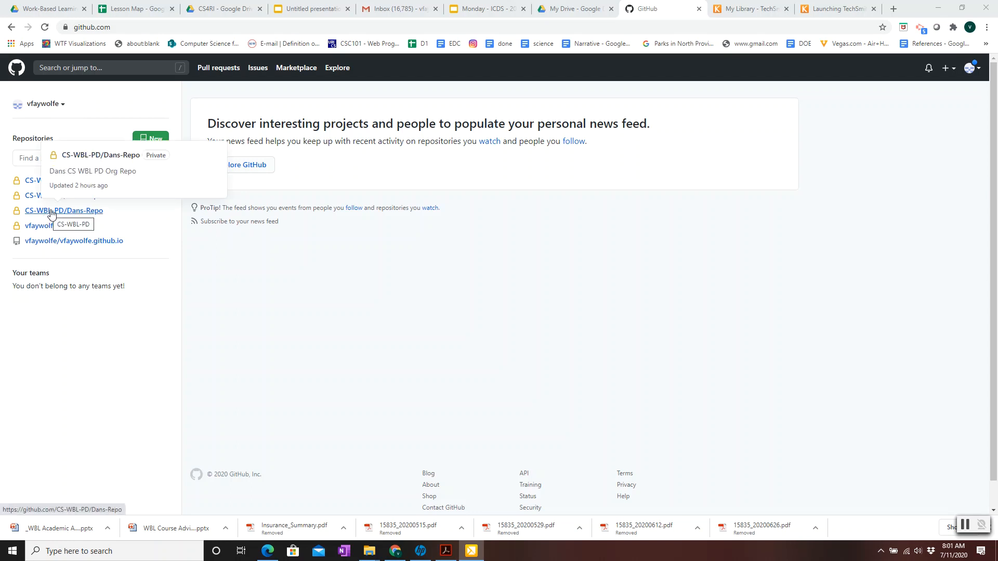
click(64, 211)
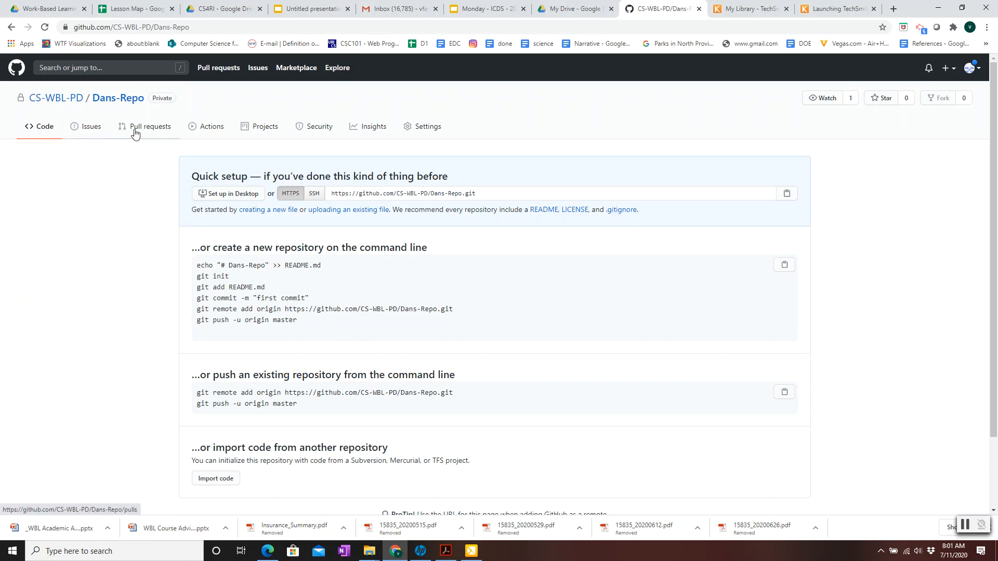
mouse_move(264, 126)
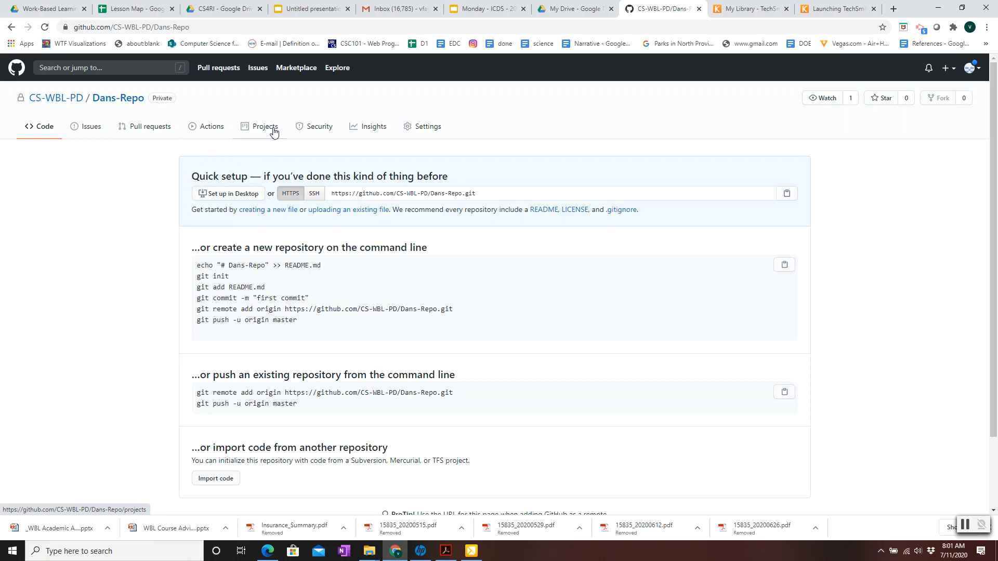
mouse_move(261, 132)
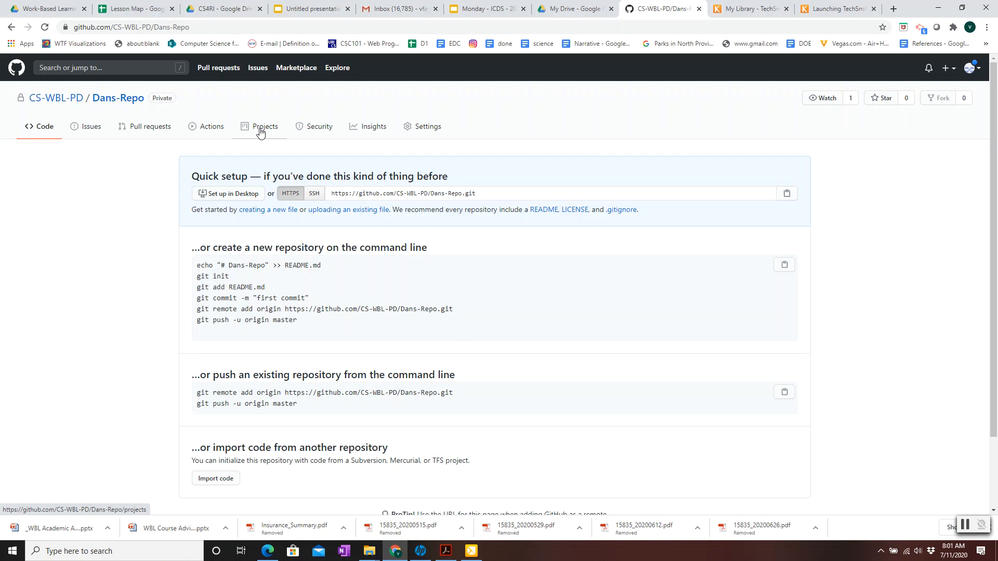
Create a new project board named 'Dans Web Site' in Dans-Repo with no template
click(264, 126)
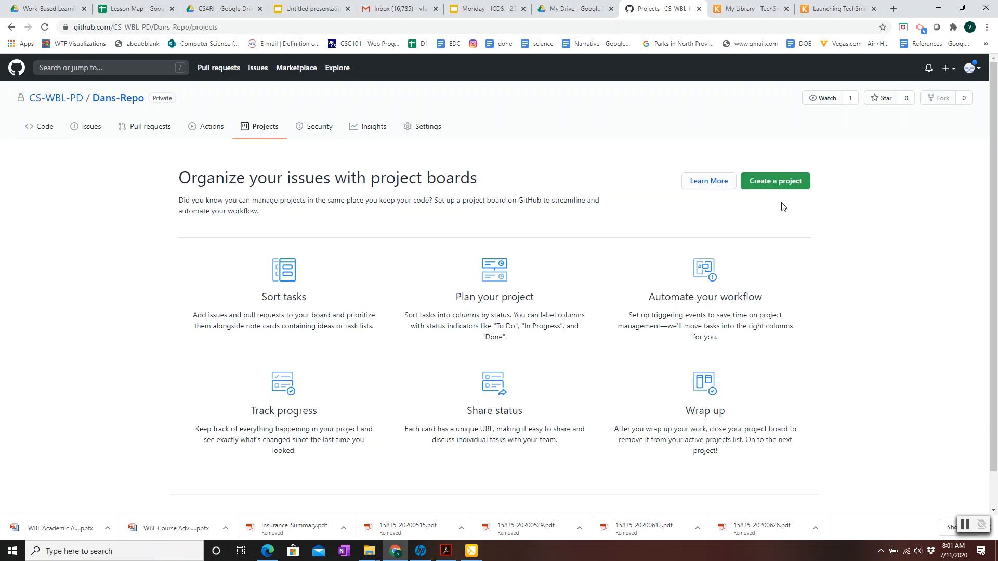
click(775, 181)
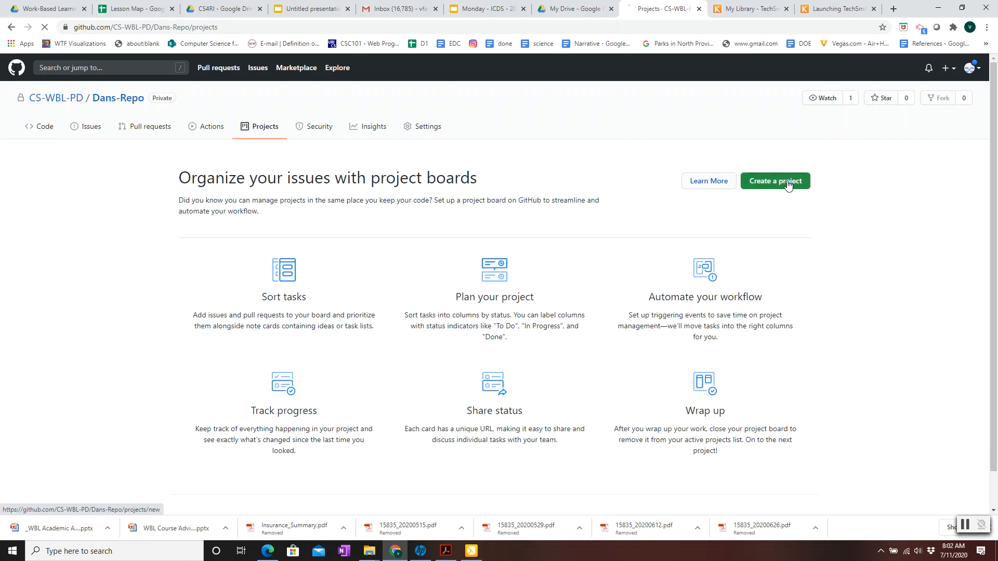
click(774, 181)
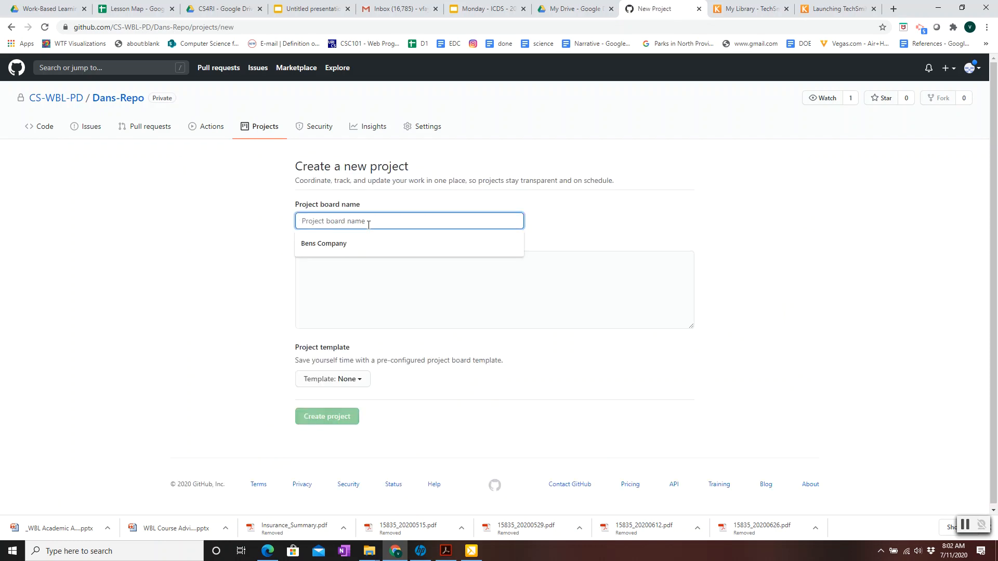
text(Dan)
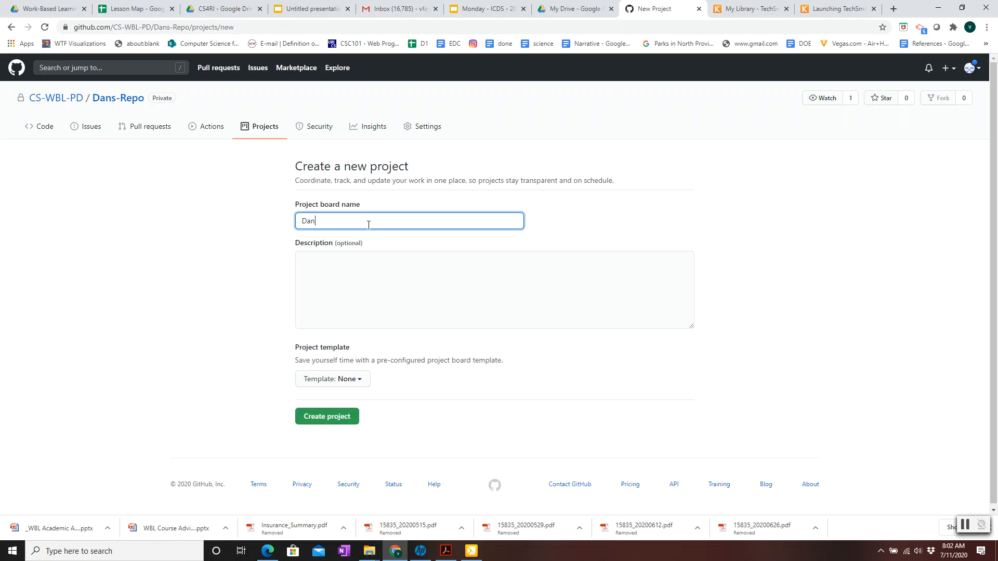
text(s)
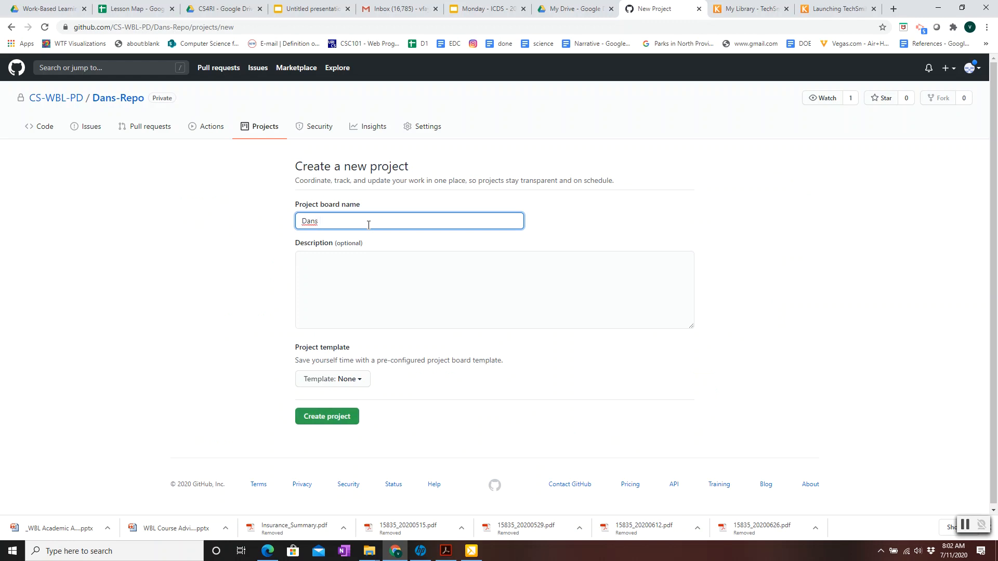
text(Web)
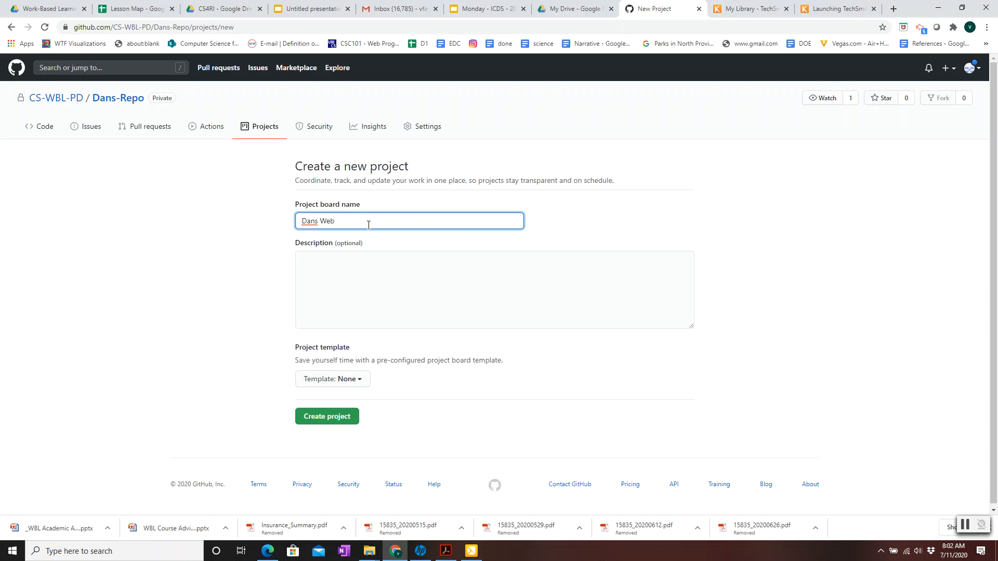
text(Site)
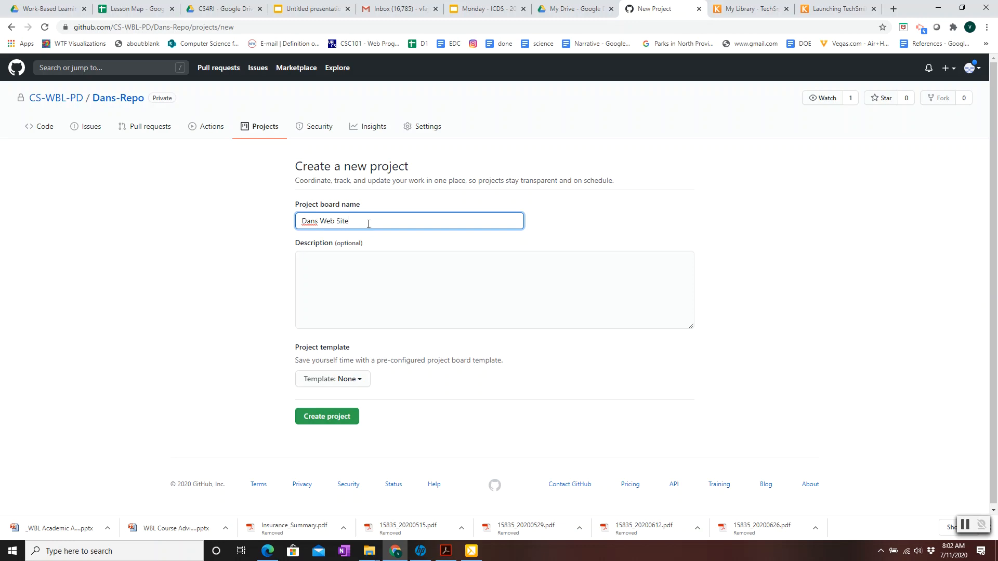
click(326, 415)
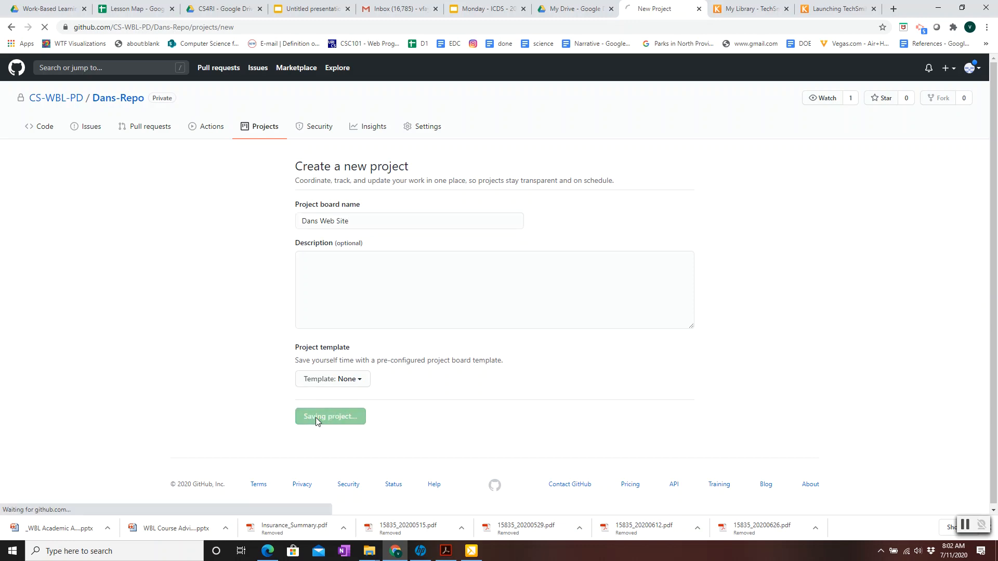
Create the Backlog and To Do columns on the empty board
click(330, 416)
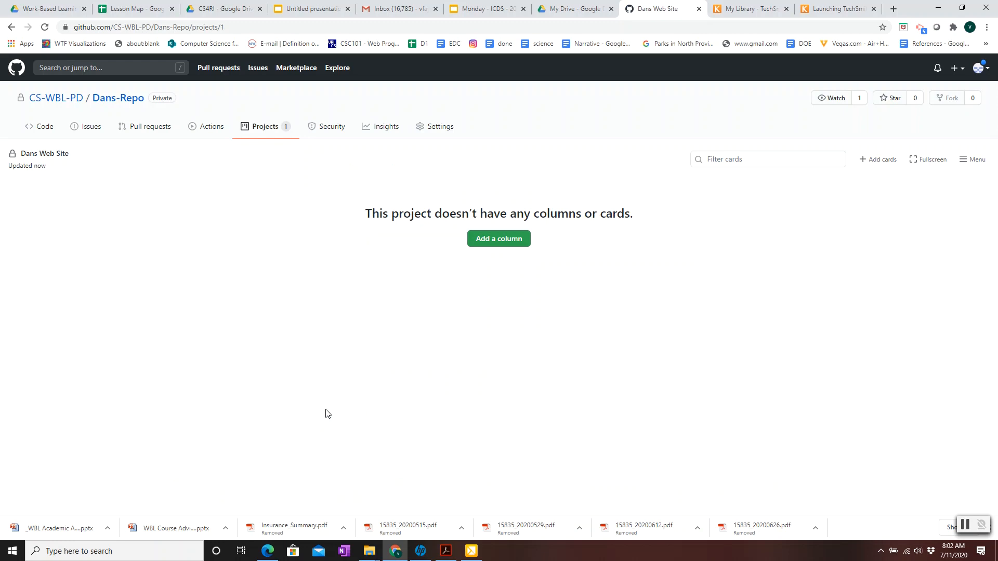
mouse_move(420, 294)
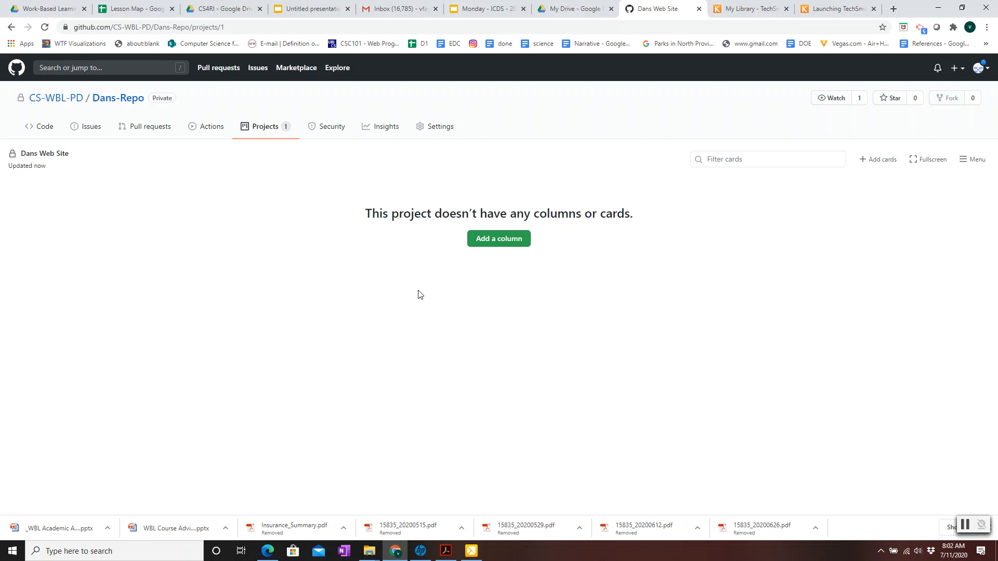
mouse_move(486, 280)
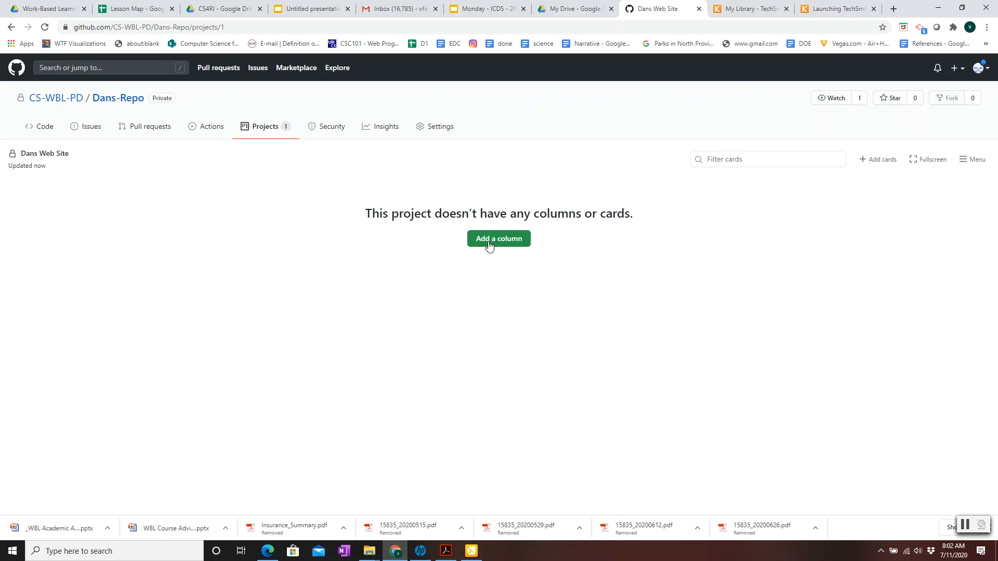
click(498, 238)
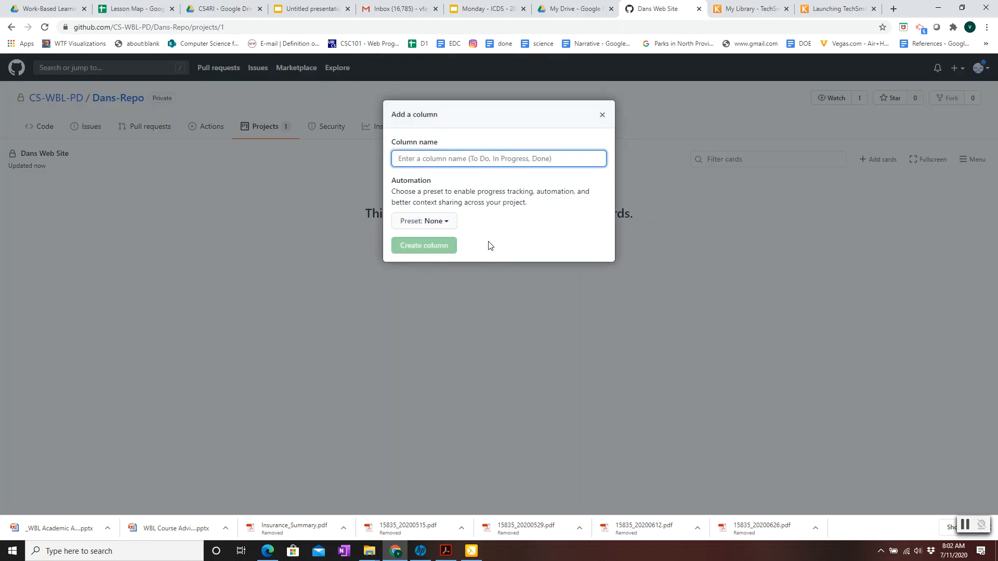
text(Backlo)
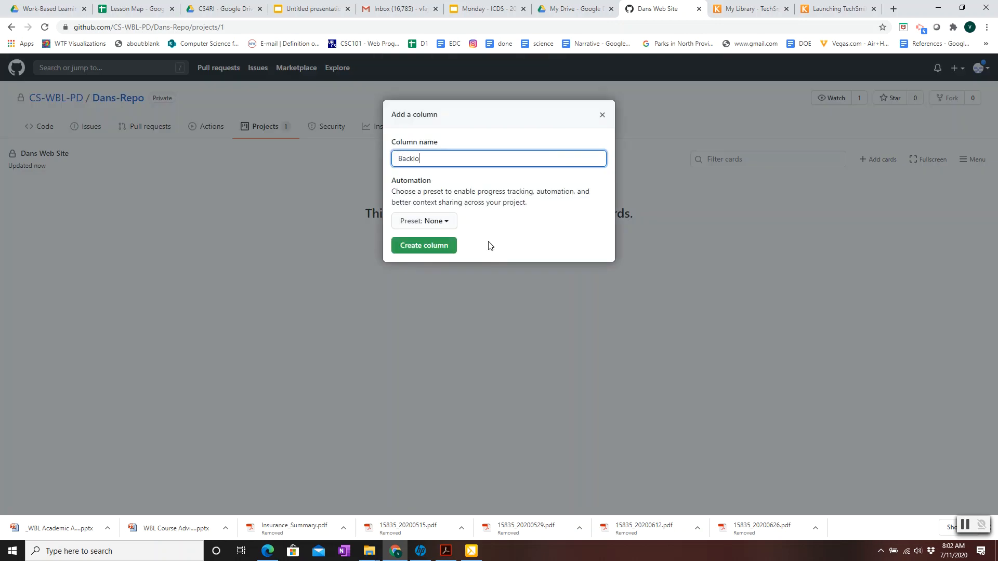
text(g)
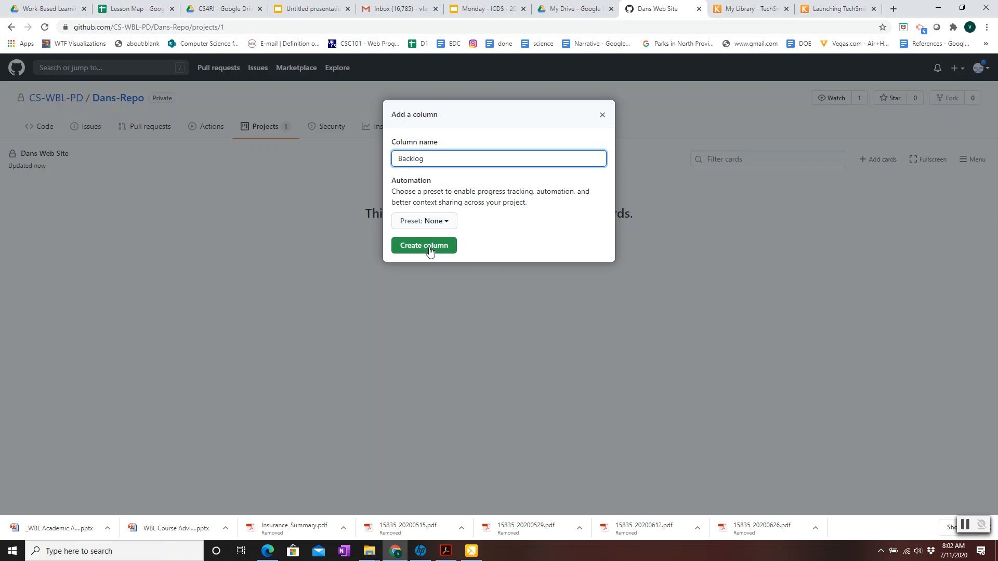
click(423, 246)
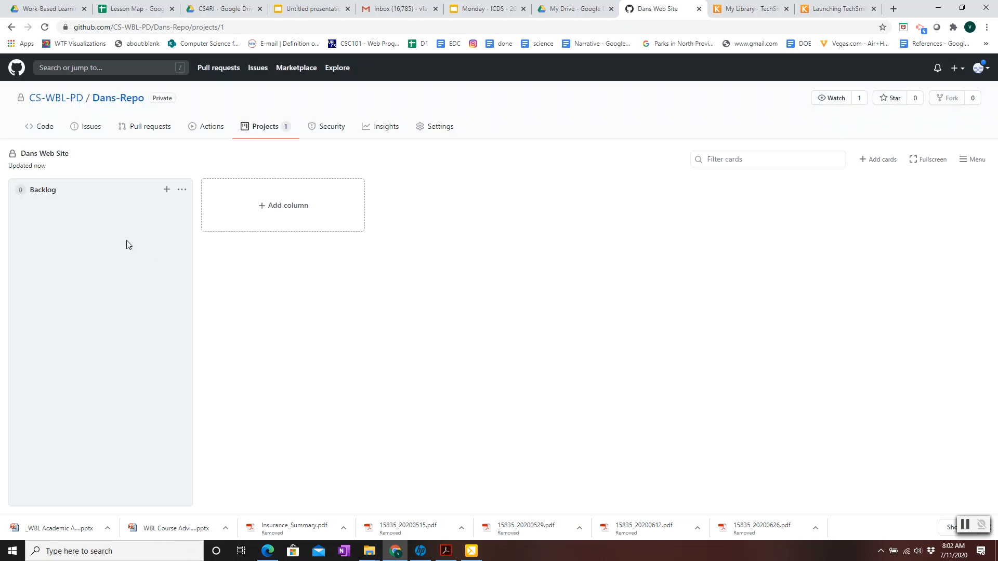
mouse_move(288, 209)
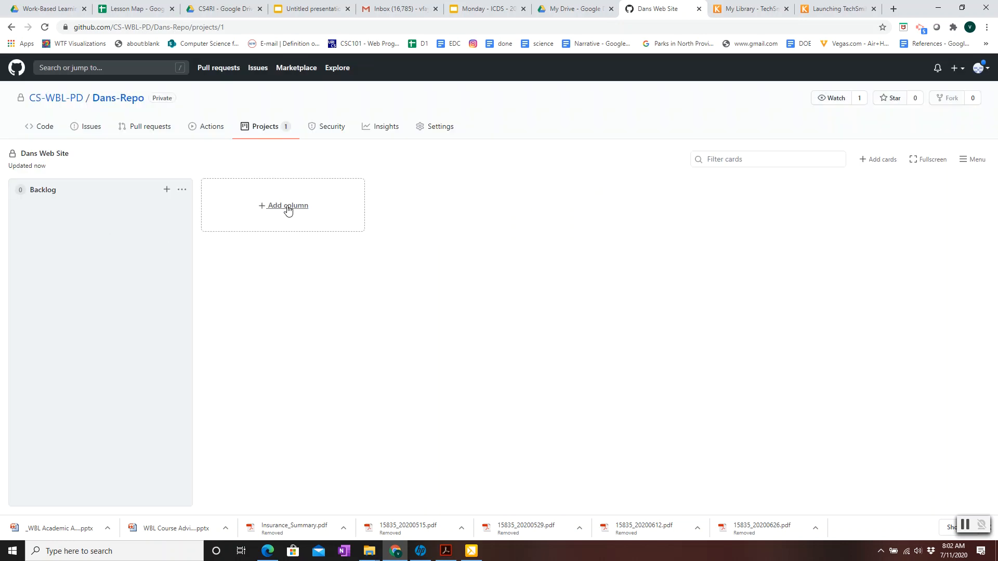
click(287, 205)
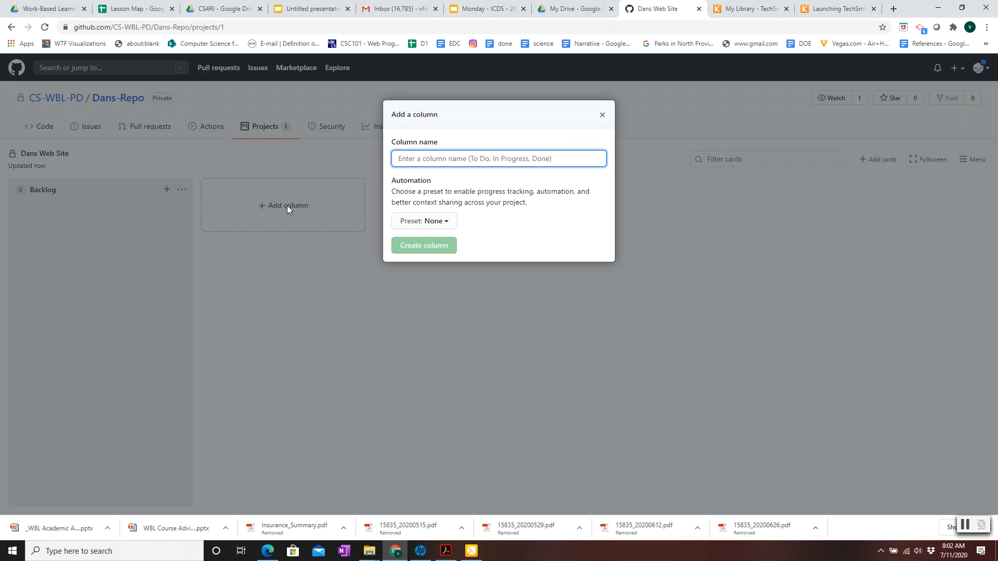
text(To D)
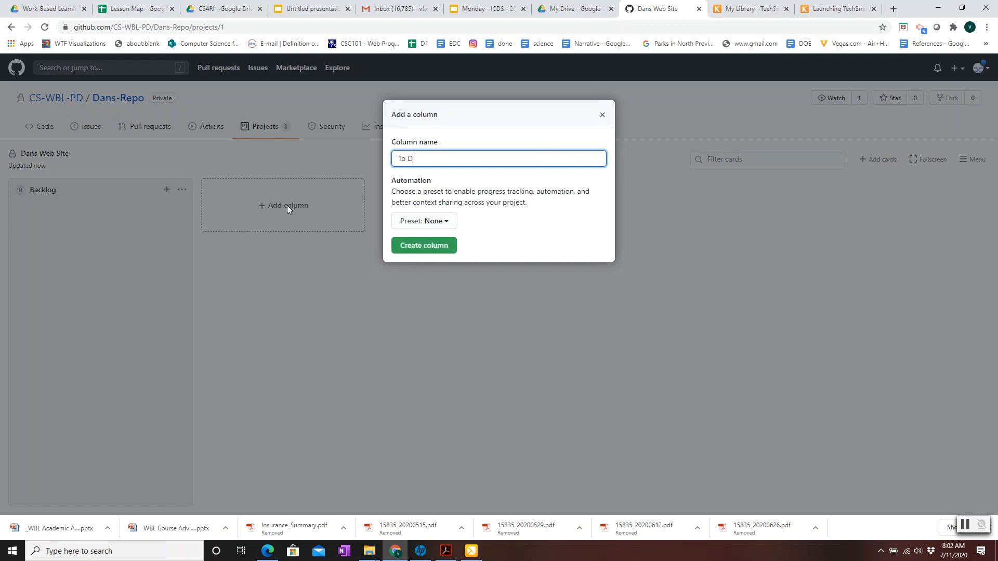
text(o)
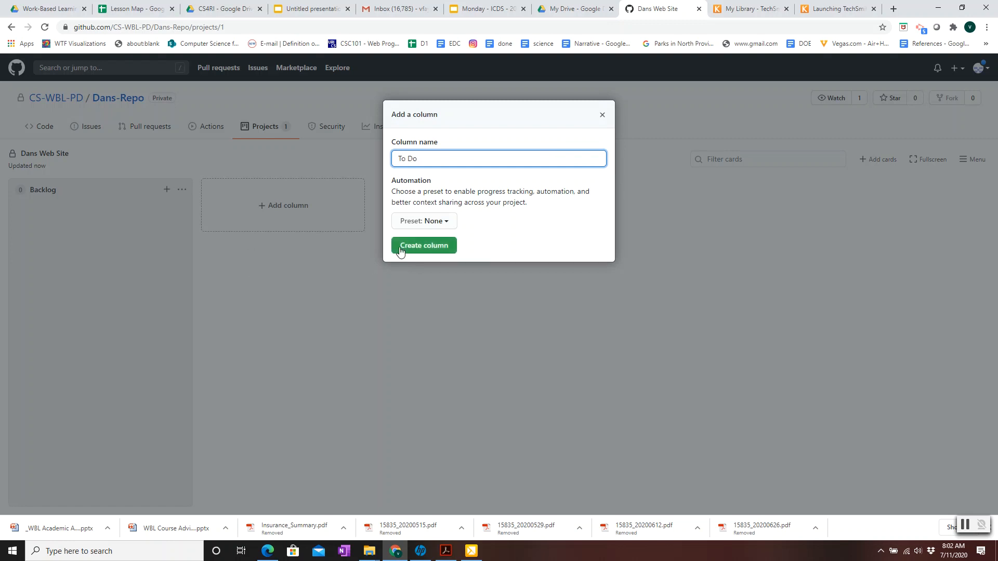
click(424, 245)
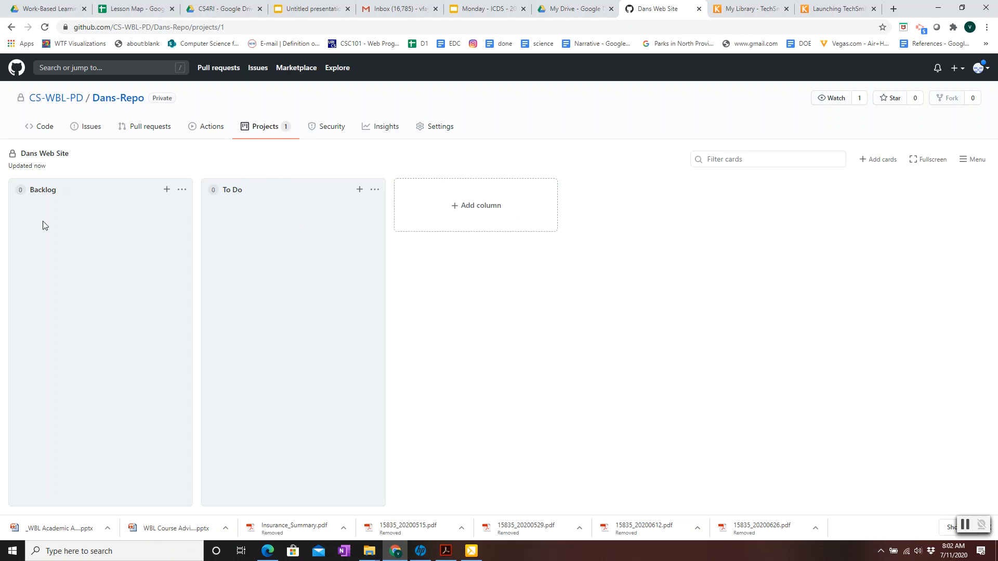
mouse_move(302, 228)
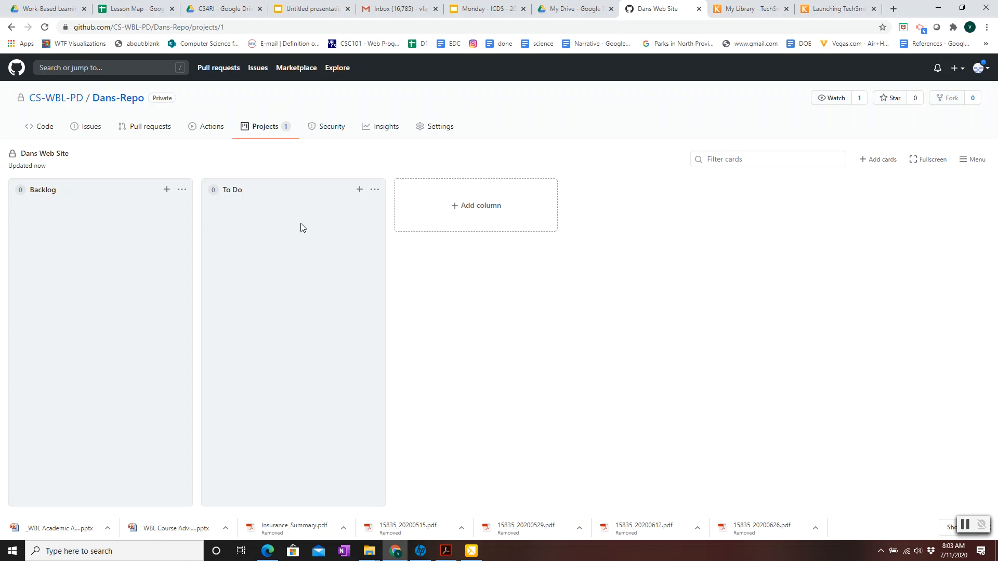
mouse_move(475, 206)
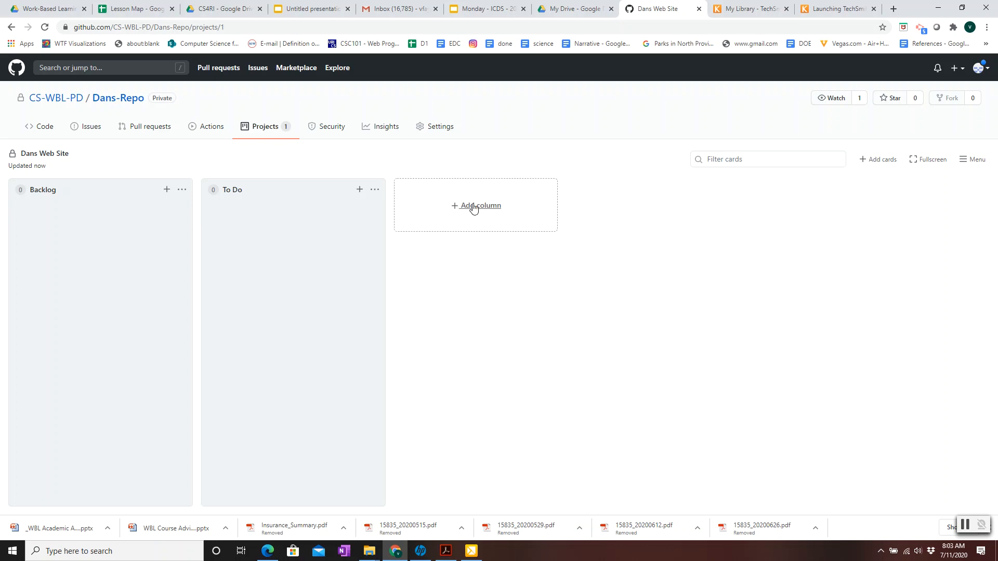
Create the In Progress, Blocked and Done columns
click(475, 206)
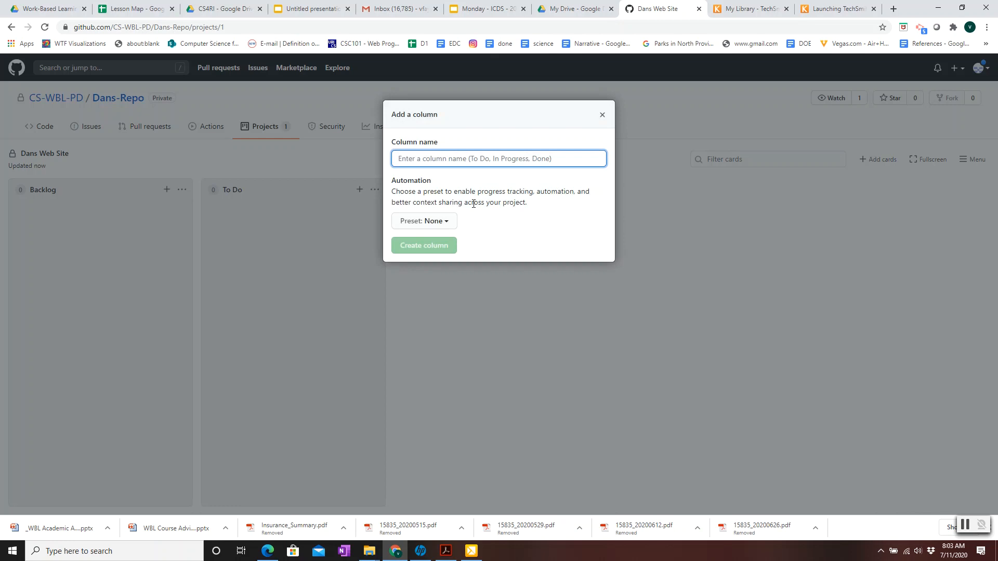
text(In Progre)
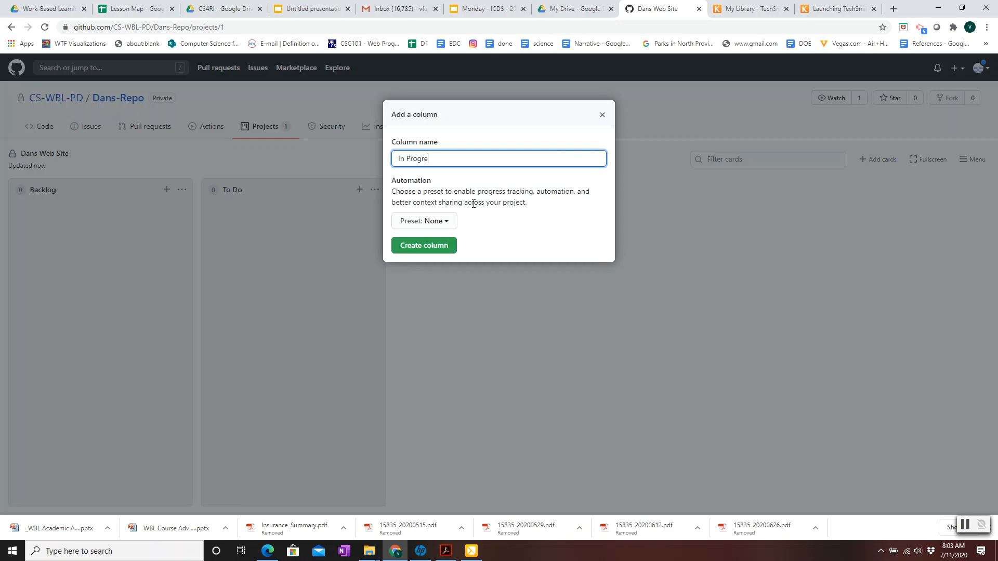
text(ss)
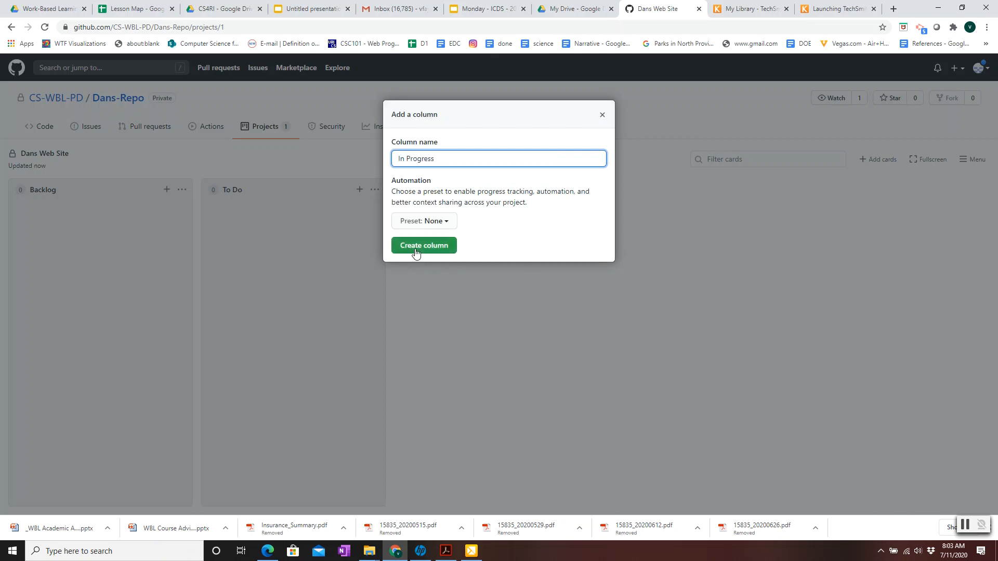
click(423, 245)
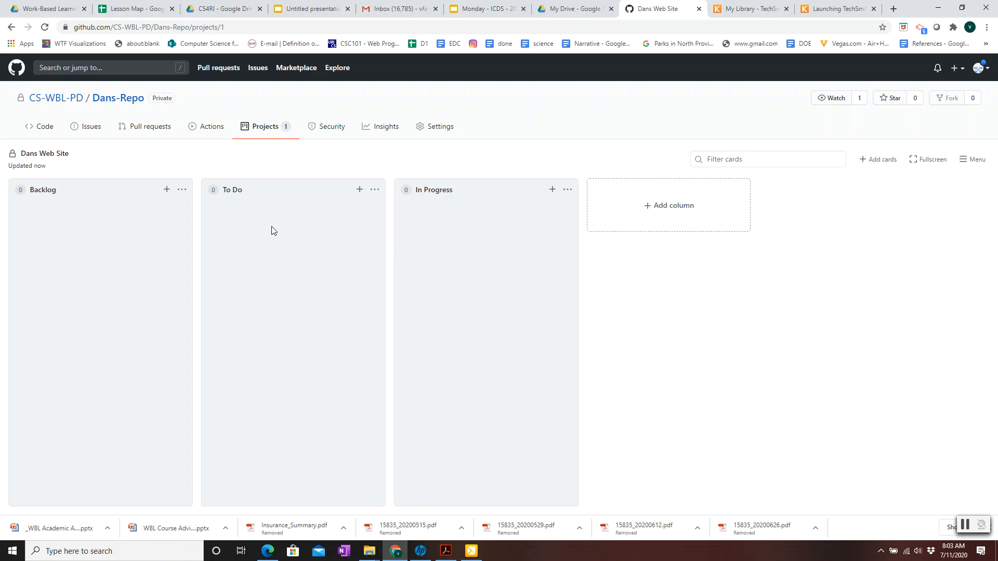
mouse_move(483, 230)
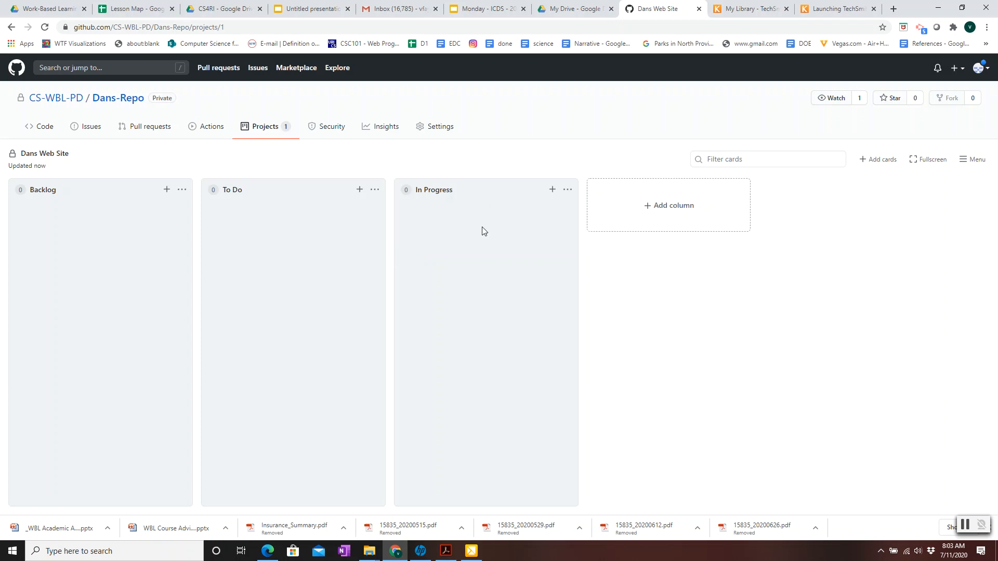
mouse_move(669, 205)
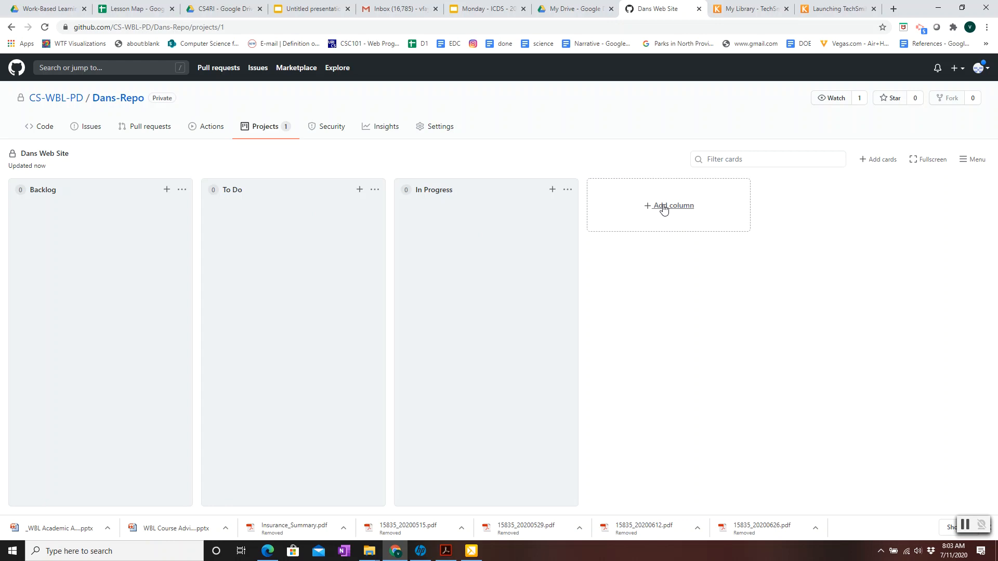
click(668, 204)
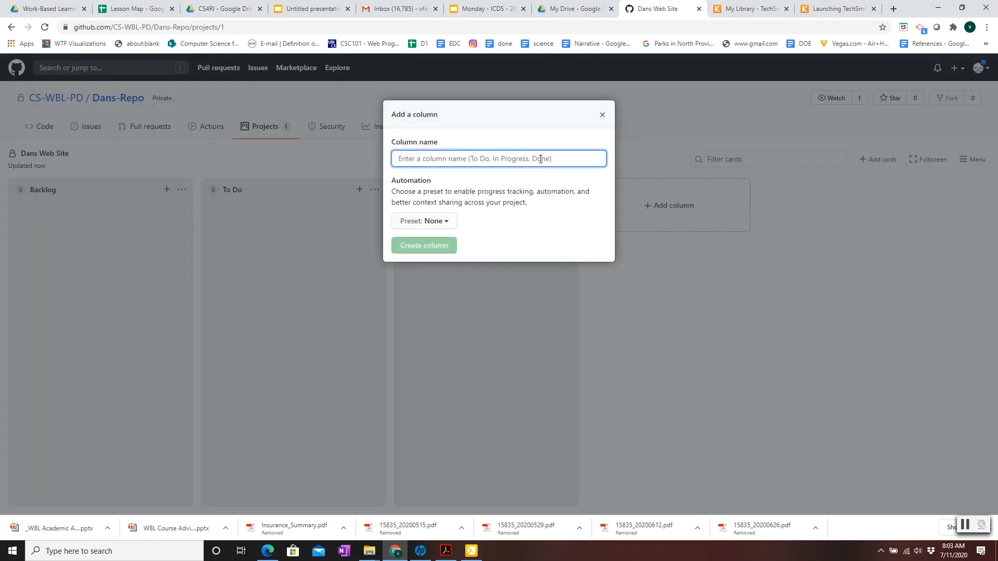
text(Blocked)
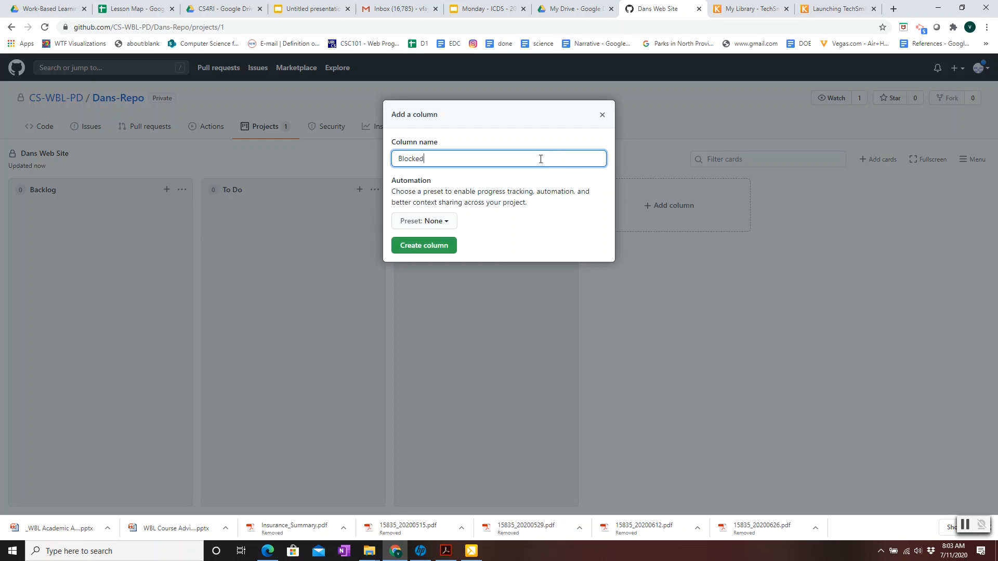
mouse_move(476, 224)
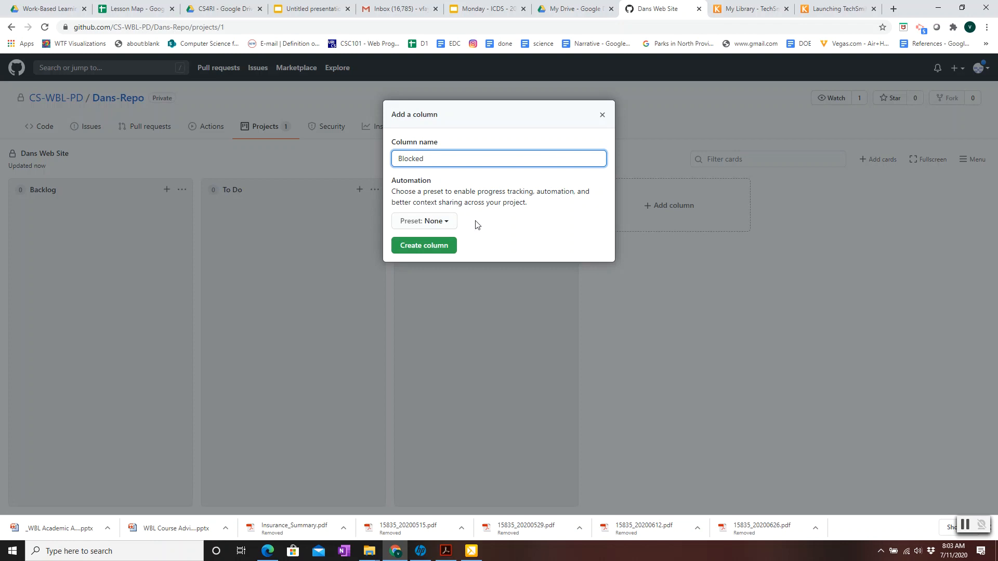
click(423, 245)
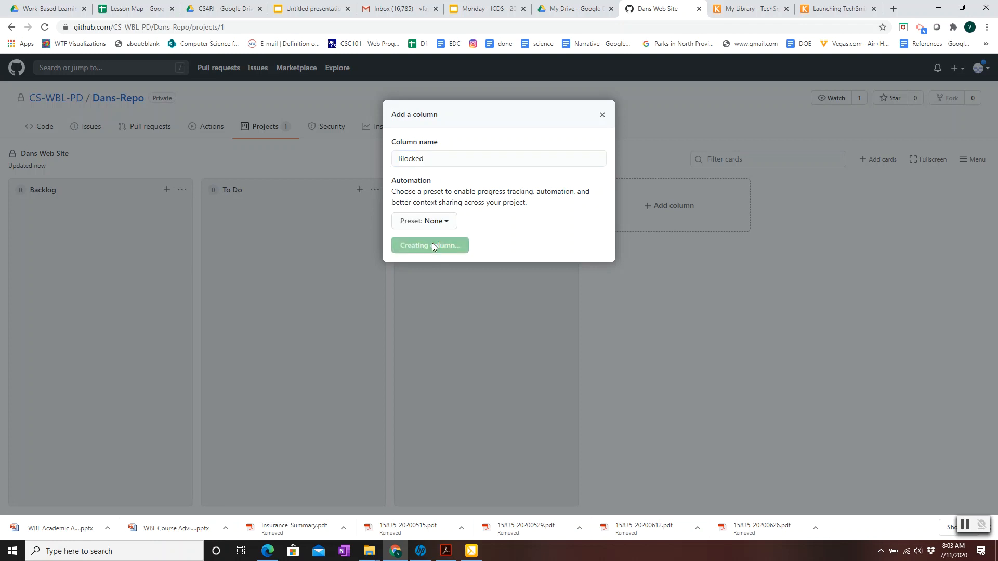
click(424, 245)
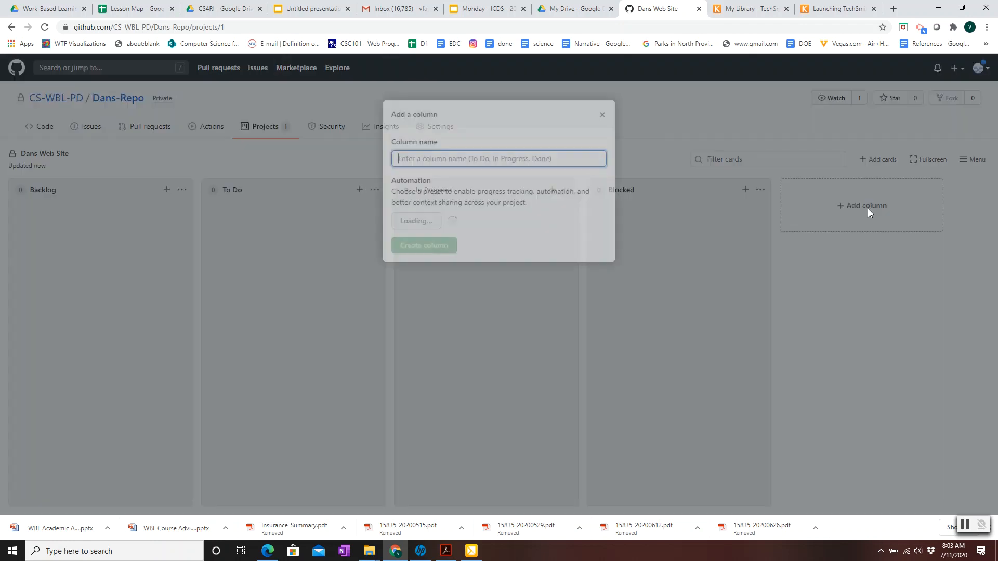
text(D)
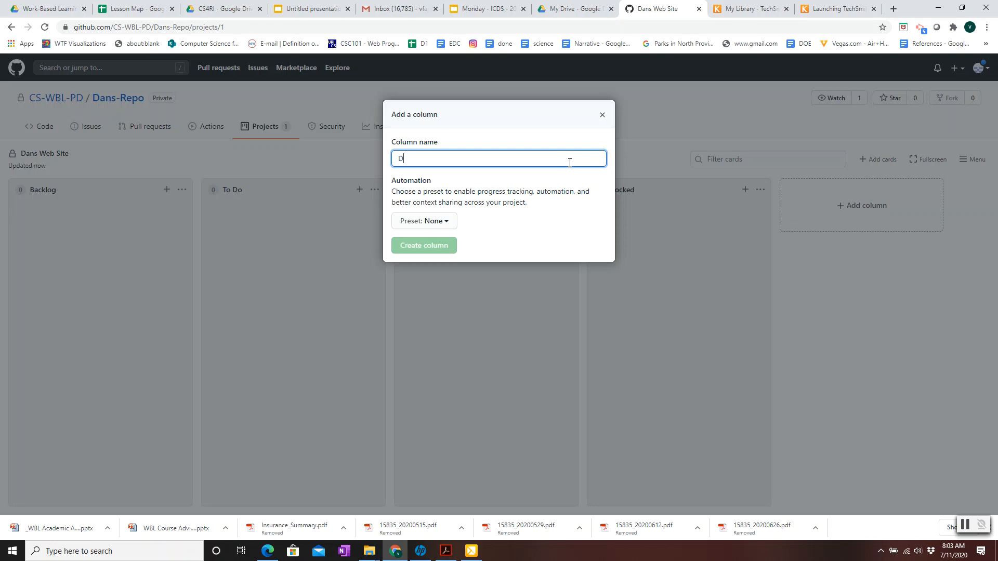
text(one)
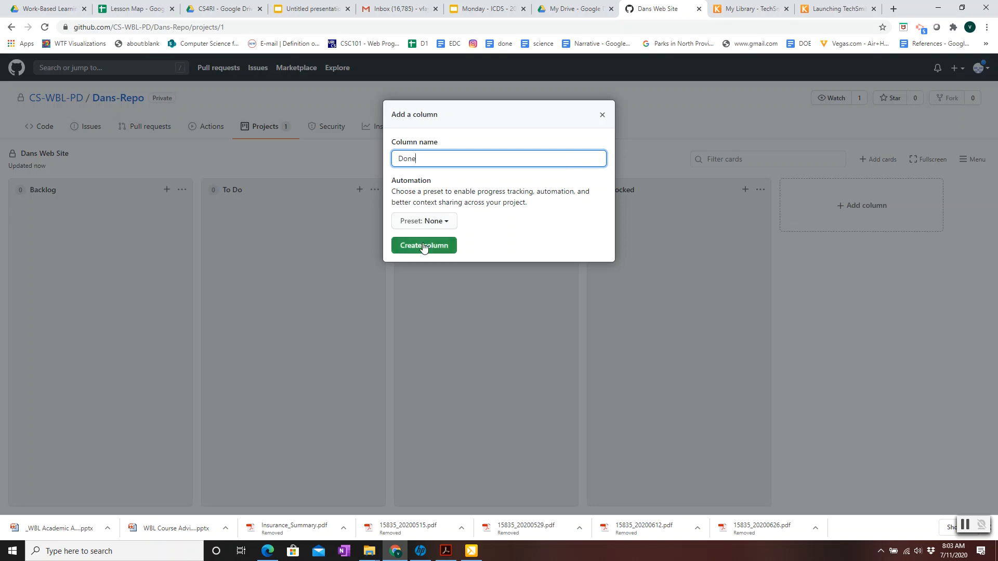
click(423, 246)
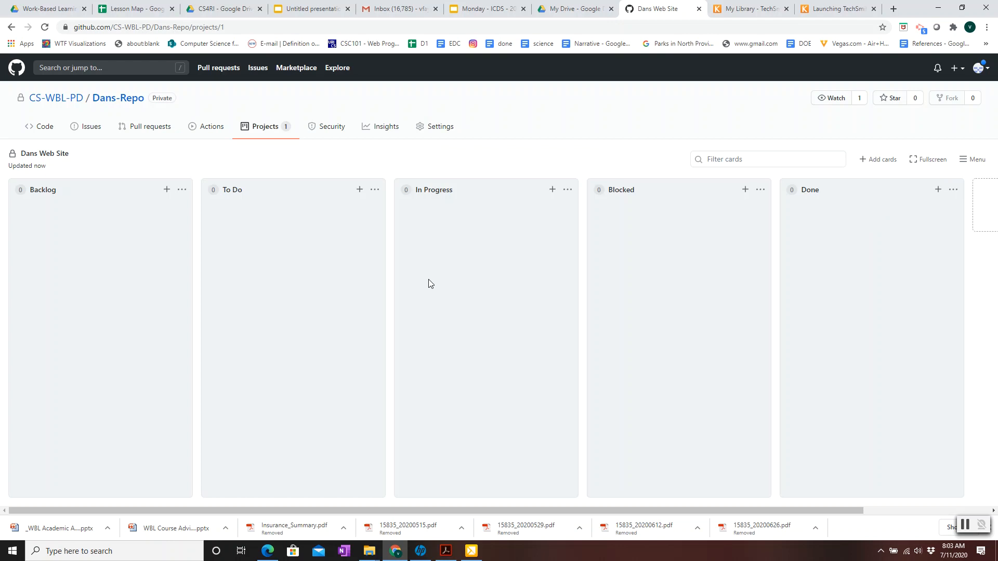
mouse_move(407, 283)
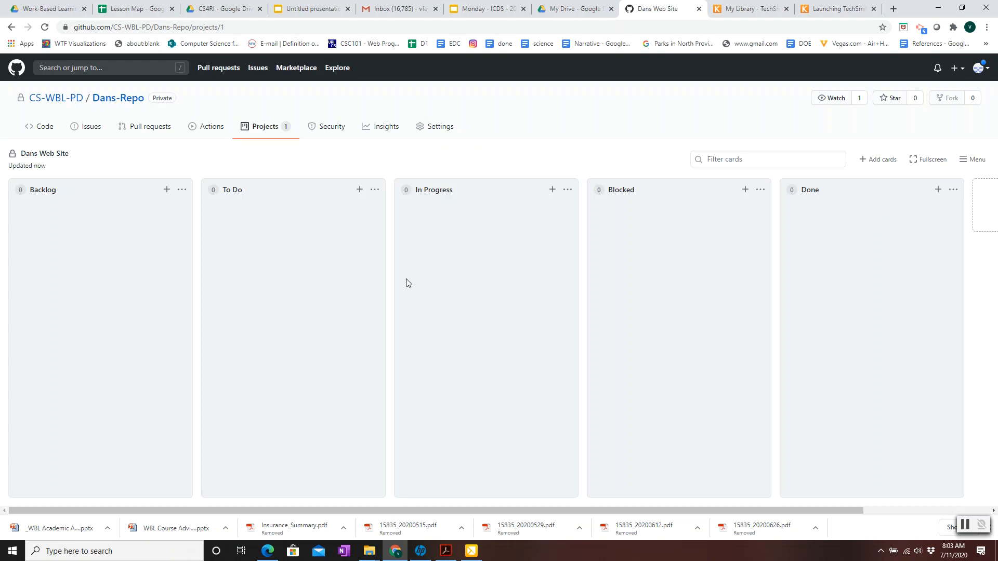
mouse_move(394, 285)
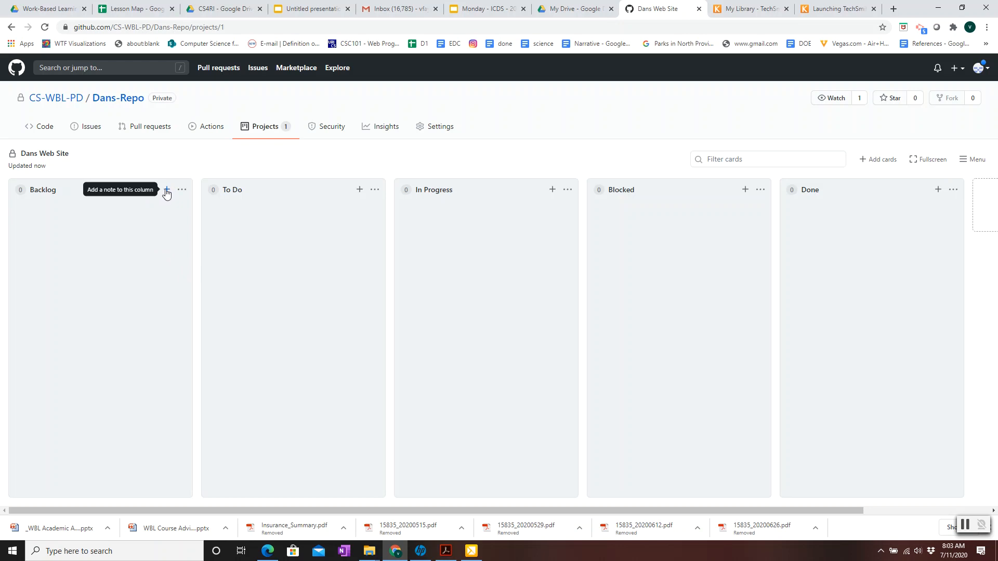
mouse_move(167, 194)
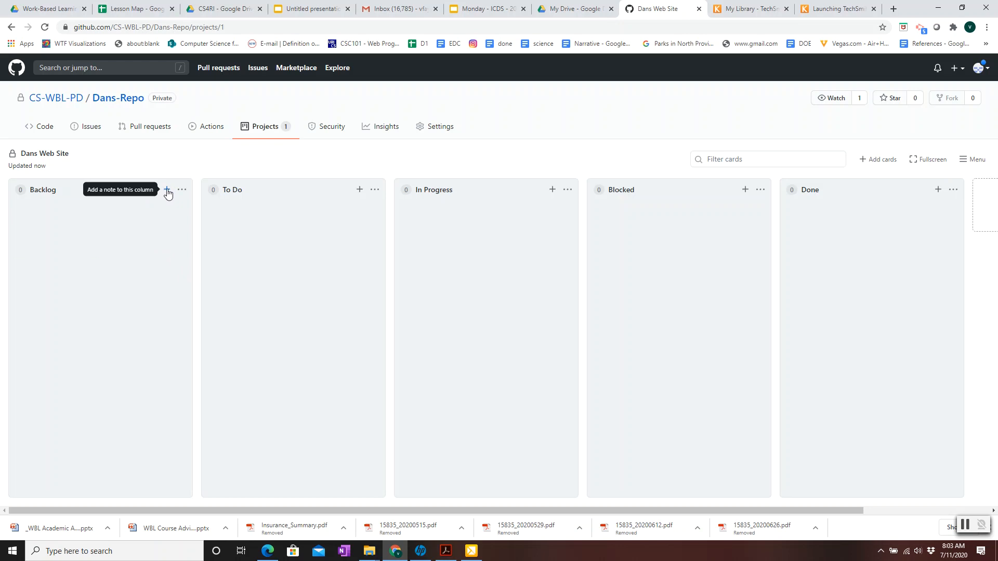
Add a Product Idea note as the first card in Backlog
click(166, 189)
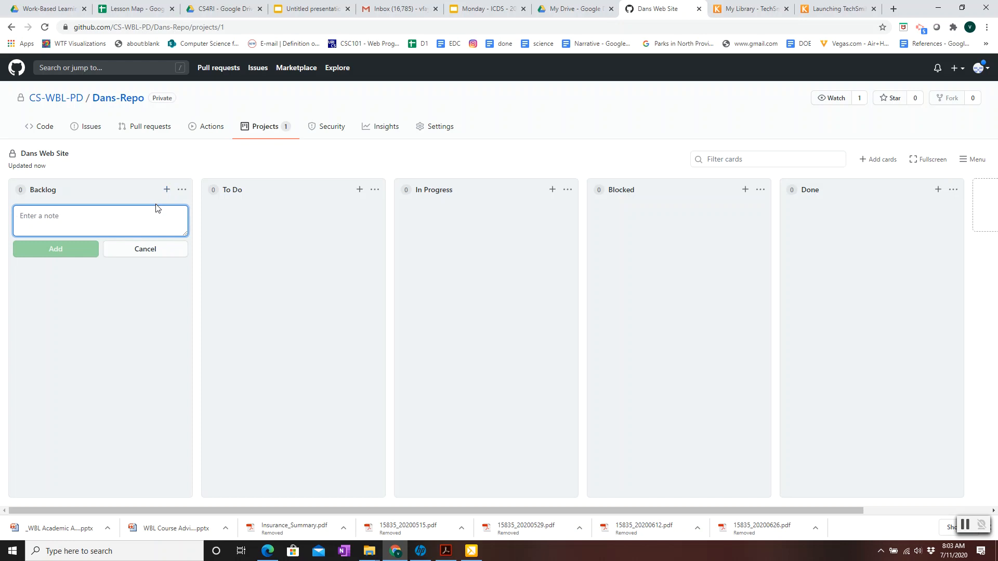
text(Product Ide)
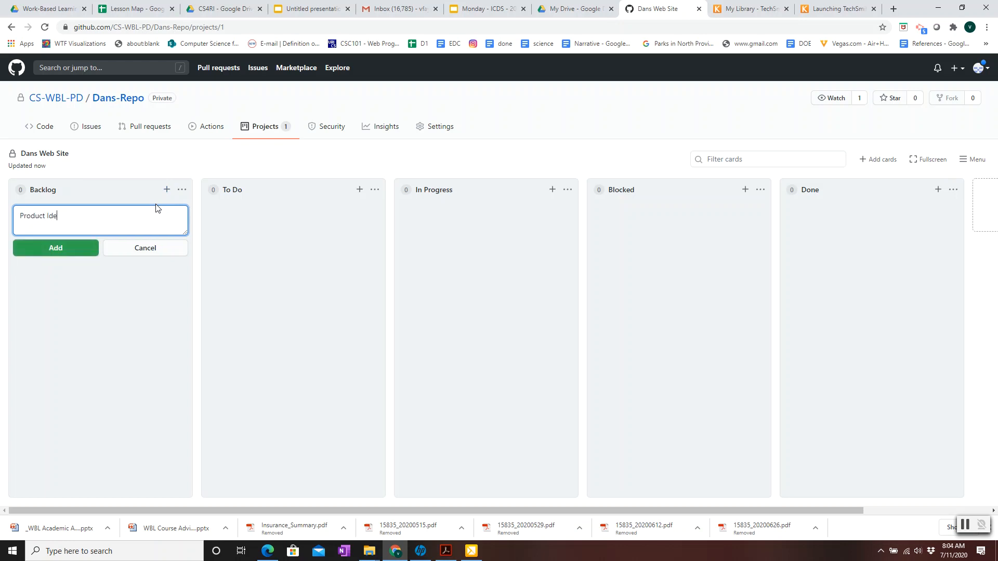
text(a)
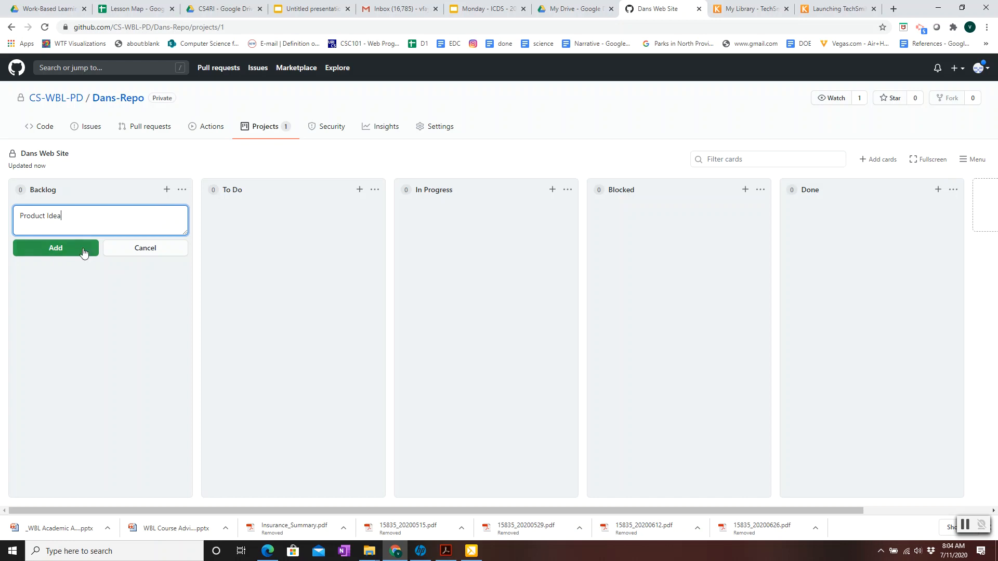
click(55, 247)
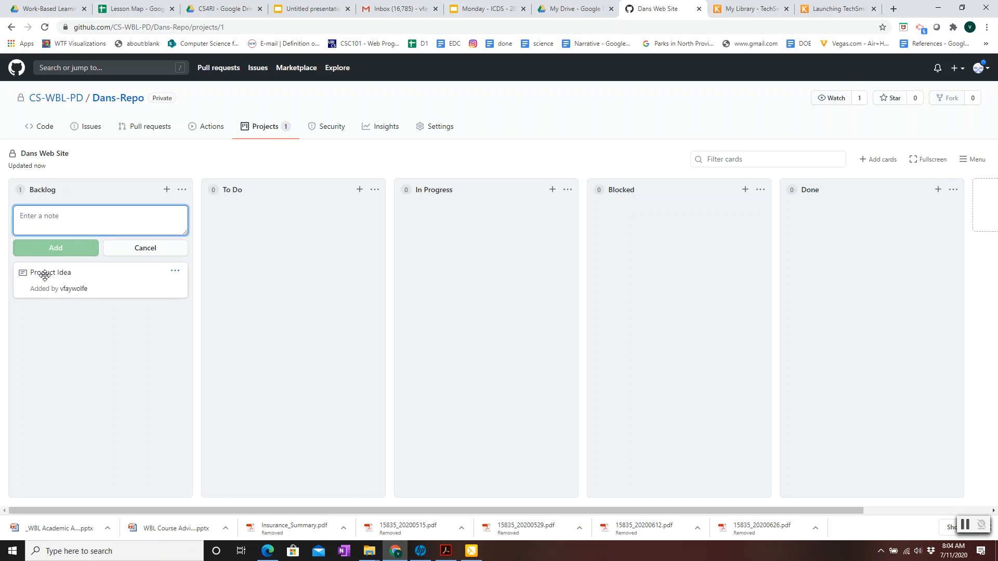
click(176, 270)
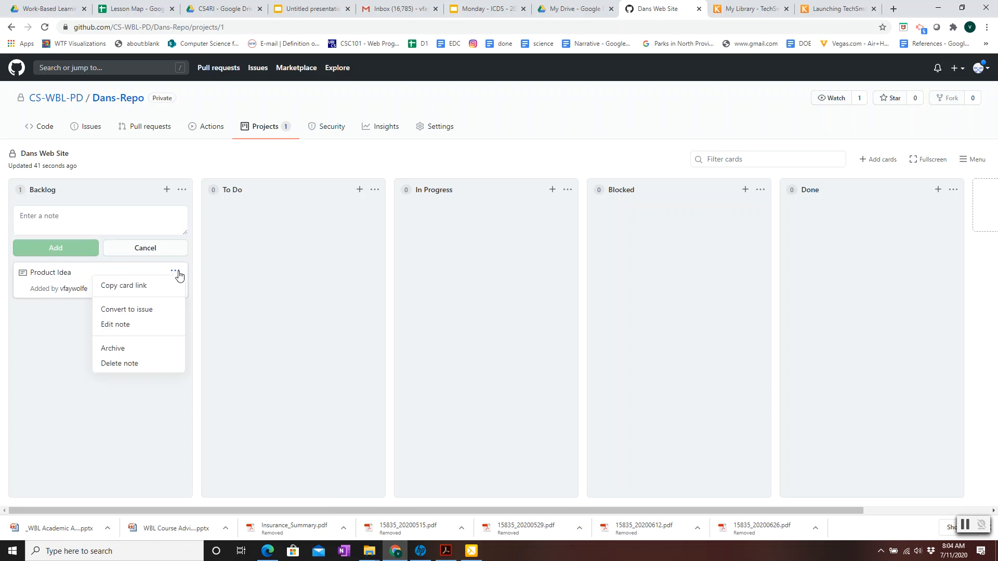
click(115, 324)
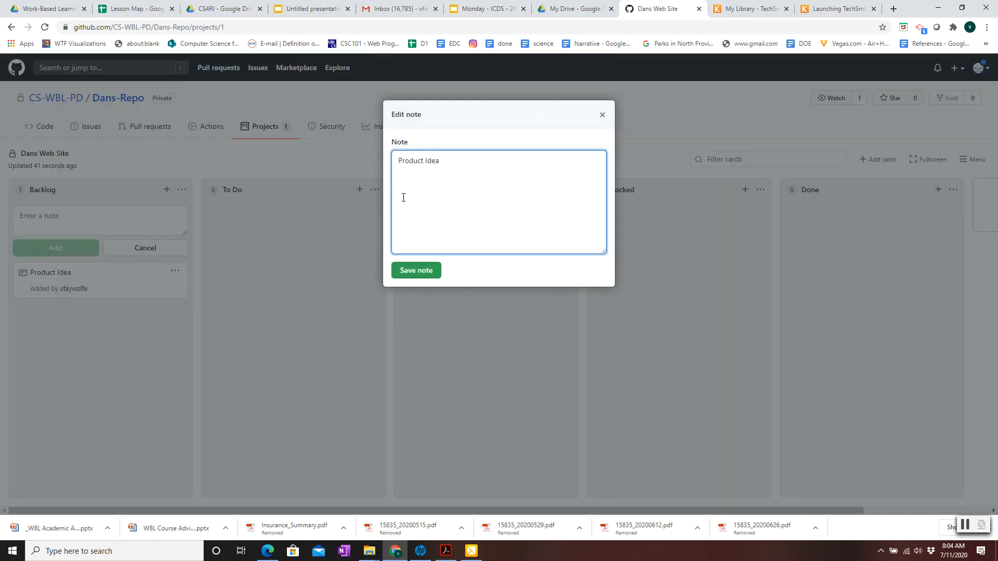
mouse_move(419, 220)
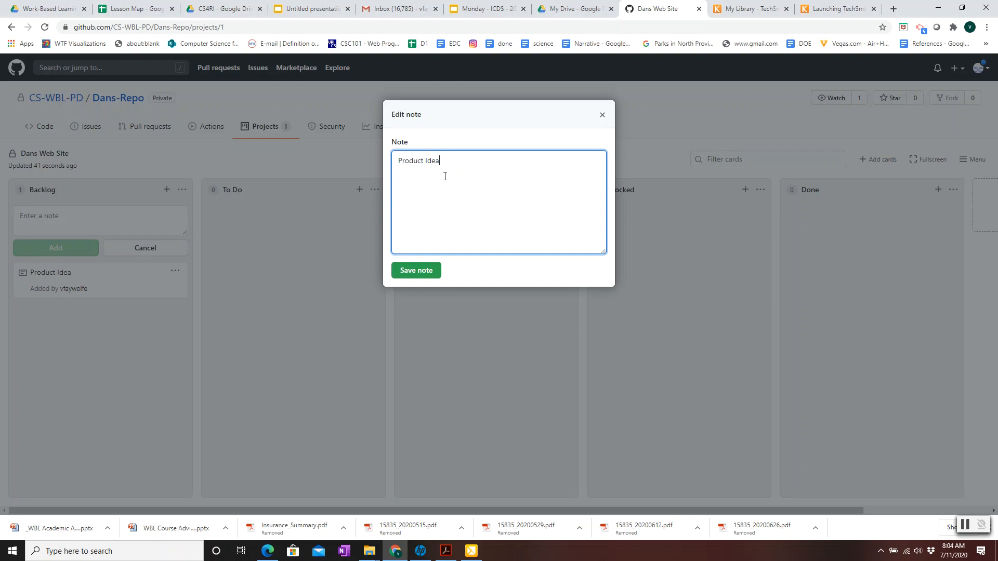
mouse_move(572, 128)
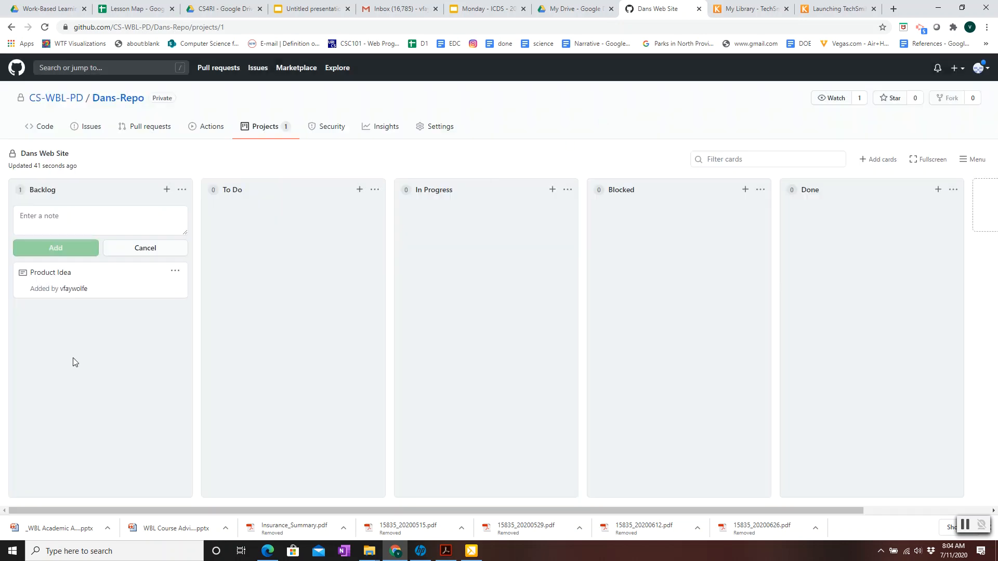
mouse_move(173, 194)
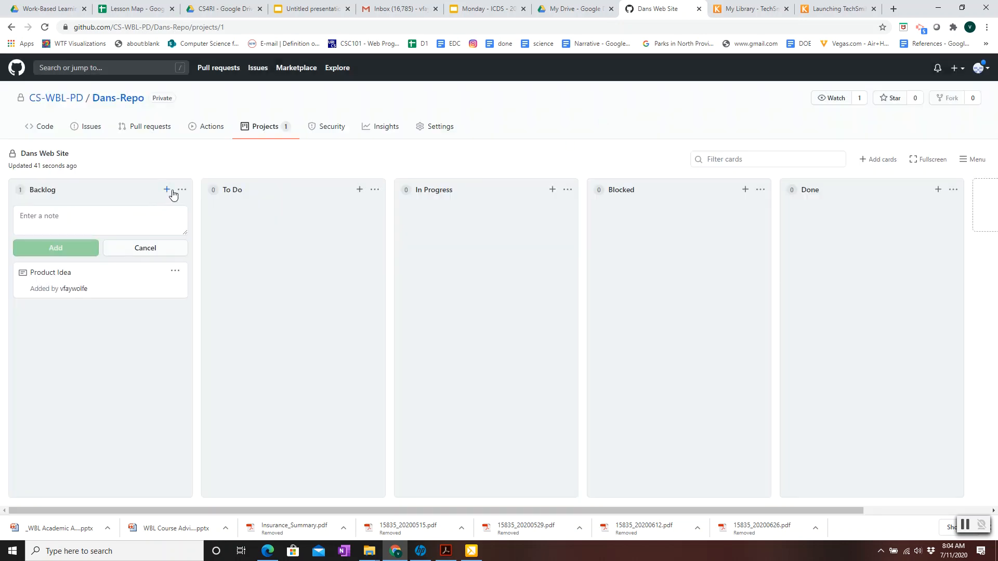
mouse_move(166, 189)
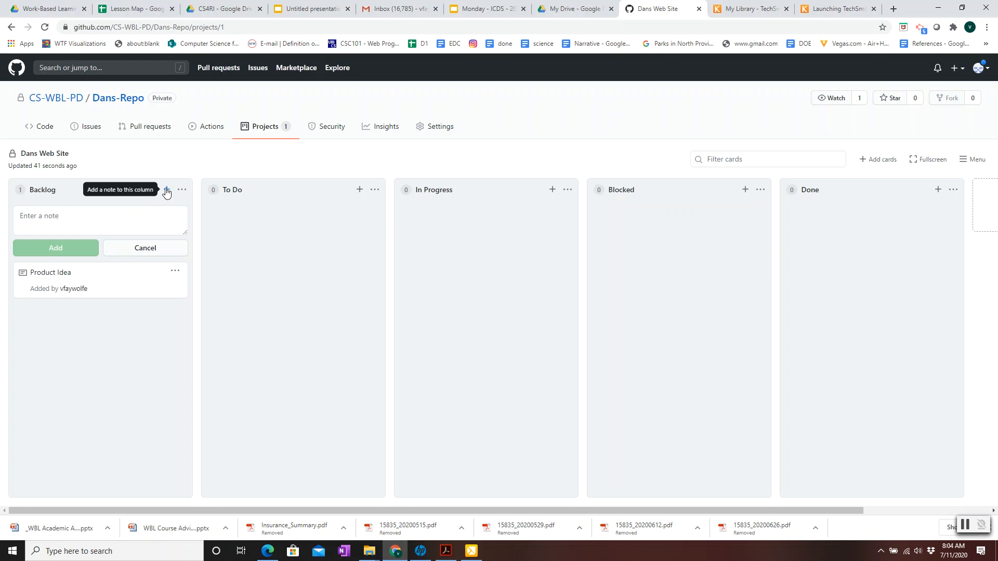
Add User Research and Persona Grids notes to Backlog
click(145, 248)
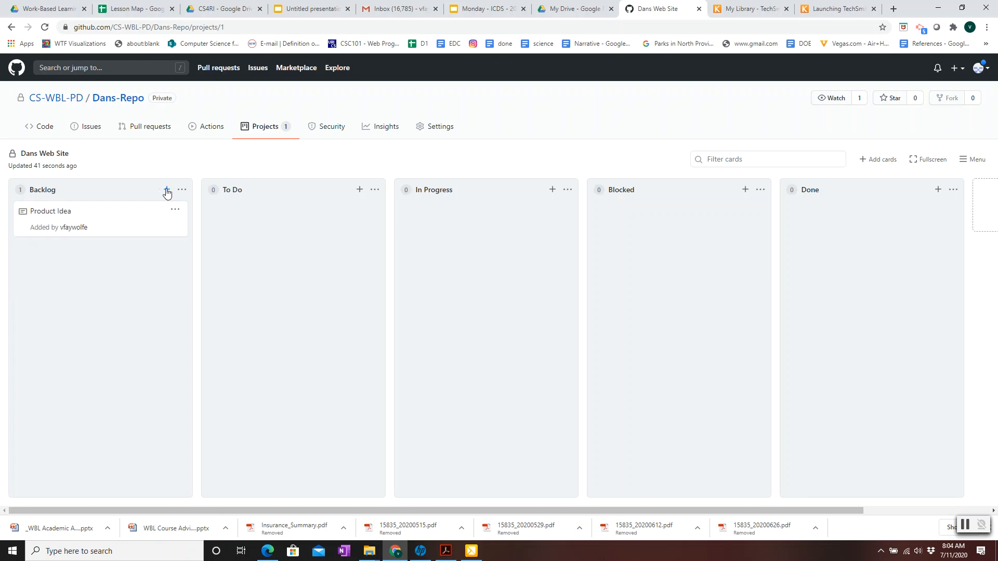
click(167, 189)
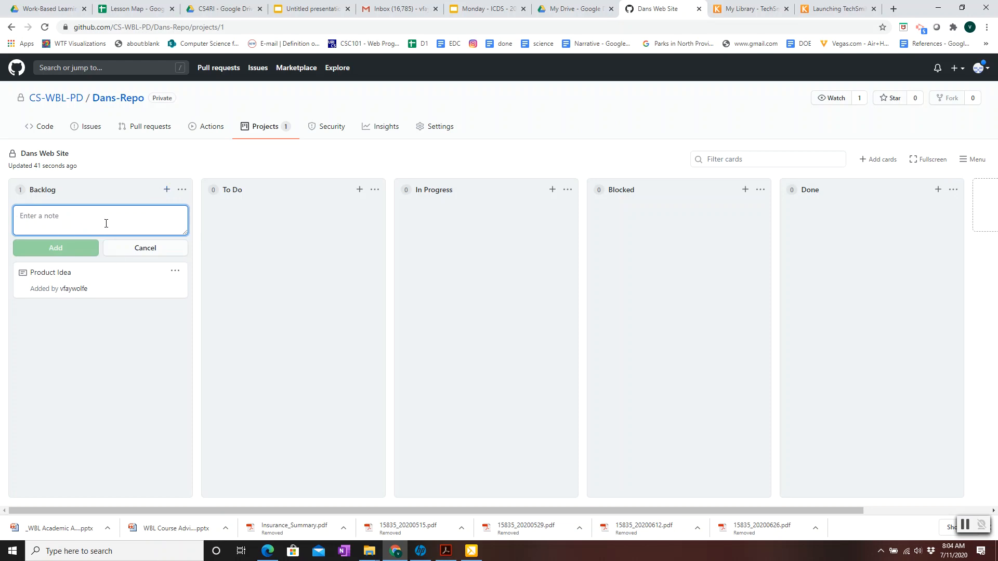
text(User R)
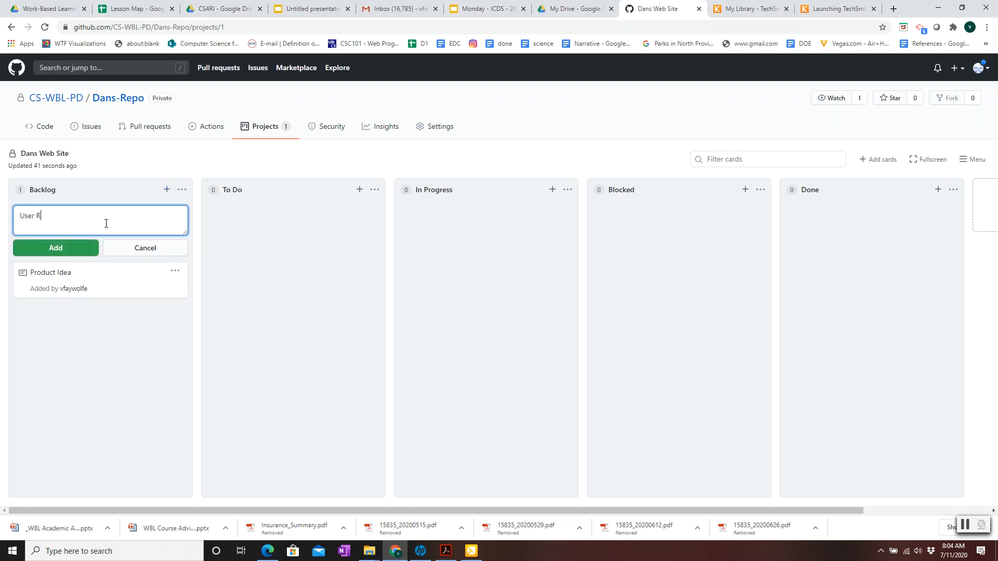
text(esearch)
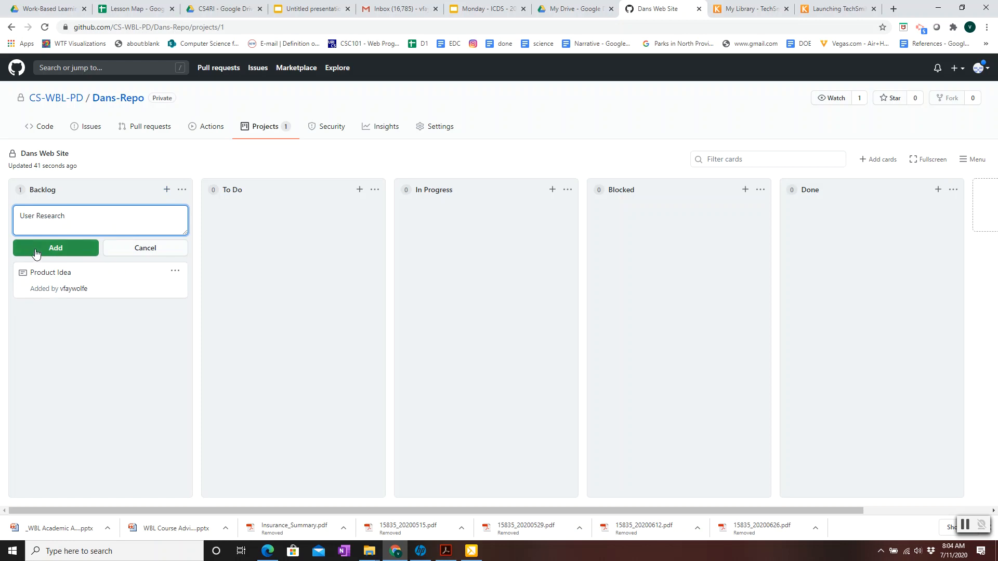
click(55, 248)
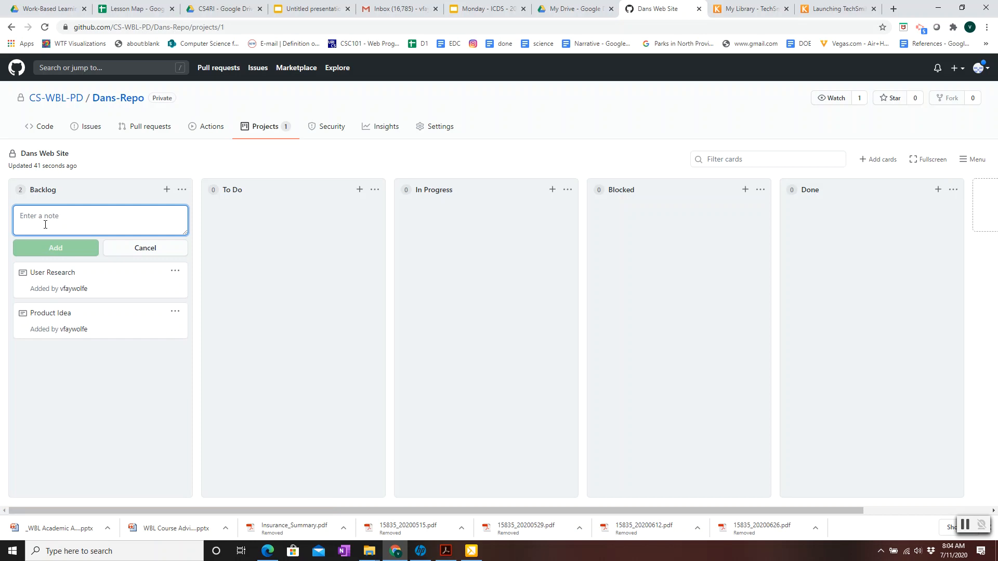
text(Persona G)
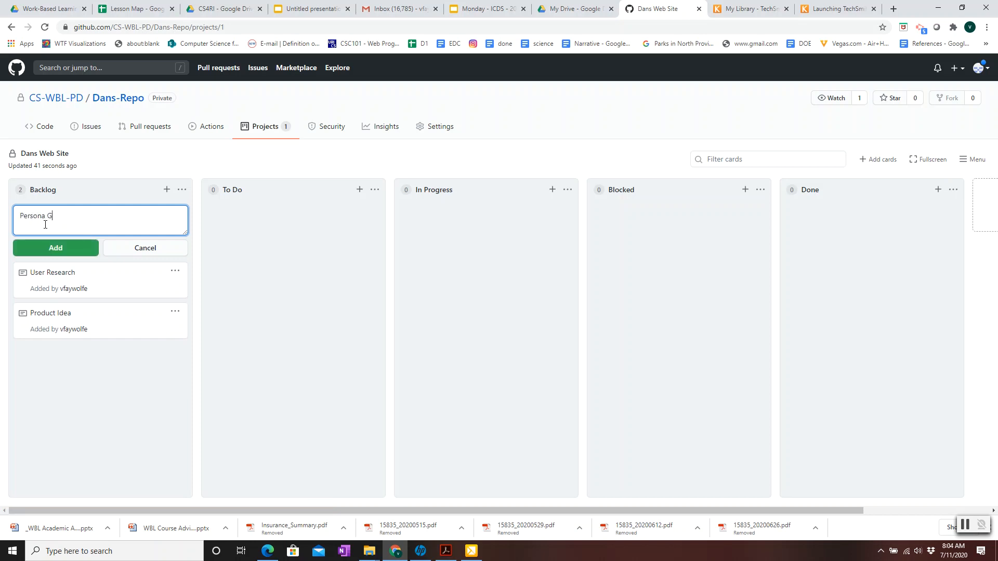
text(rids)
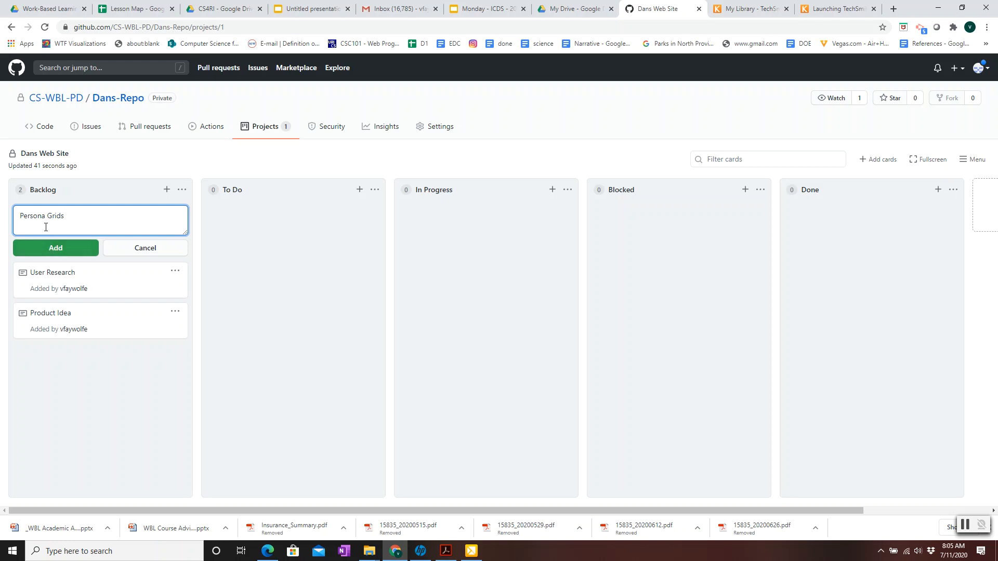
click(55, 248)
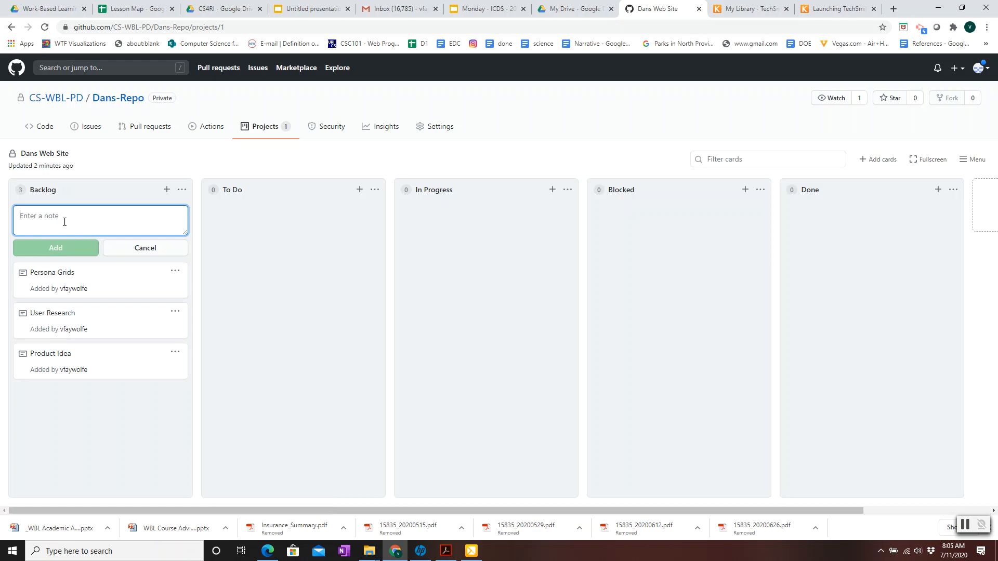
Add a Design Challenge Statement note to Backlog
text(Design Challe)
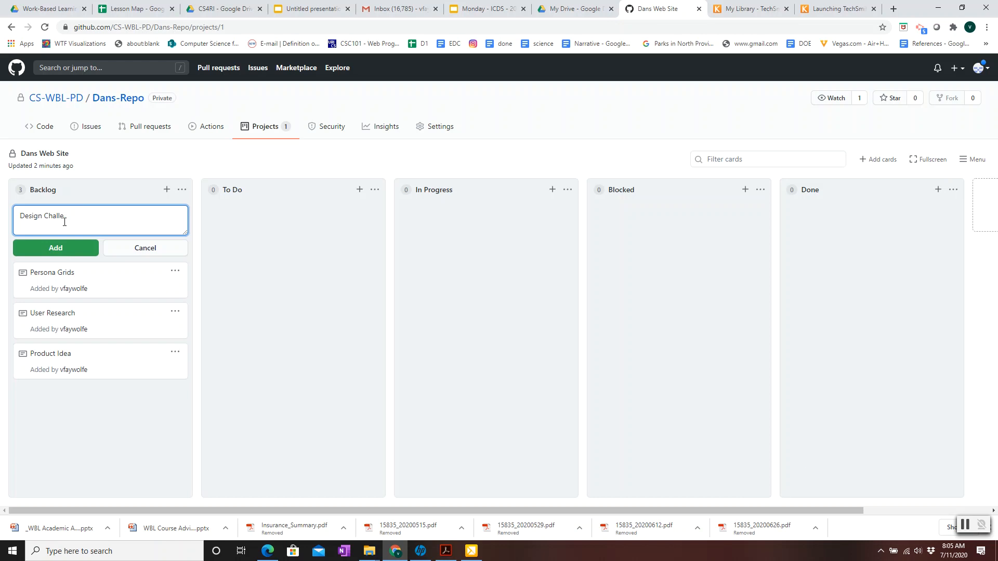
text(nge)
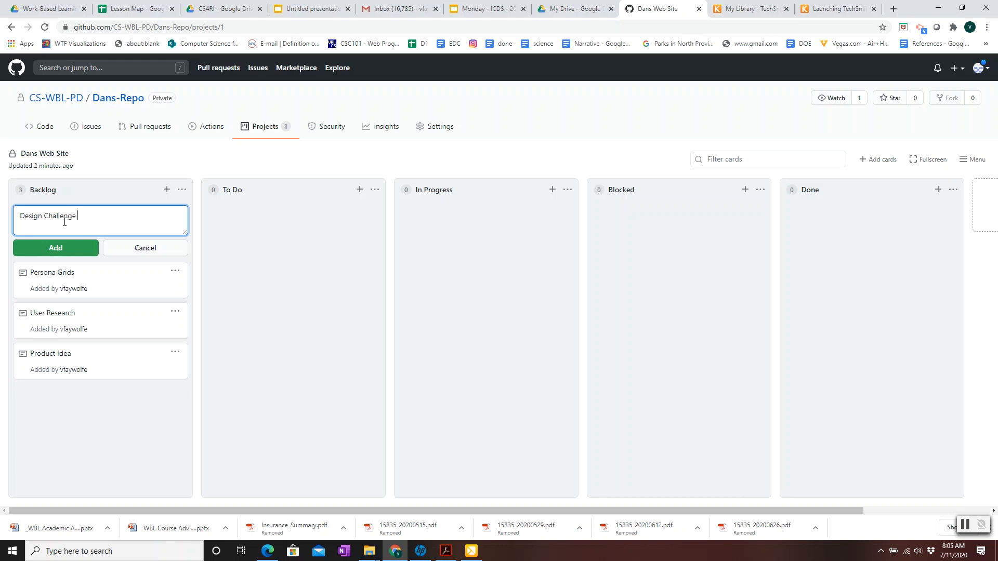
text(Statement)
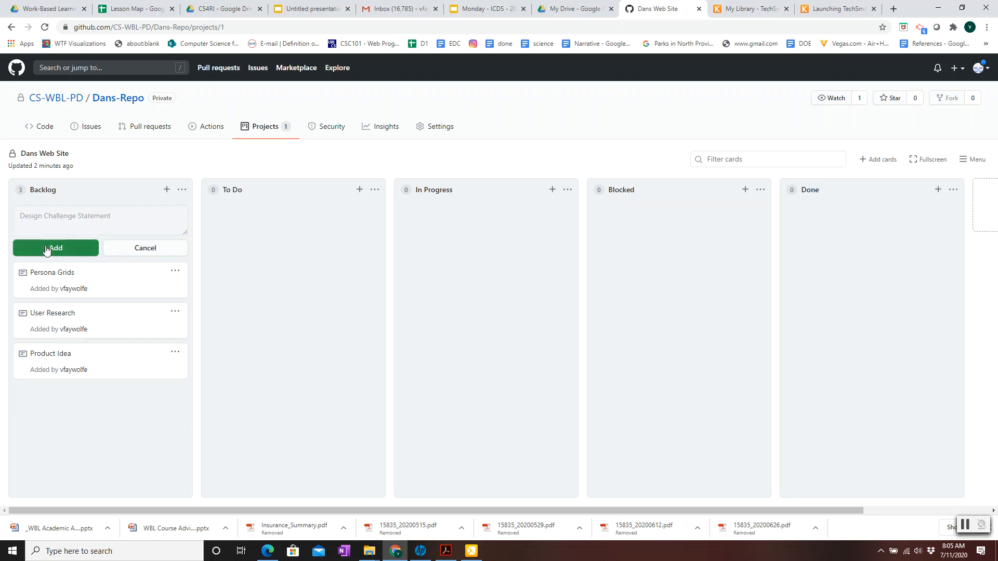
click(55, 247)
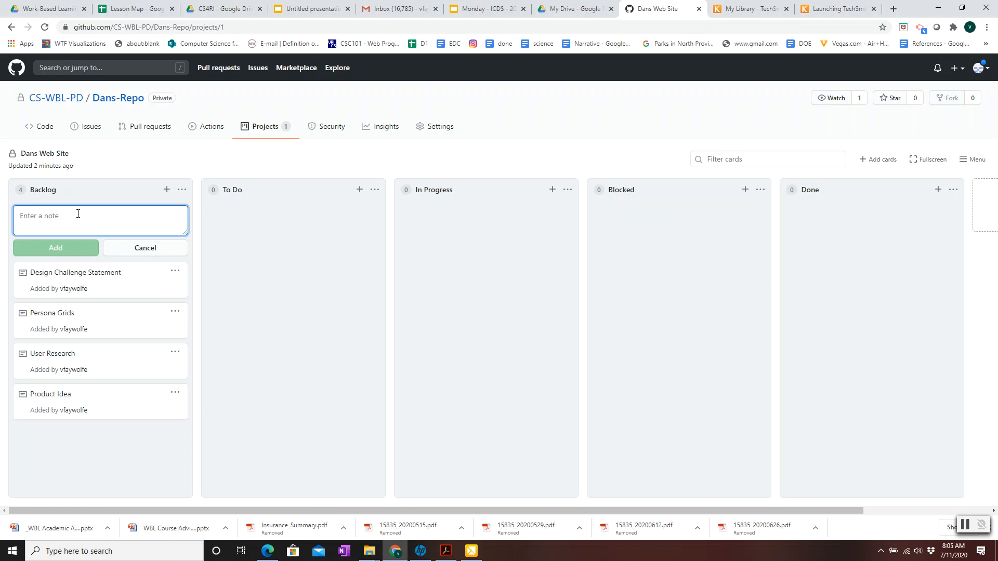
Add Wireframe, Prototype and A/B Testing notes to Backlog
text(Wie)
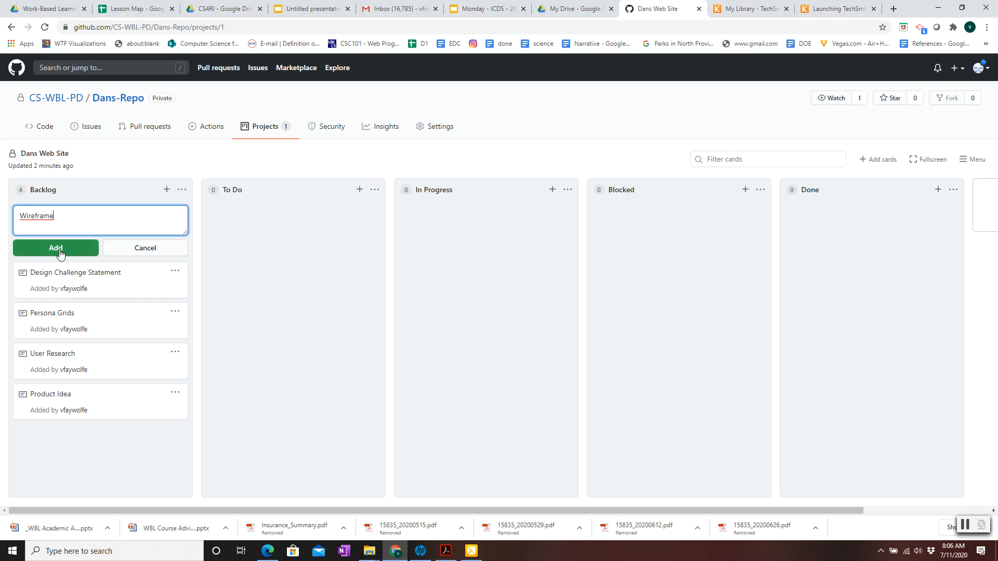
click(55, 247)
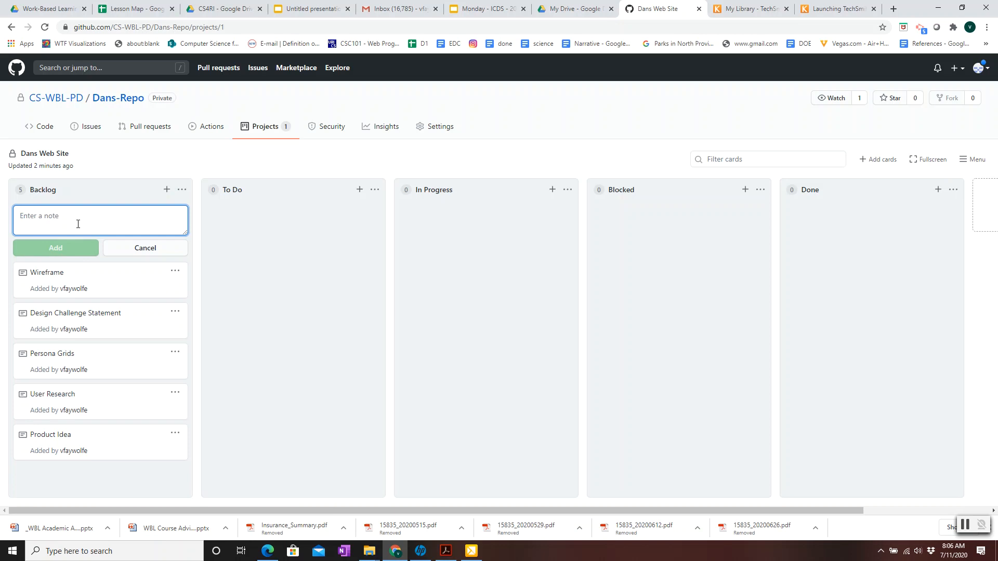
text(Prot)
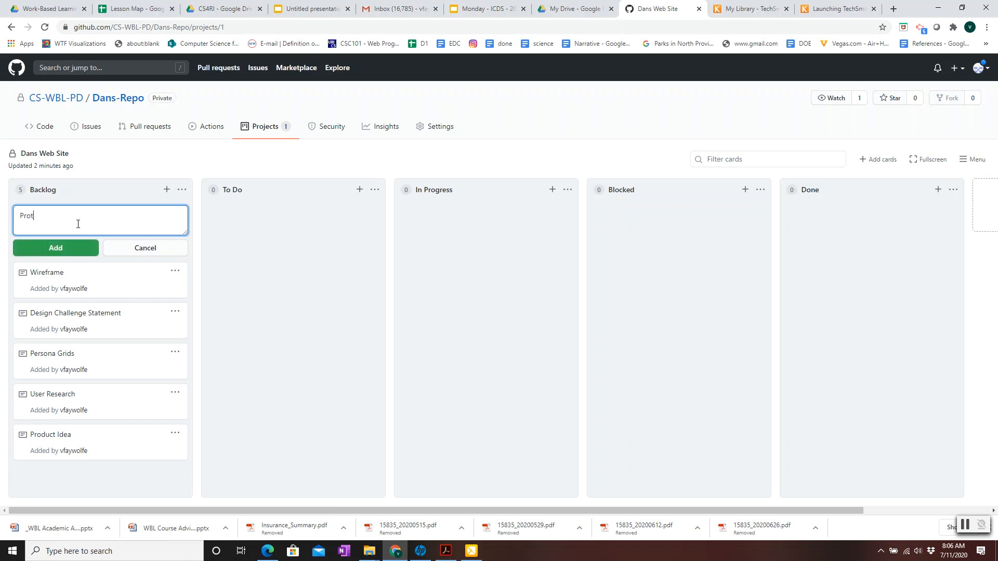
text(otype)
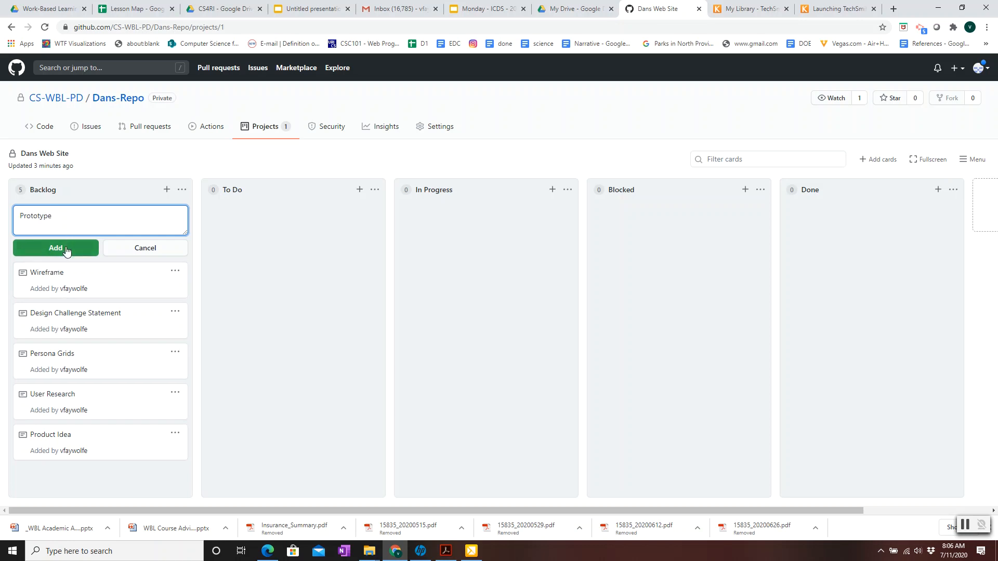
click(55, 249)
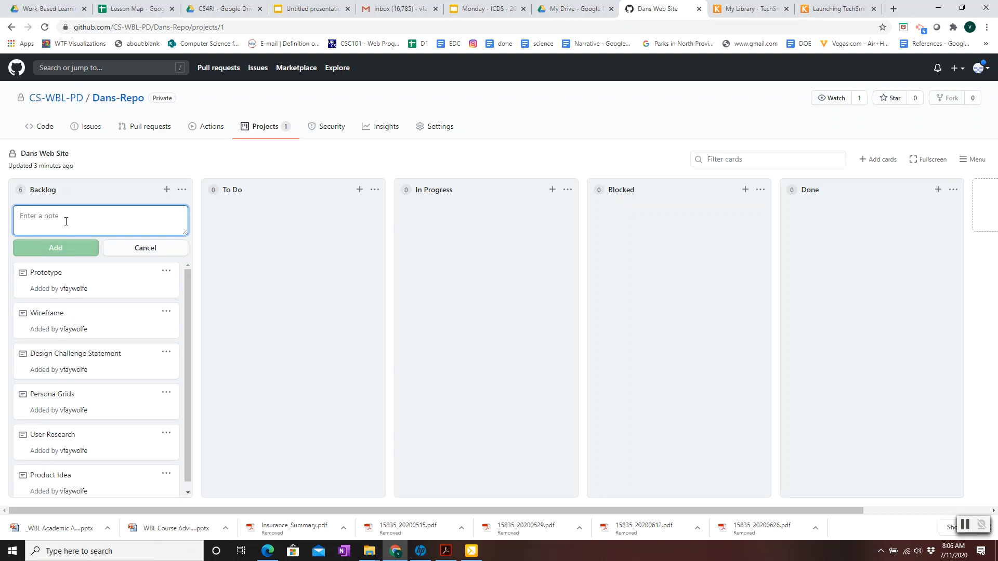
text(A)
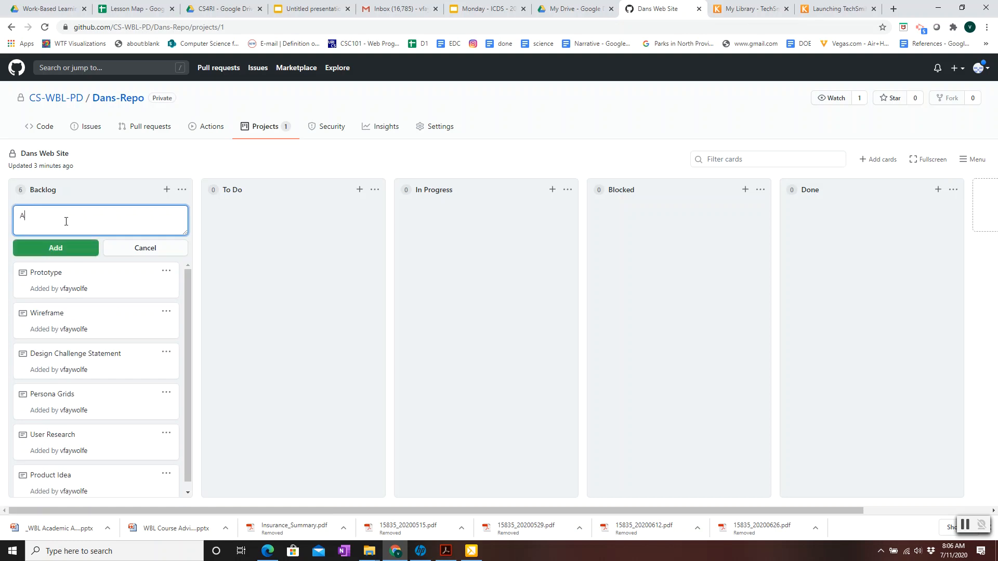
text(/B Testing)
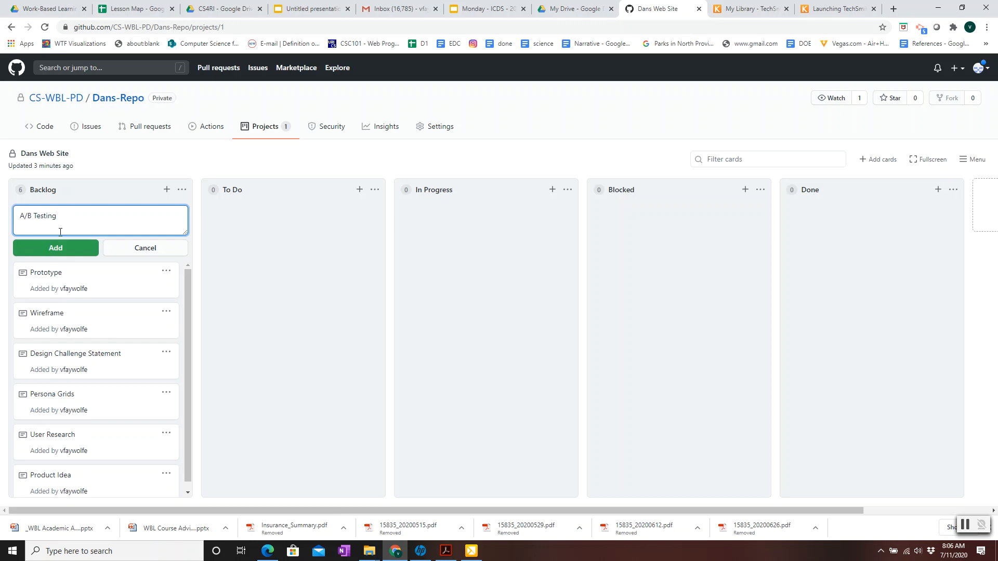
click(55, 248)
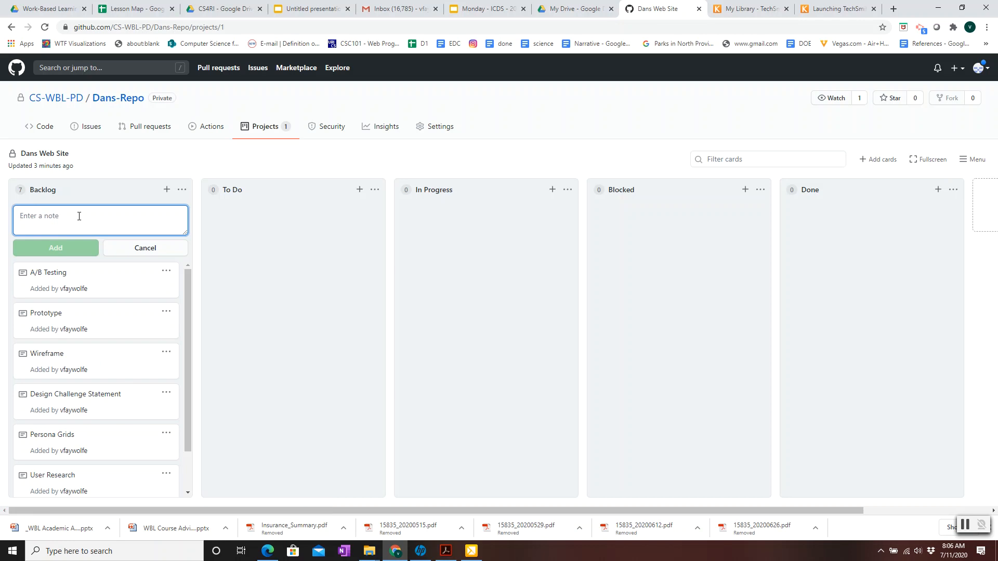
Add Analytics and Release notes to the top of Backlog
text(Analytic)
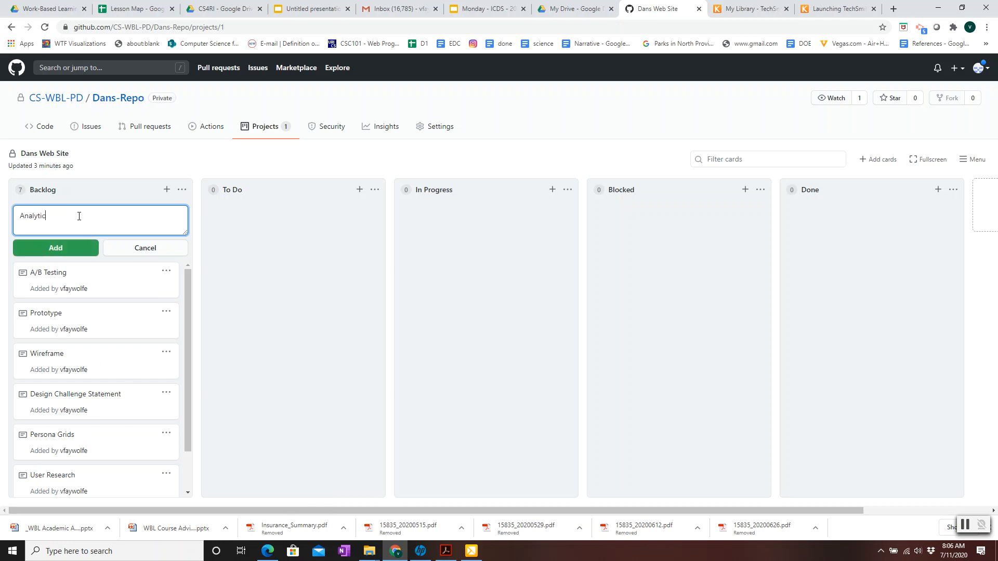
text(s)
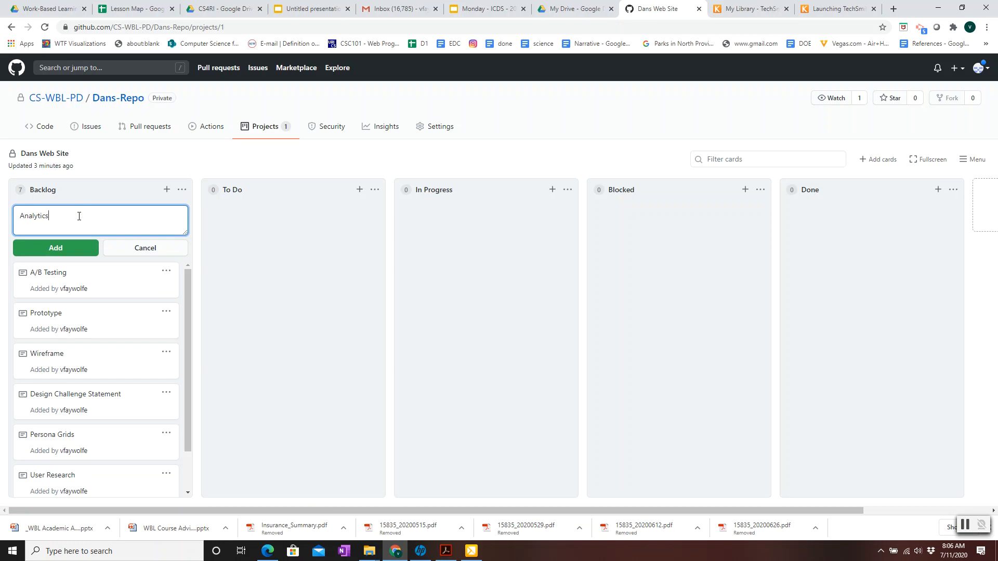
click(56, 248)
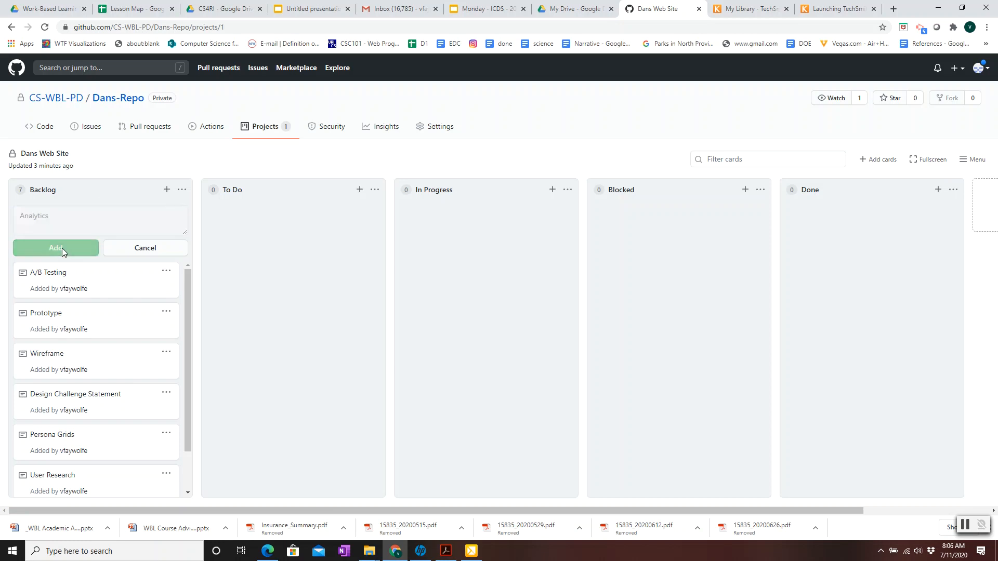
click(55, 248)
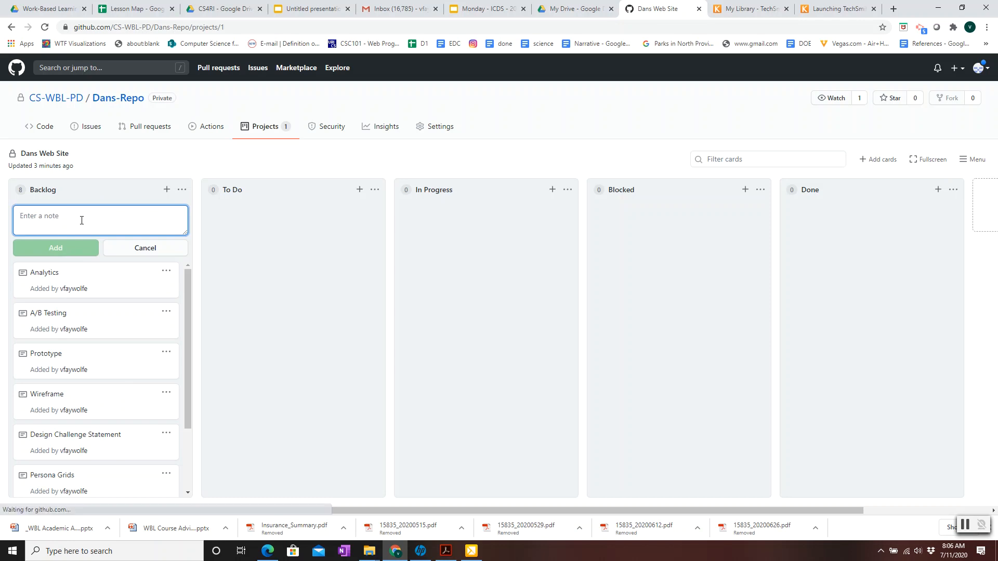
text(Release)
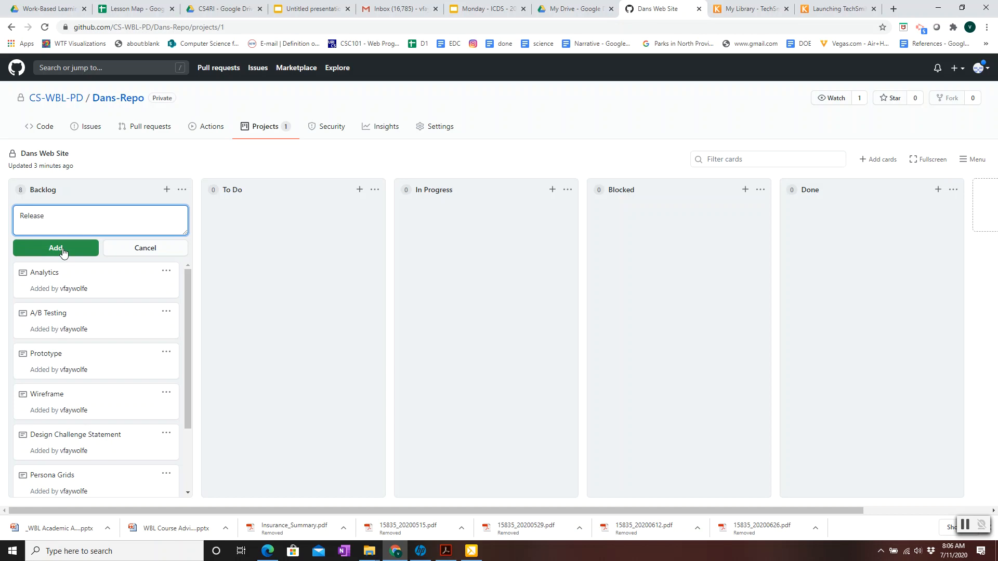
click(56, 247)
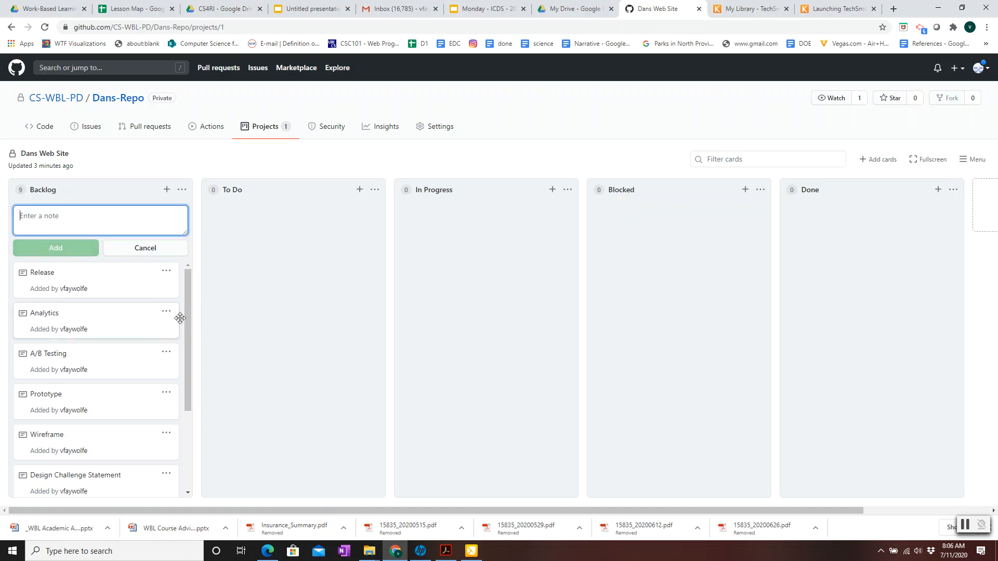
Scroll down the board to reach the Backlog note box
scroll(down, 3)
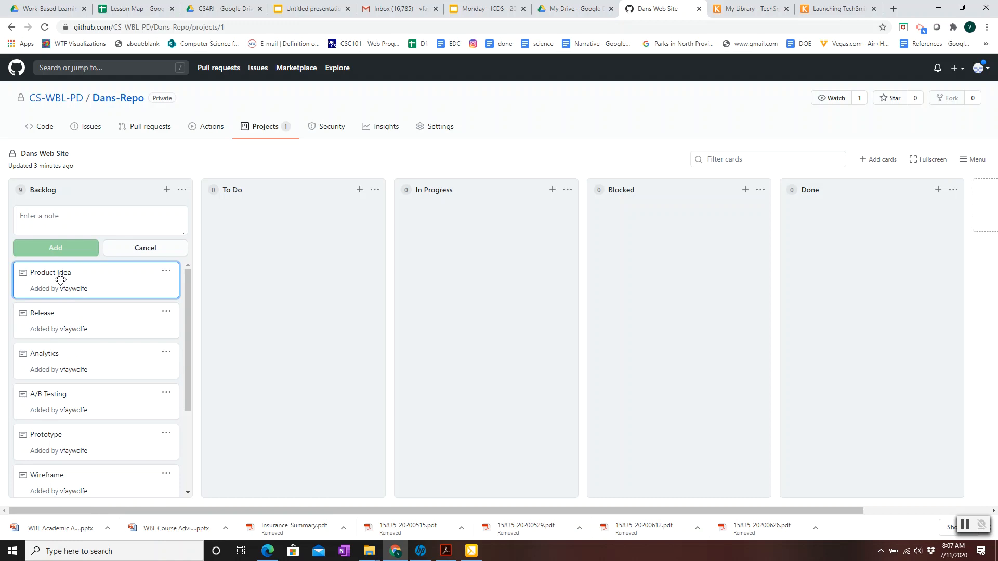
mouse_move(68, 294)
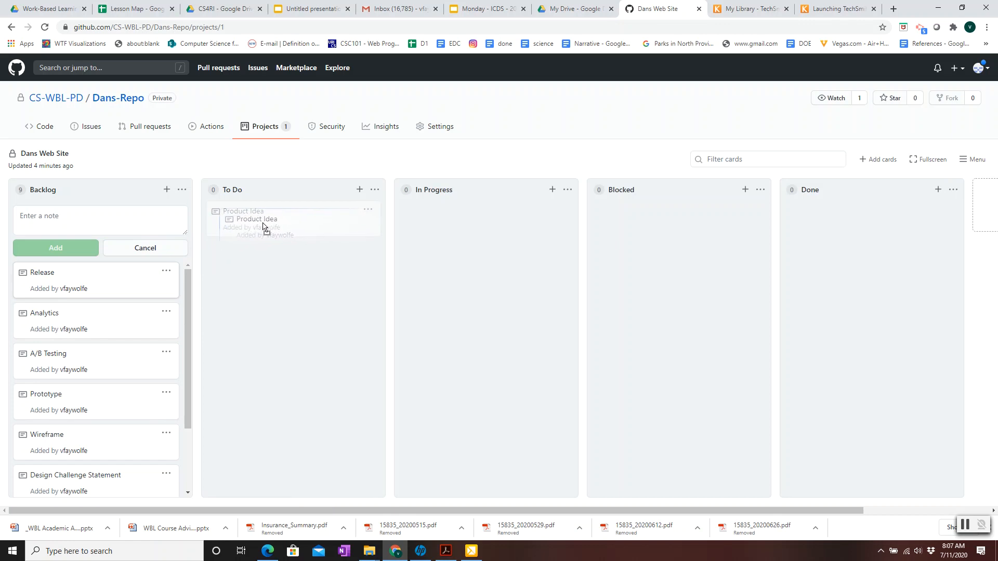
Move Product Idea, User Research, Persona Grids, Design Challenge Statement and another card into To Do
drag(255, 227, 293, 218)
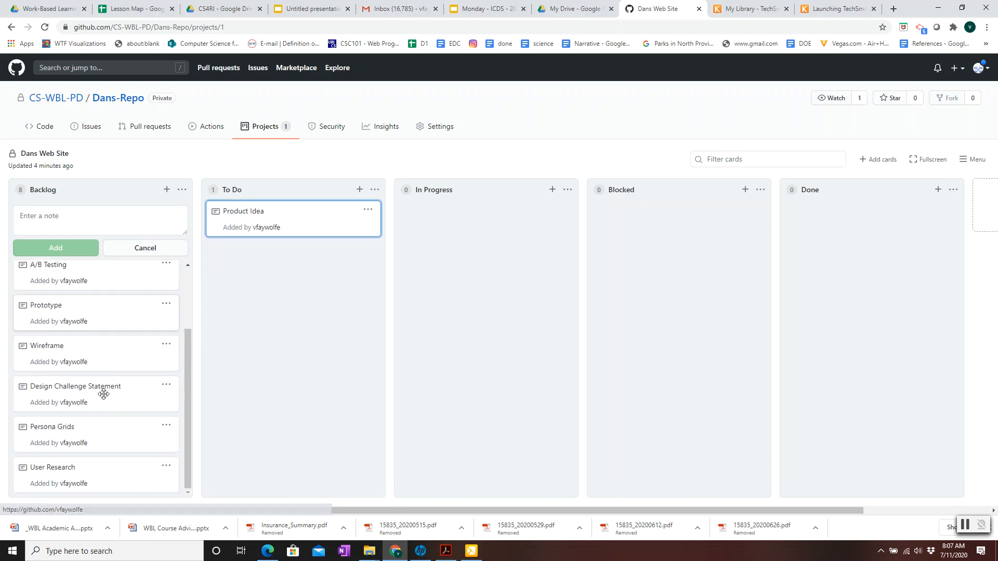
drag(57, 475, 293, 259)
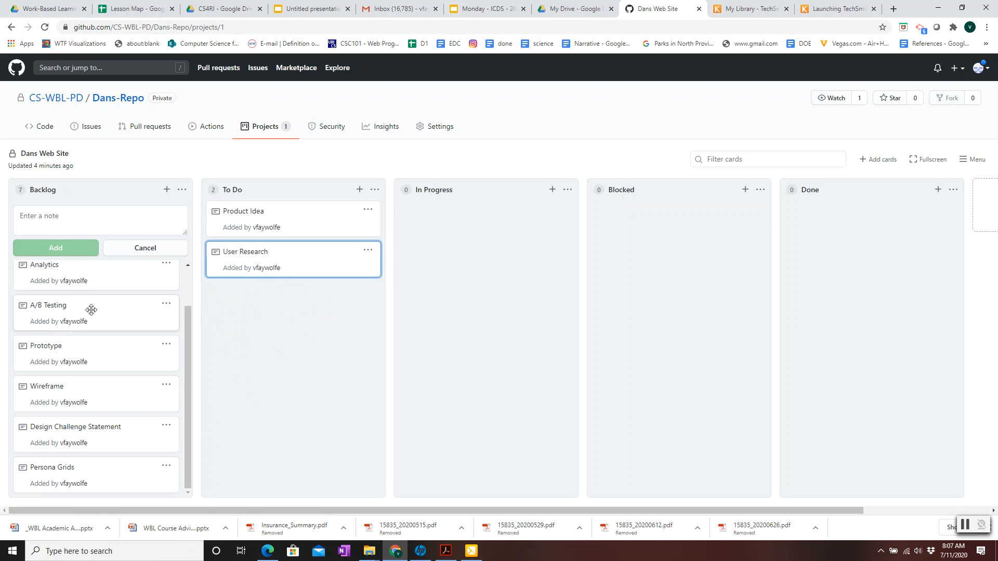
mouse_move(83, 489)
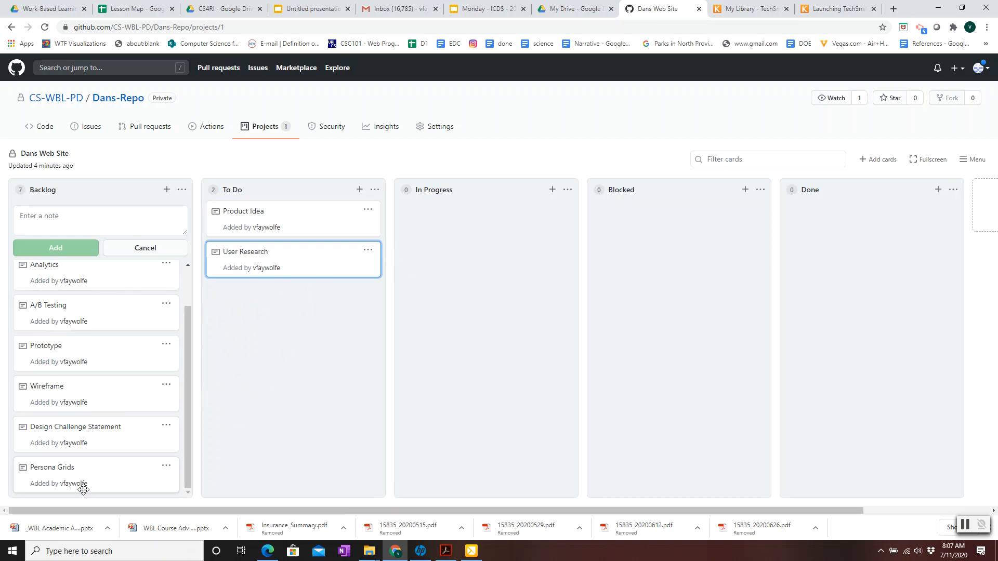
drag(83, 483, 303, 299)
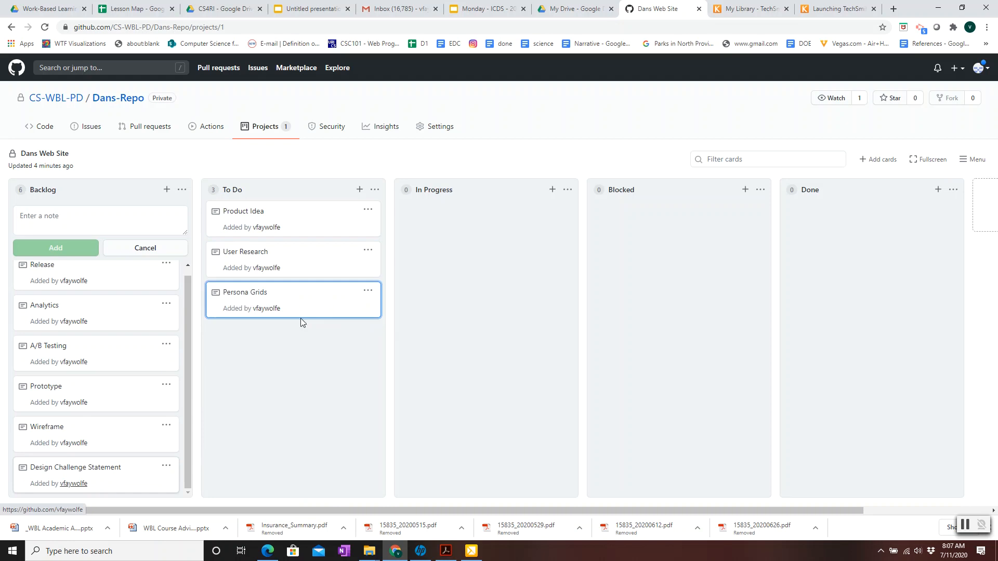
drag(75, 467, 293, 334)
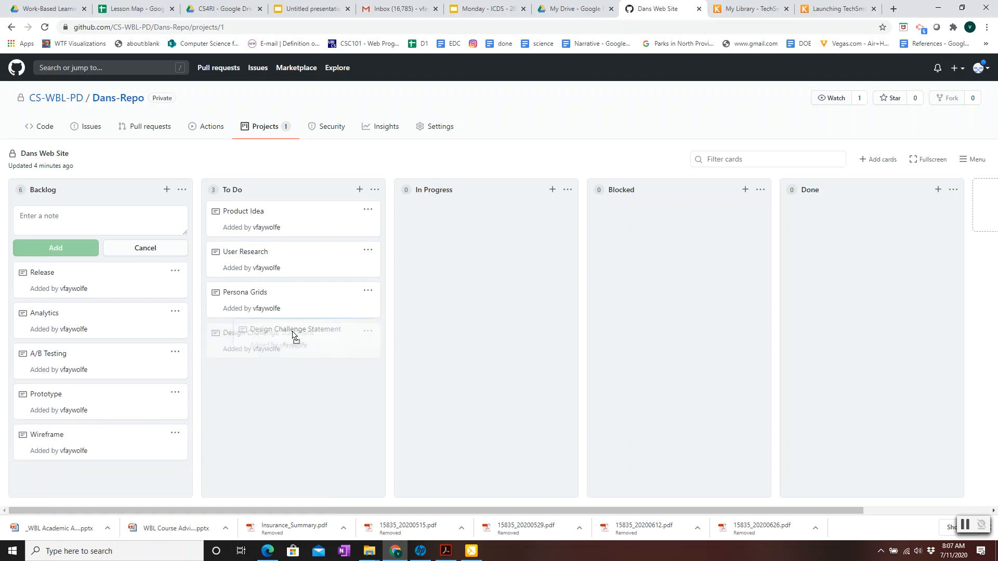
drag(47, 434, 263, 389)
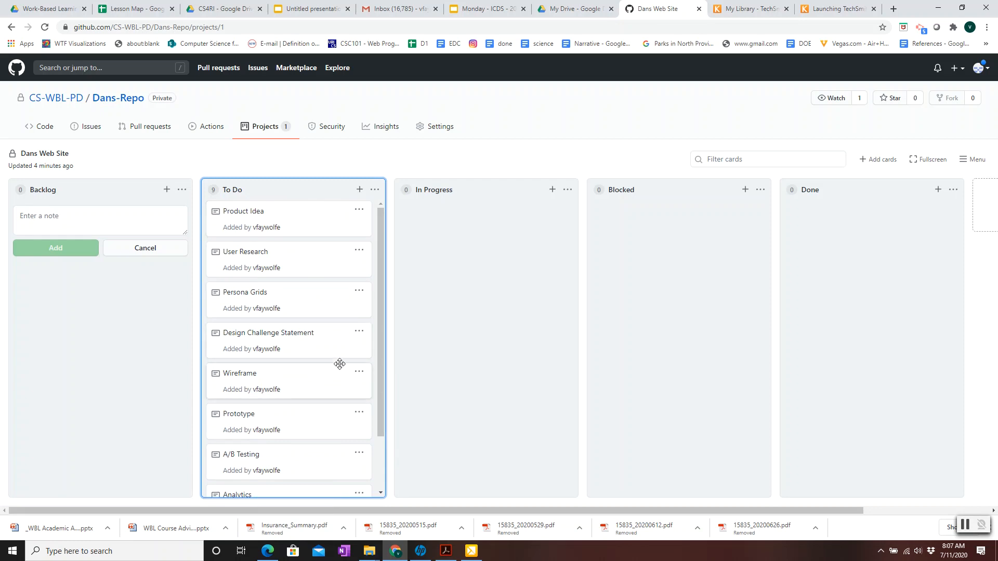
mouse_move(271, 309)
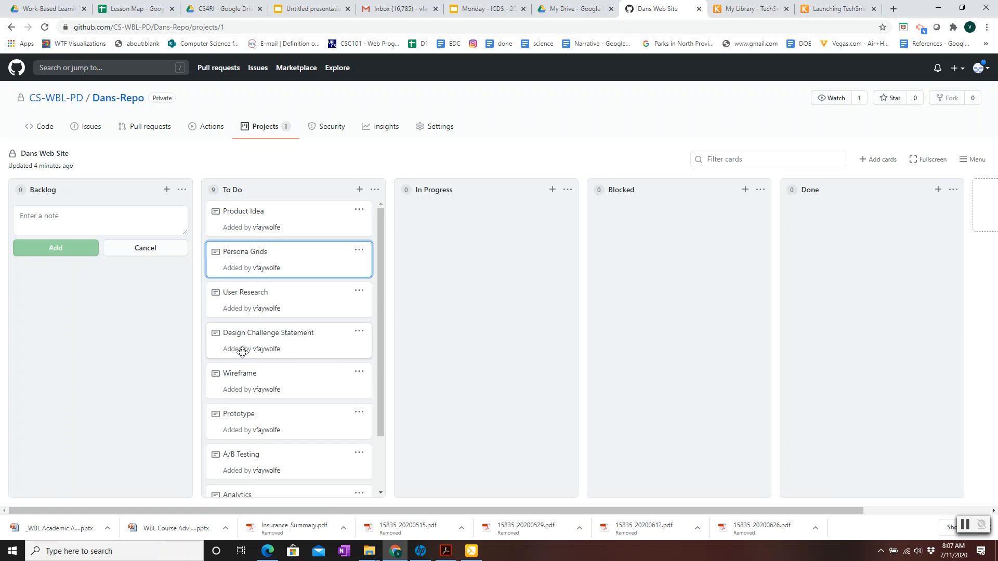
mouse_move(262, 229)
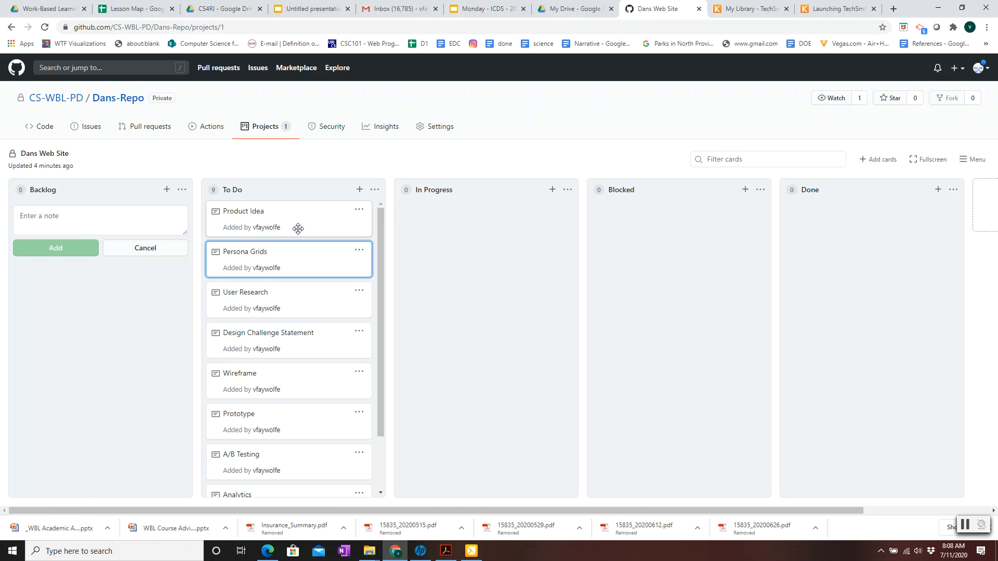
mouse_move(294, 224)
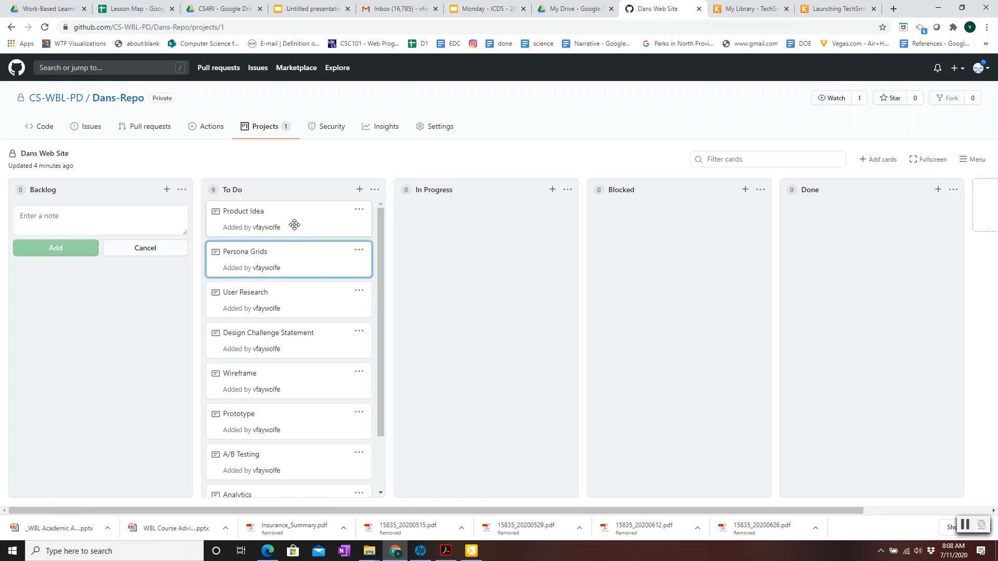
Move Product Idea into In Progress and begin editing its note
drag(288, 218, 486, 218)
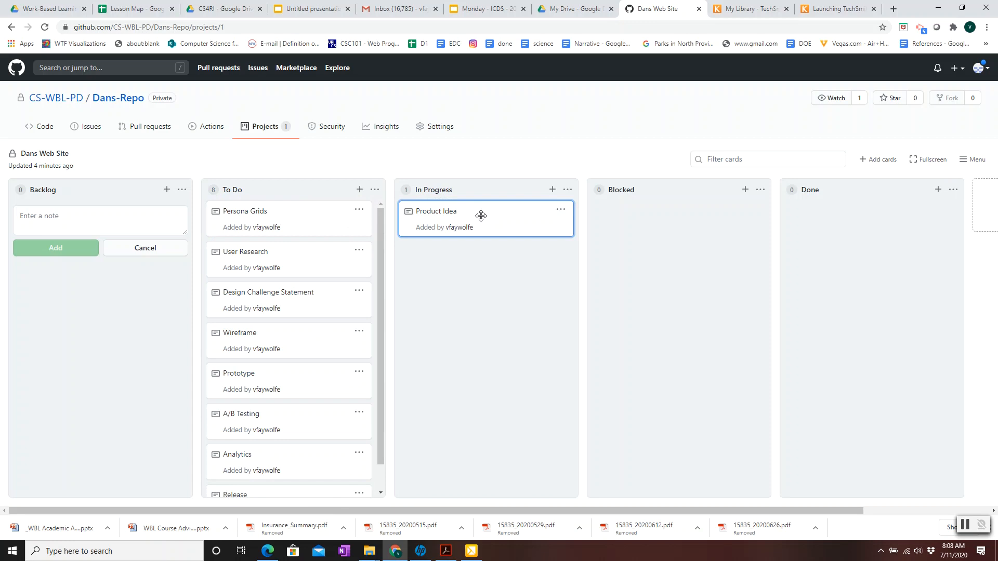
click(559, 209)
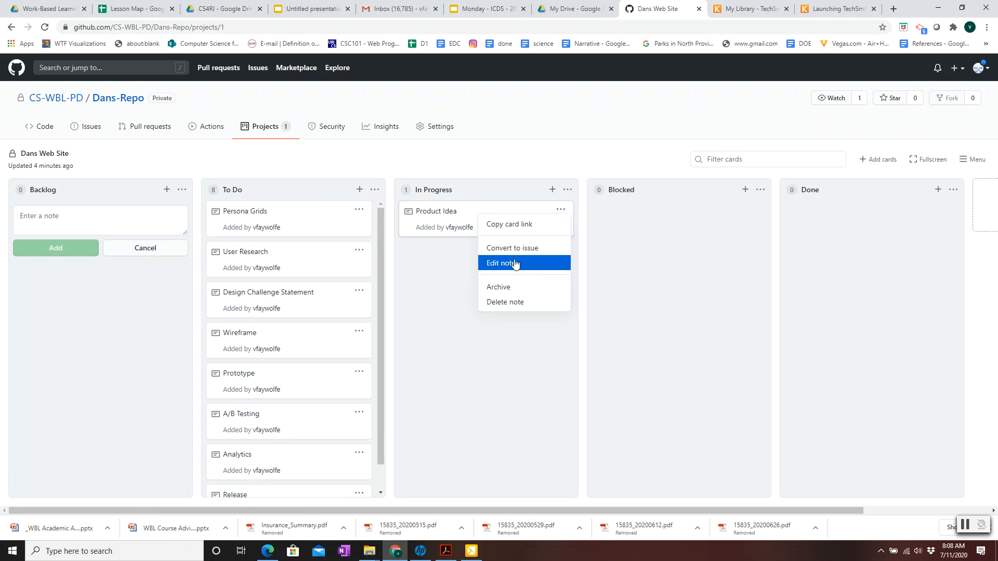
click(501, 263)
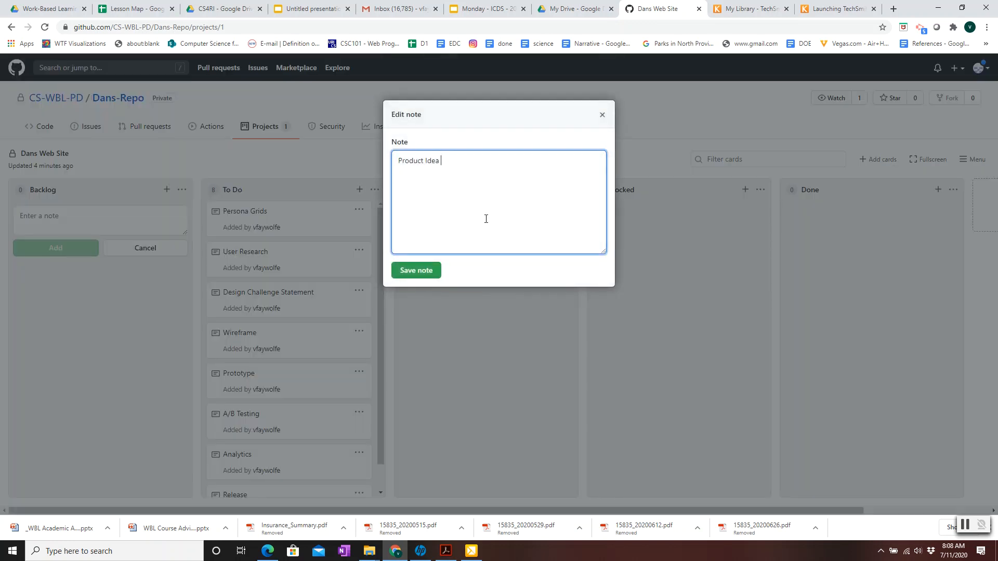
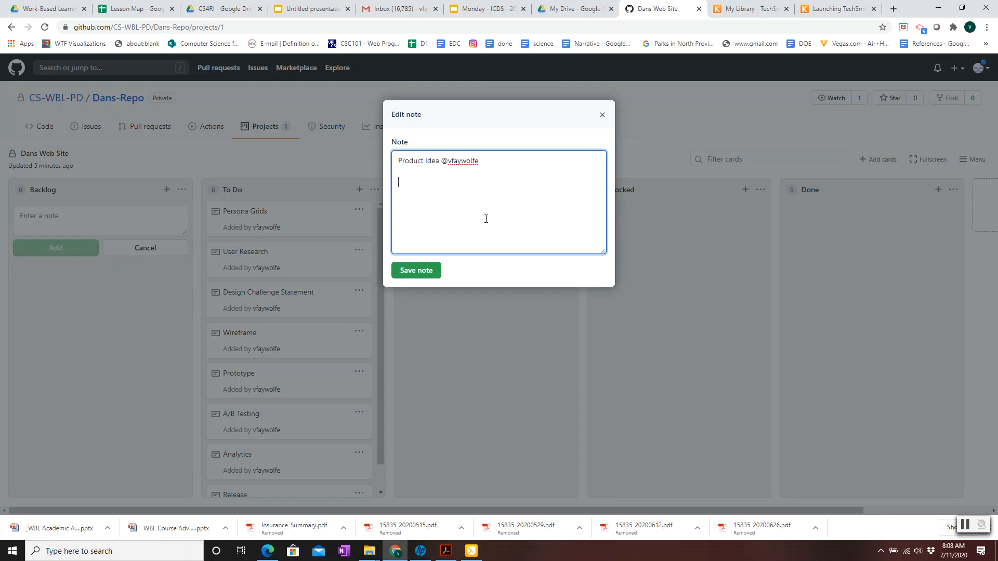
text(Capturing team br)
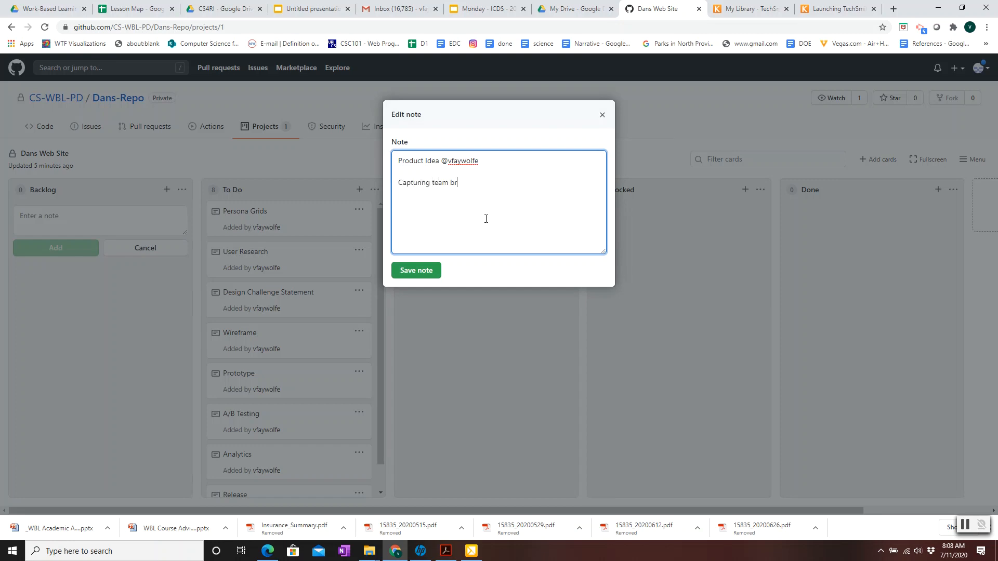
text(ainstorming)
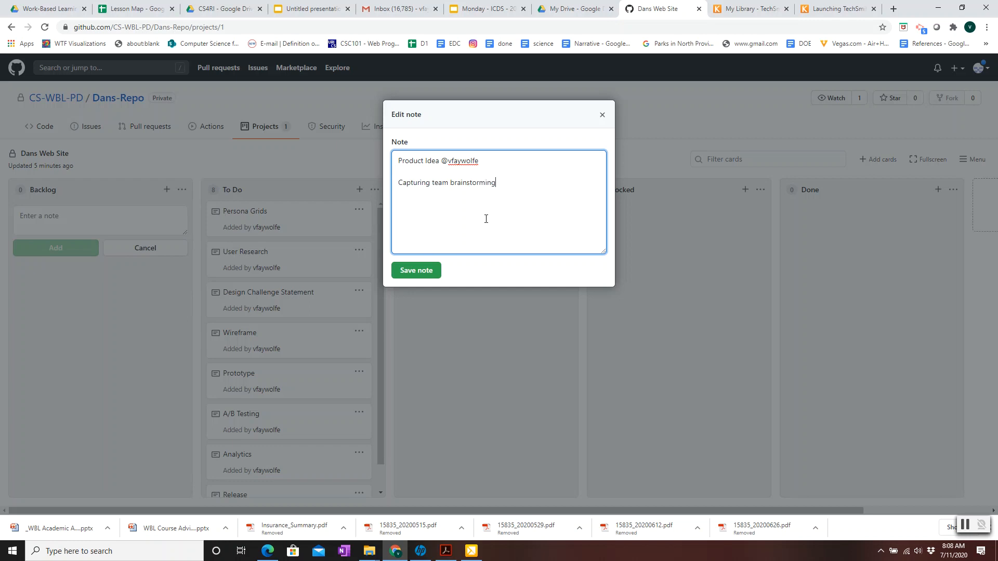
text(into a)
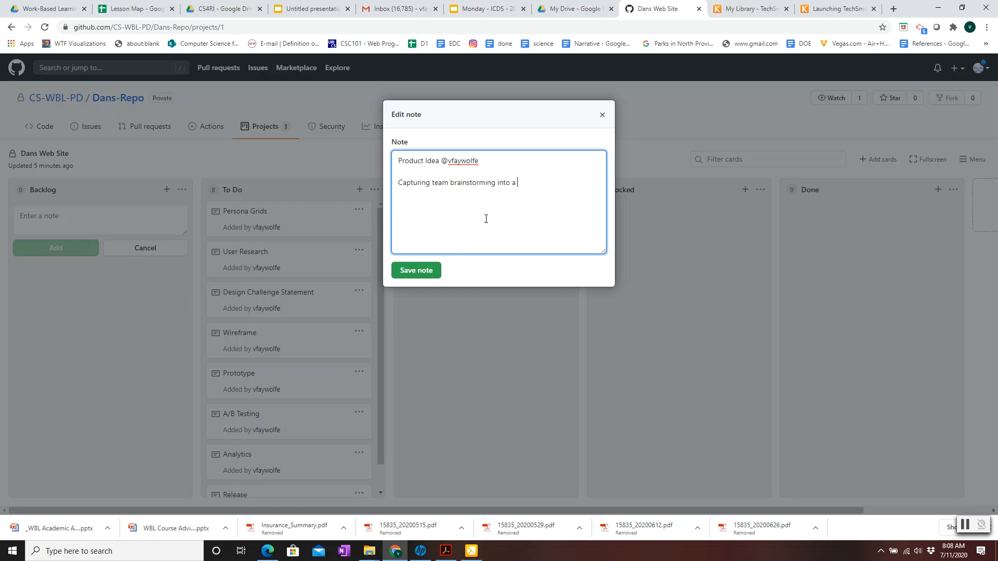
text(rough)
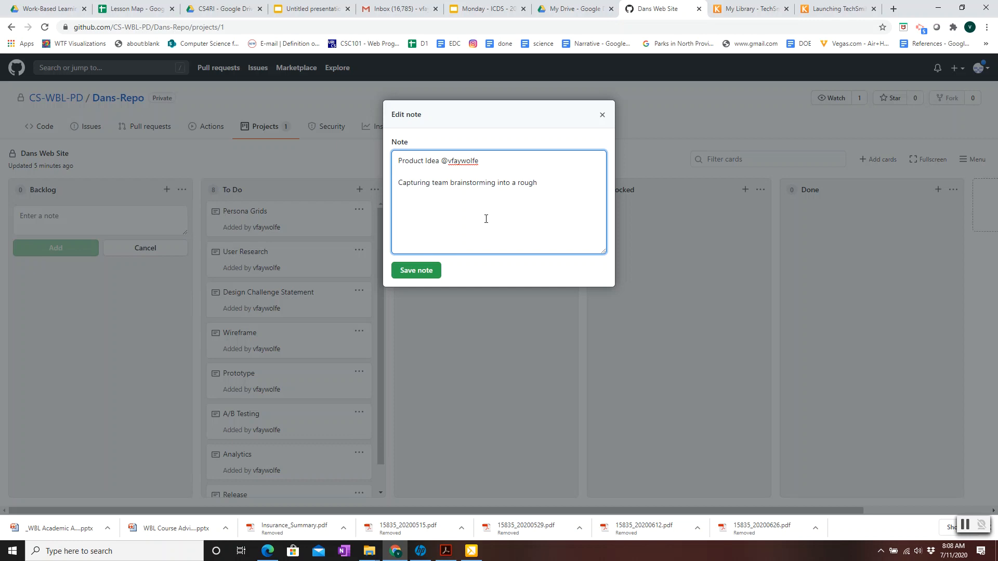
text(document)
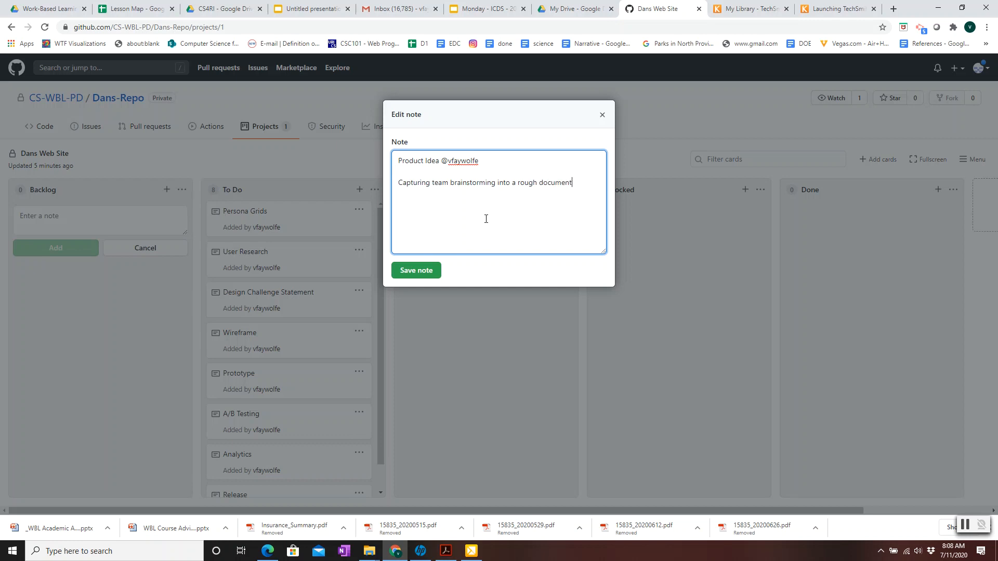
click(416, 270)
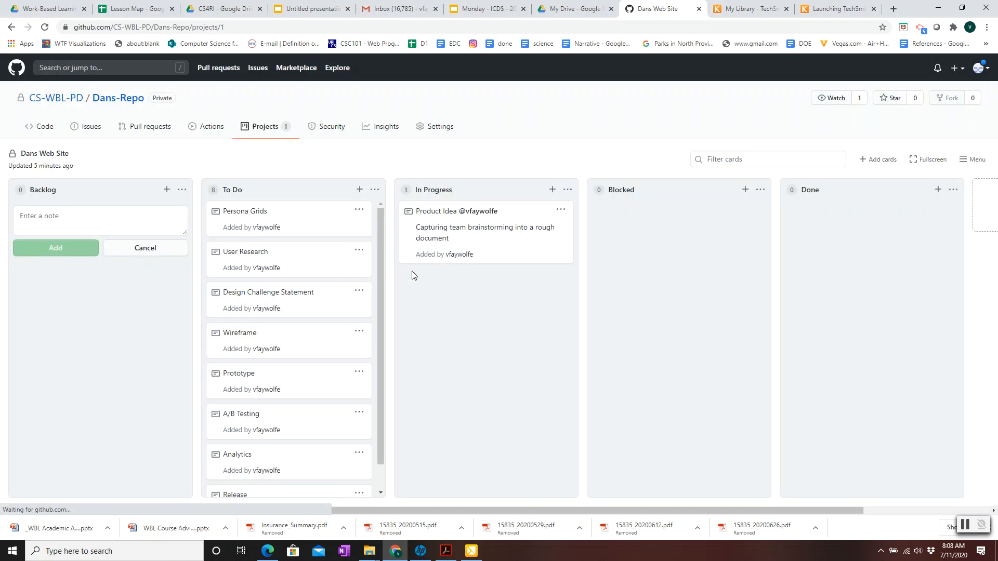
mouse_move(475, 236)
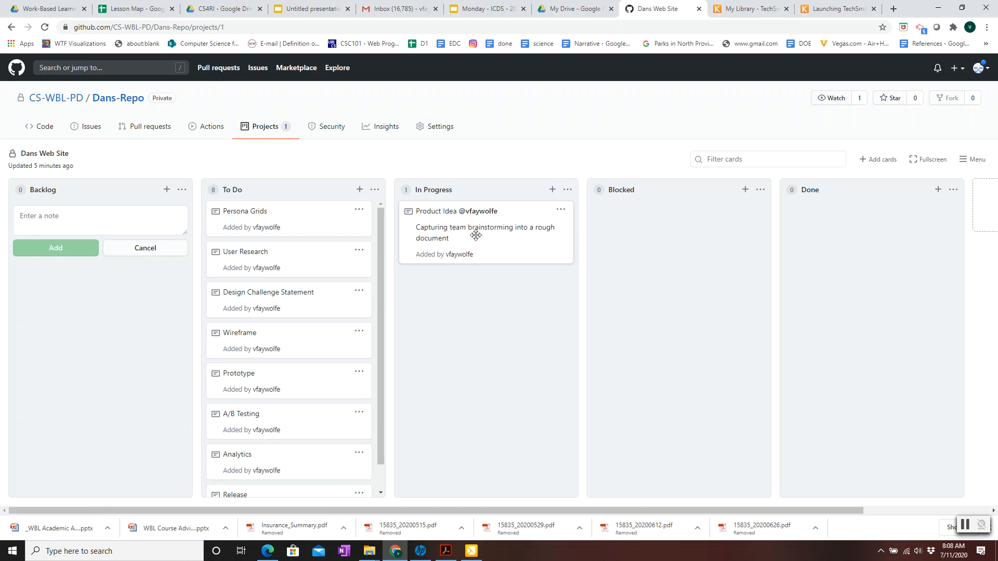
mouse_move(478, 242)
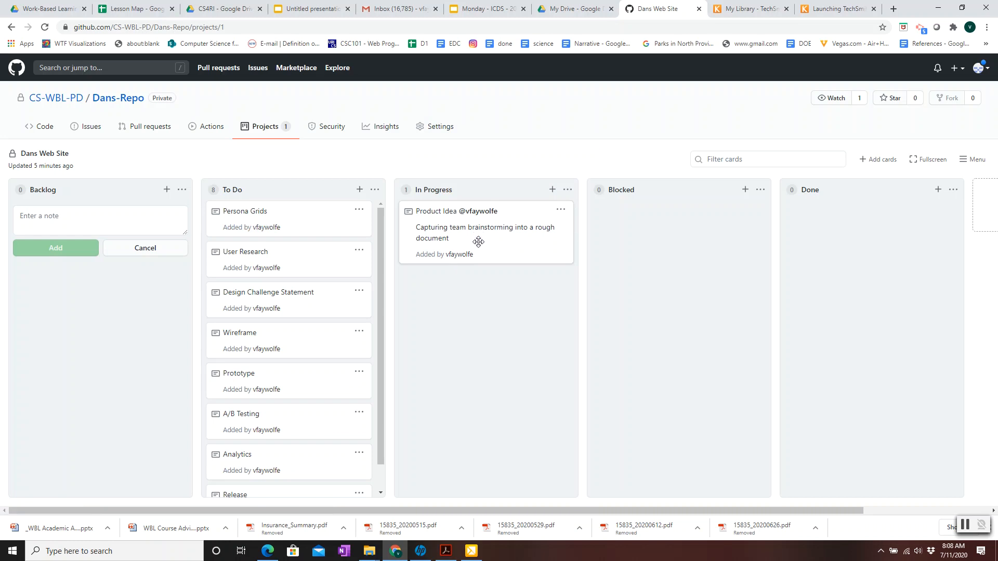
mouse_move(474, 237)
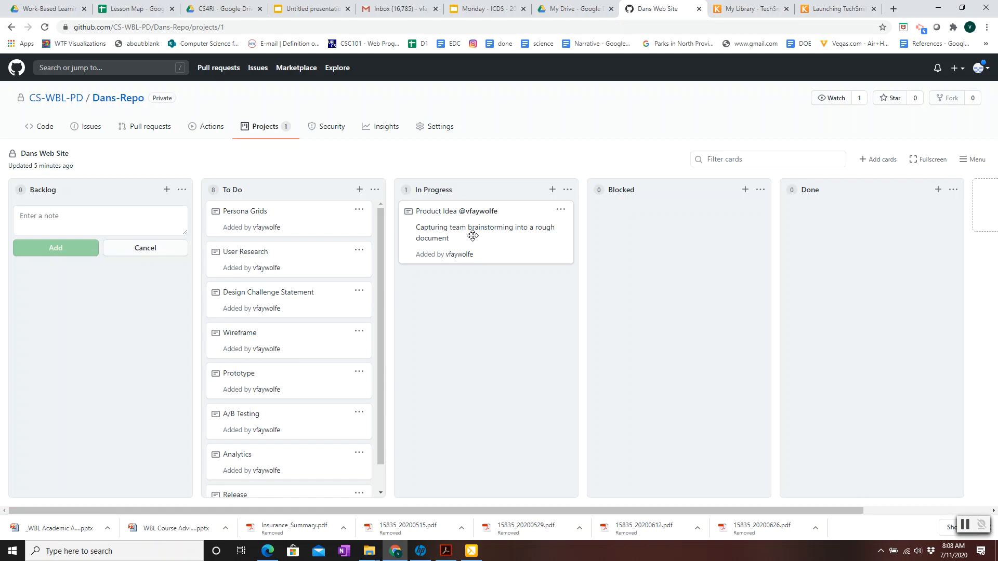
drag(485, 232, 620, 229)
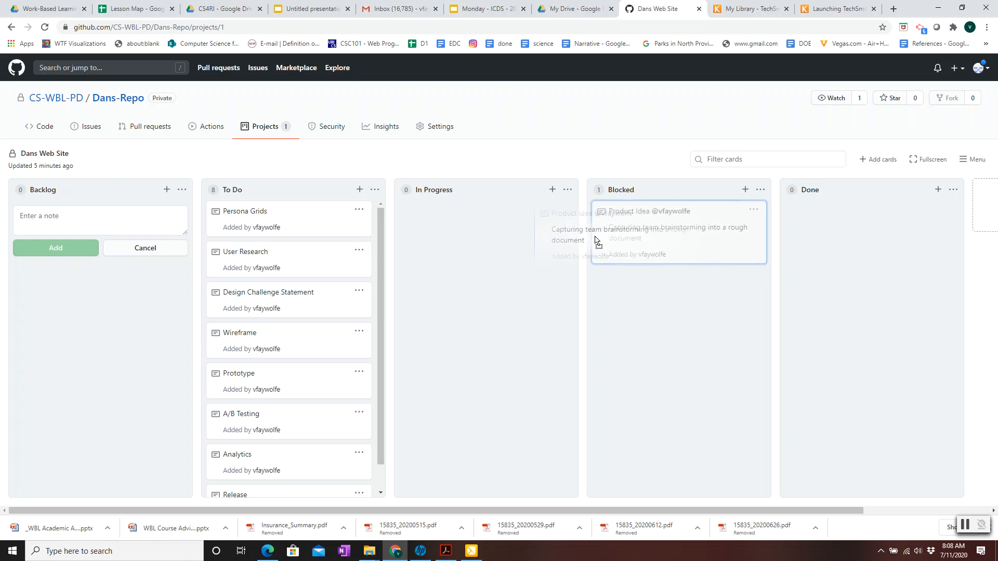
drag(678, 232, 485, 232)
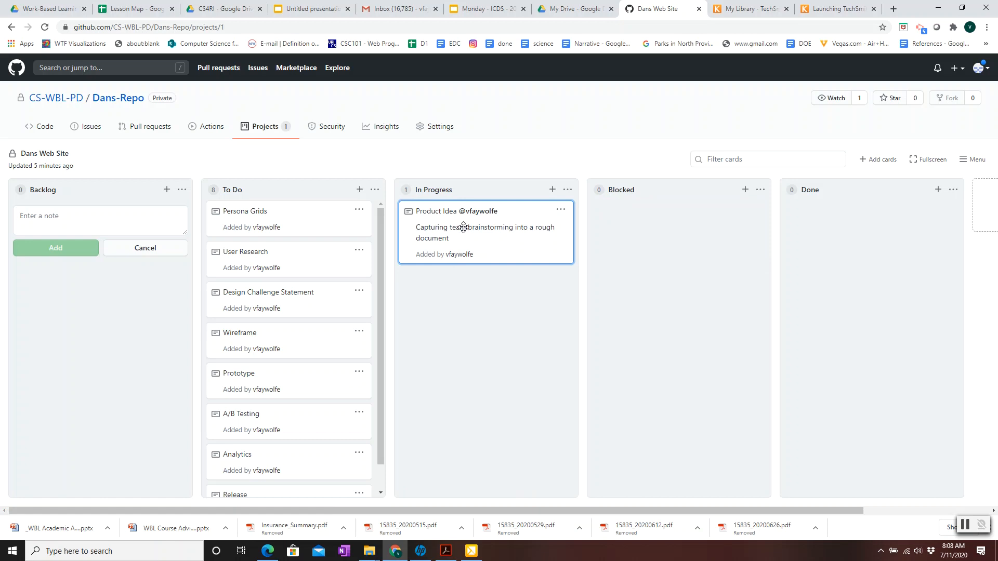
drag(486, 231, 751, 246)
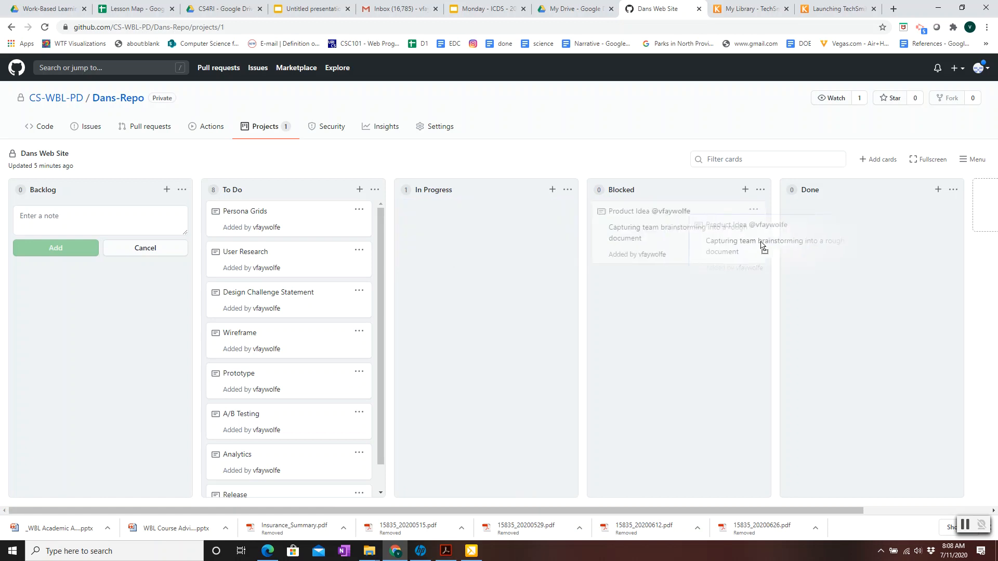